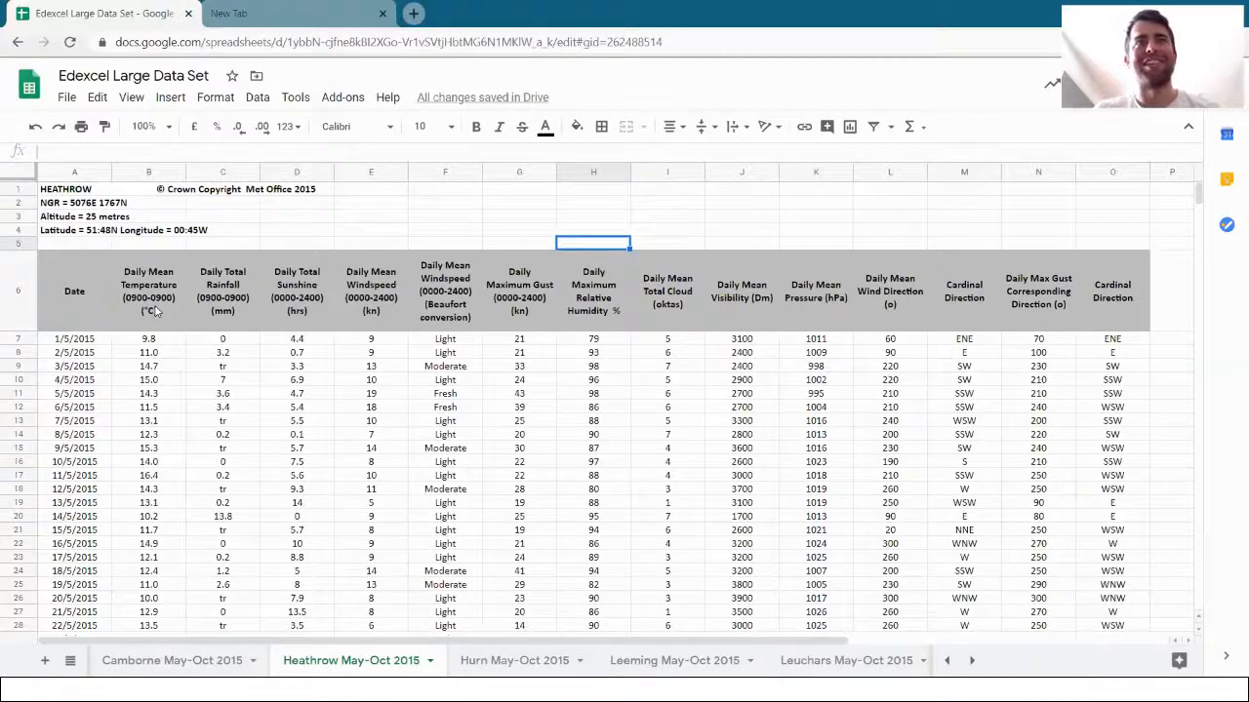
mouse_move(288, 232)
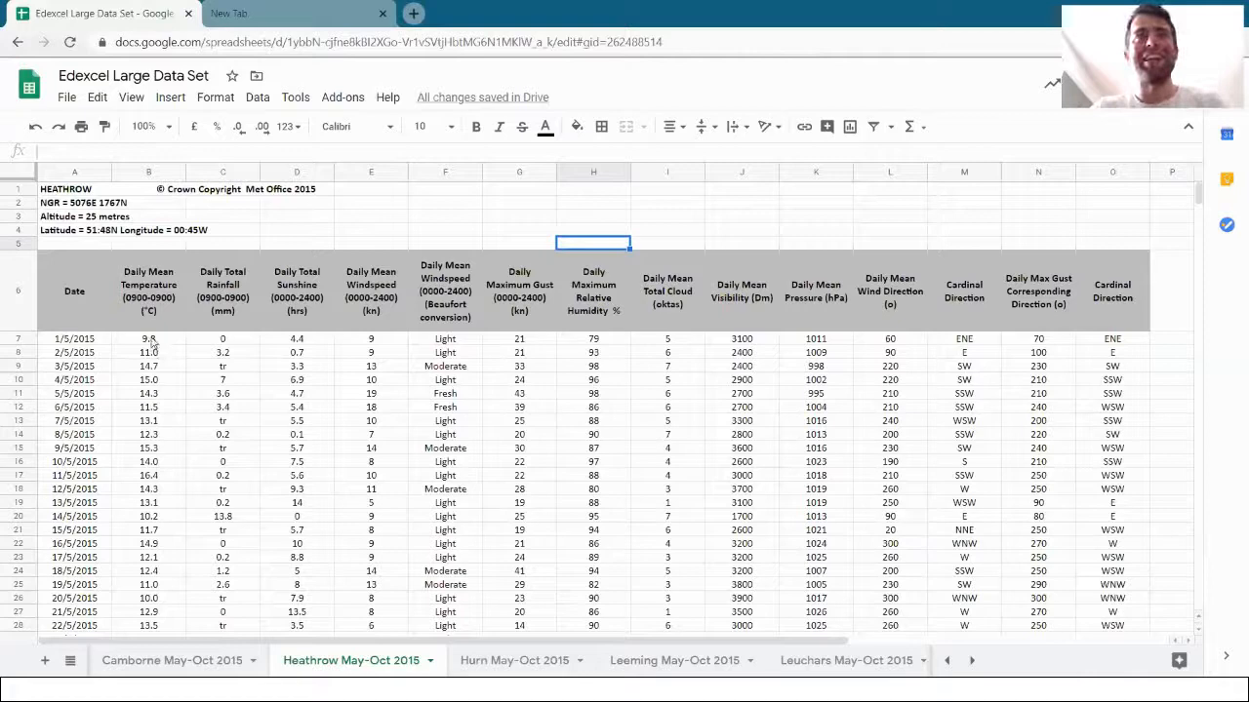
Step: Select Heathrow's temperature and rainfall values B7:C190, dismissing the Insert menu unused
left_click(148, 339)
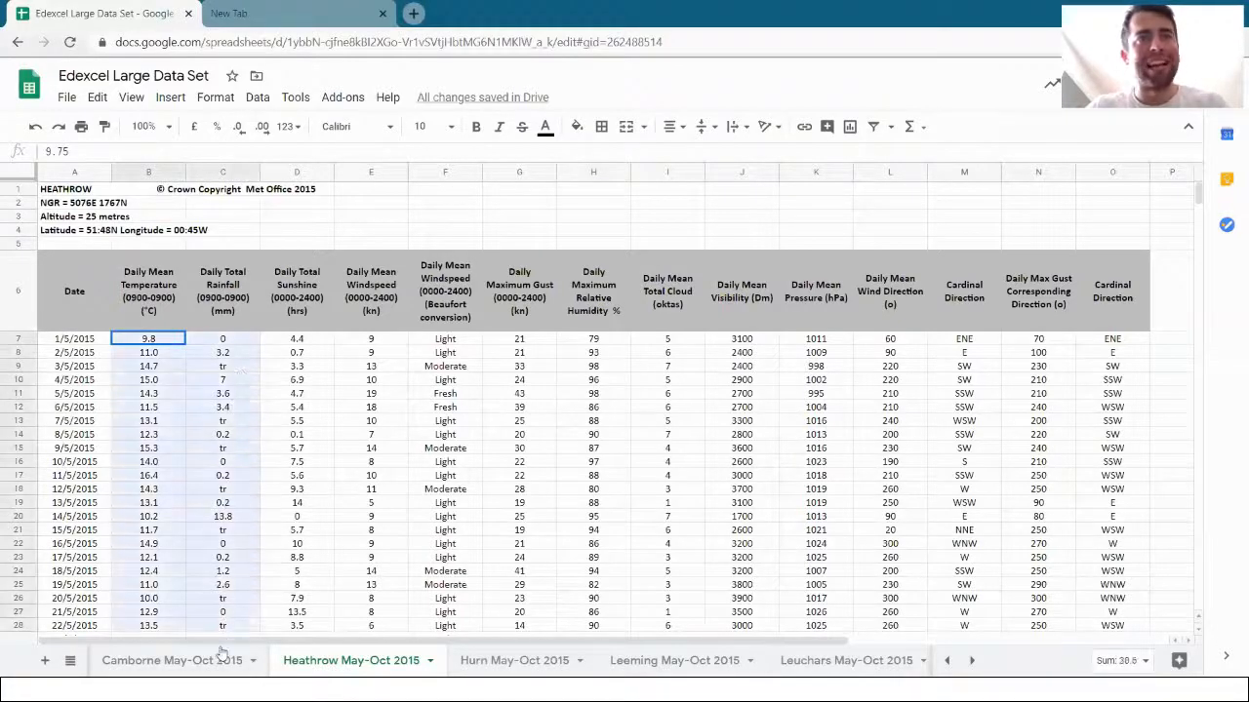
scroll("down", 3)
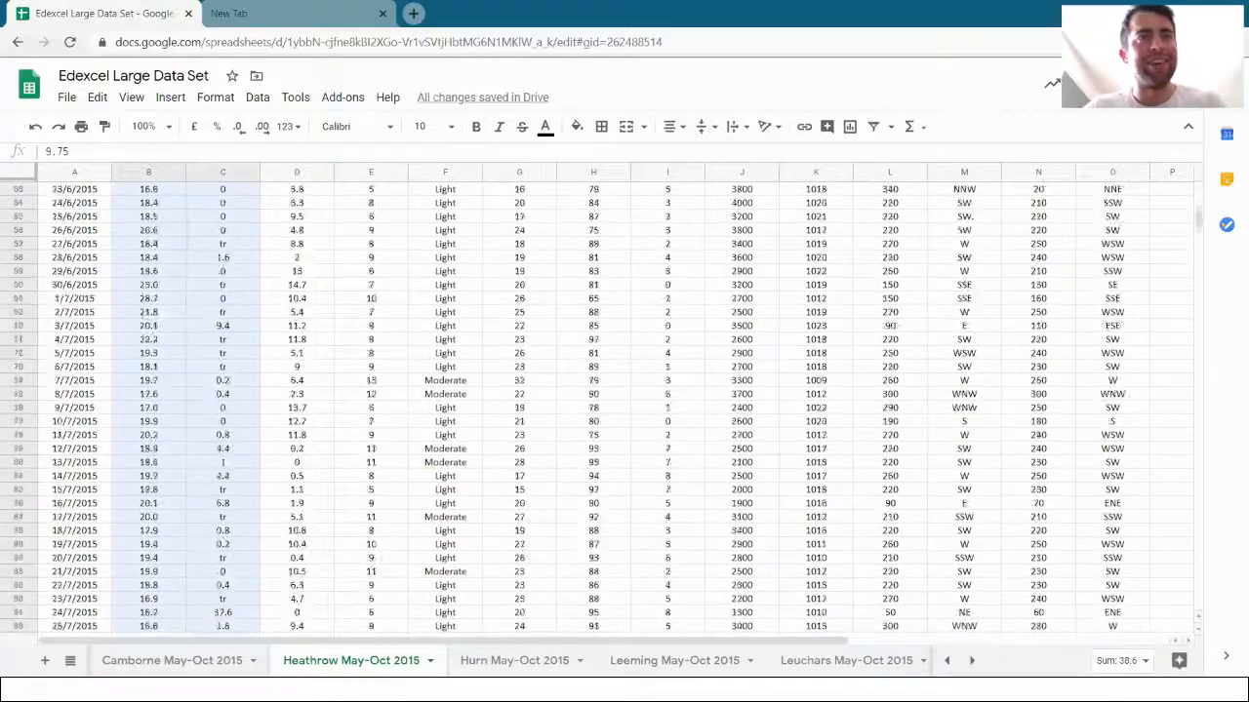
scroll("down", 3)
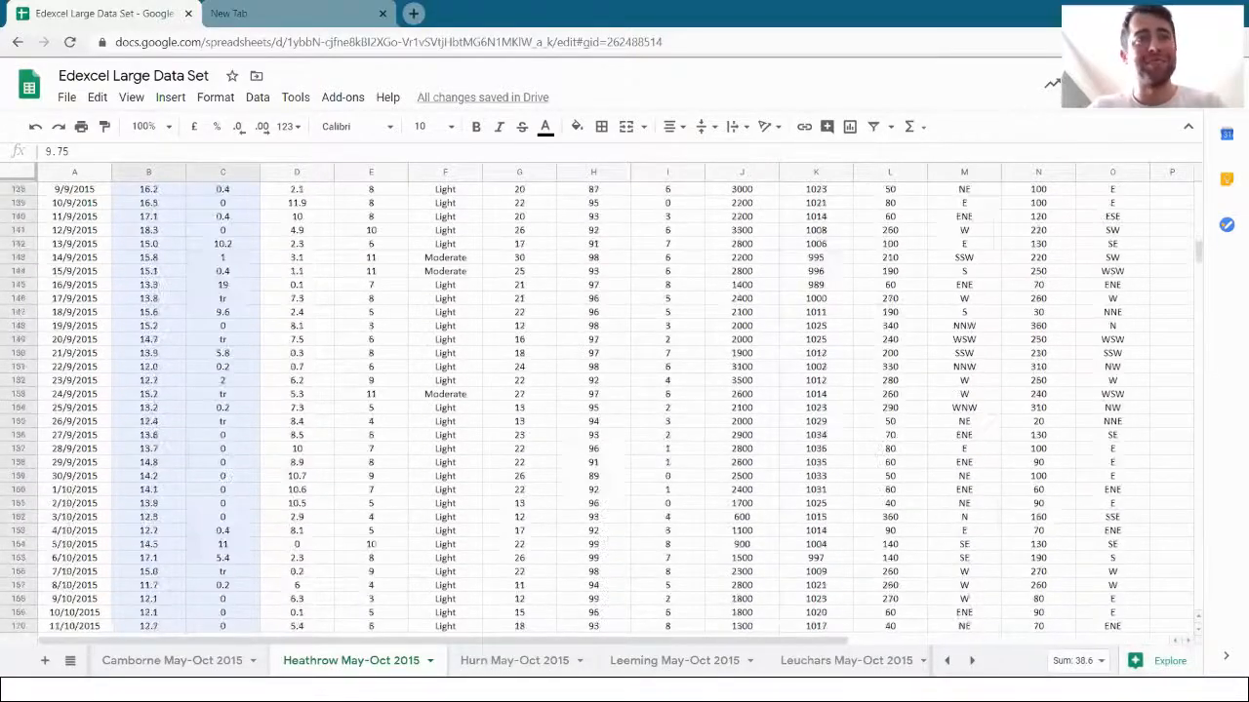
scroll("down", 3)
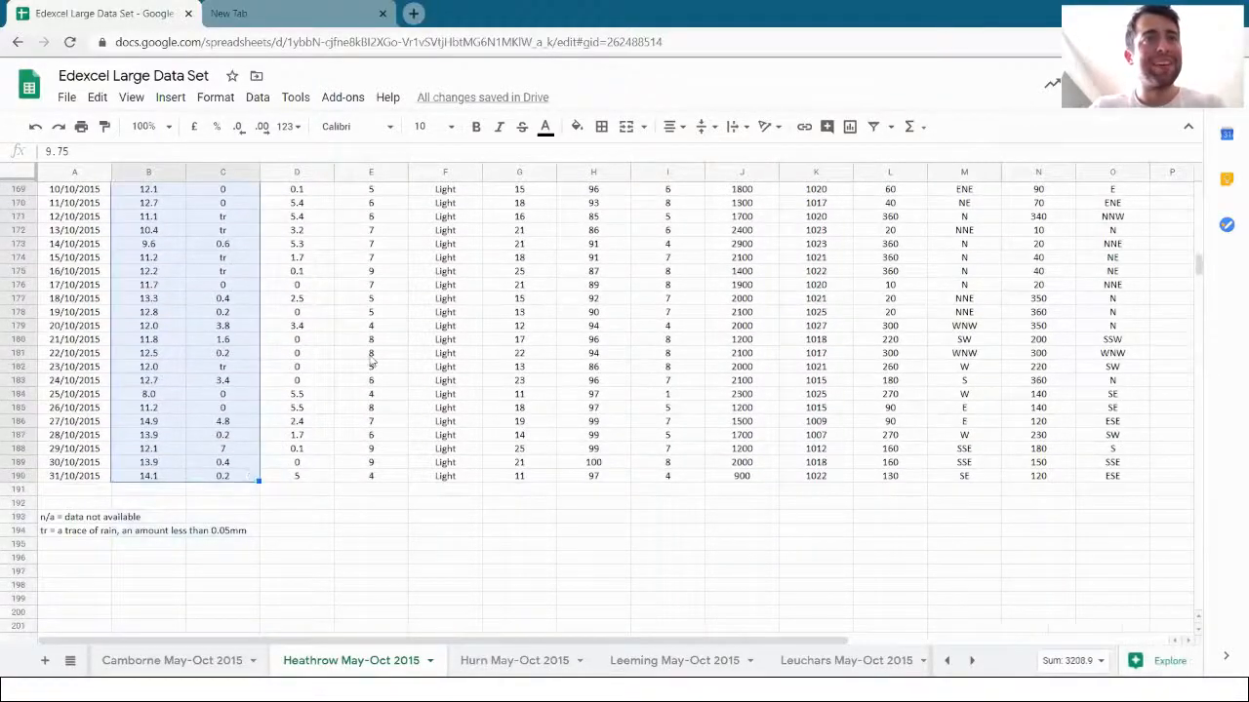
left_click(142, 97)
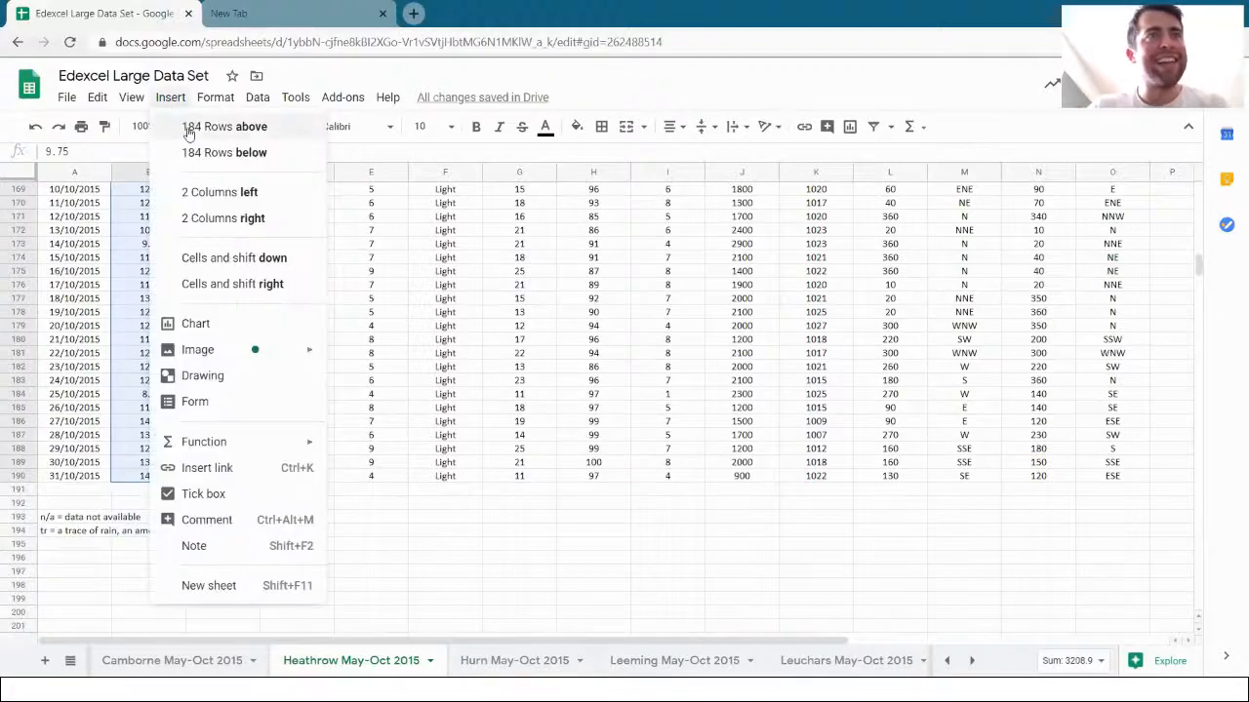
left_click(639, 411)
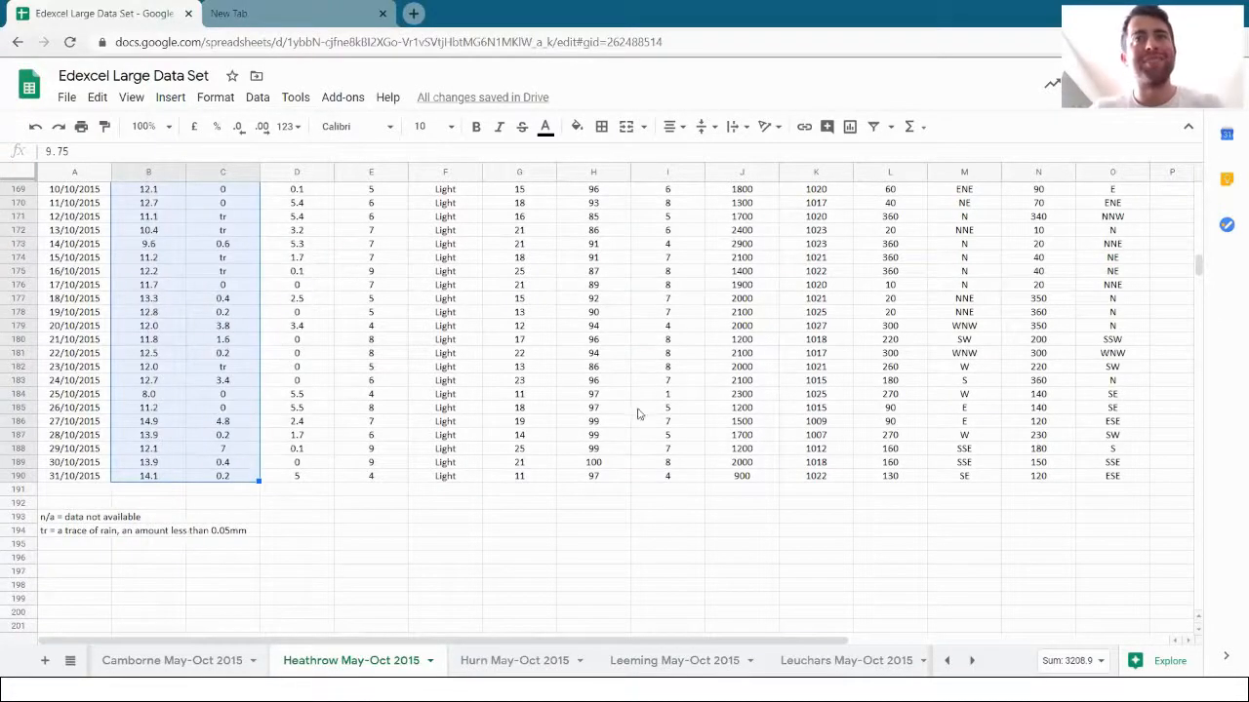
left_click(143, 97)
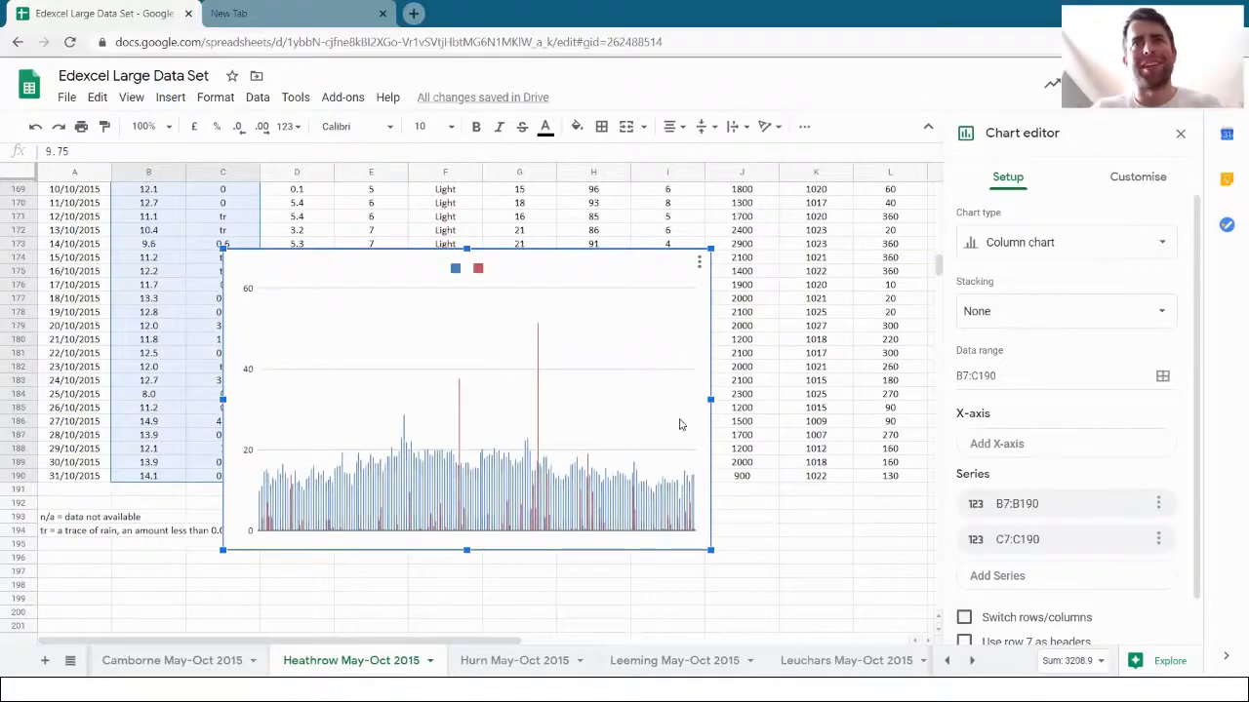
mouse_move(1116, 255)
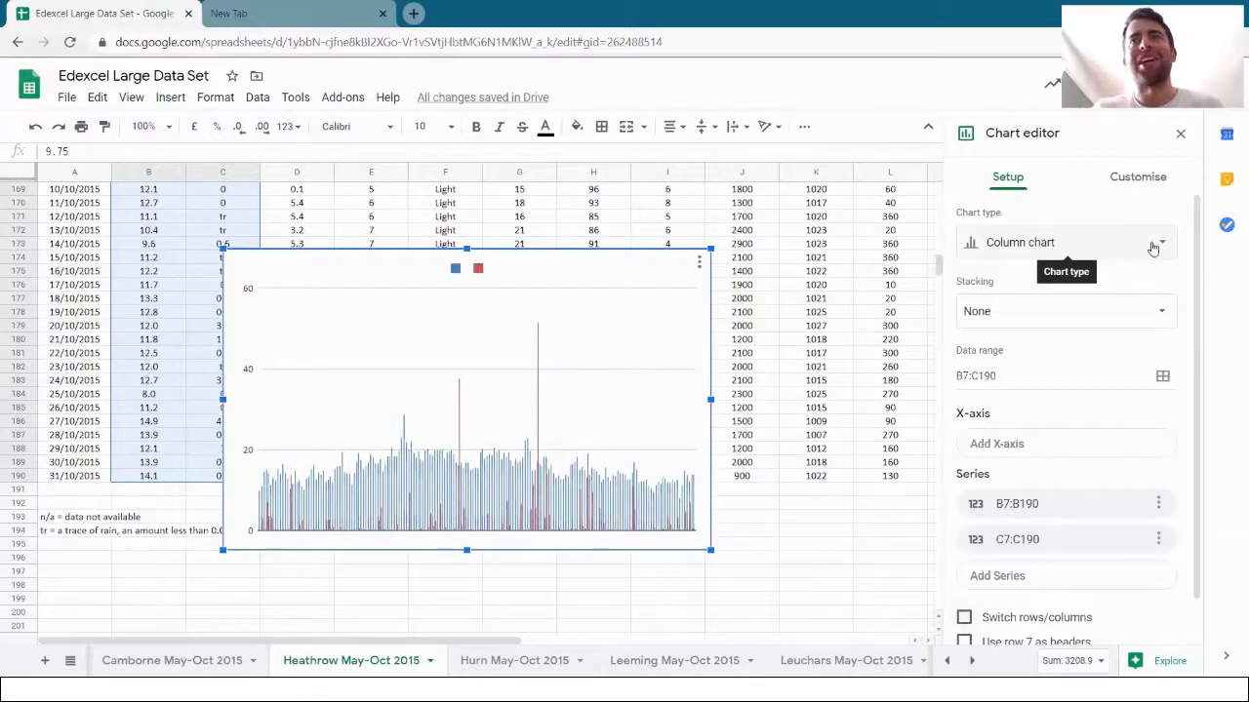
left_click(1161, 242)
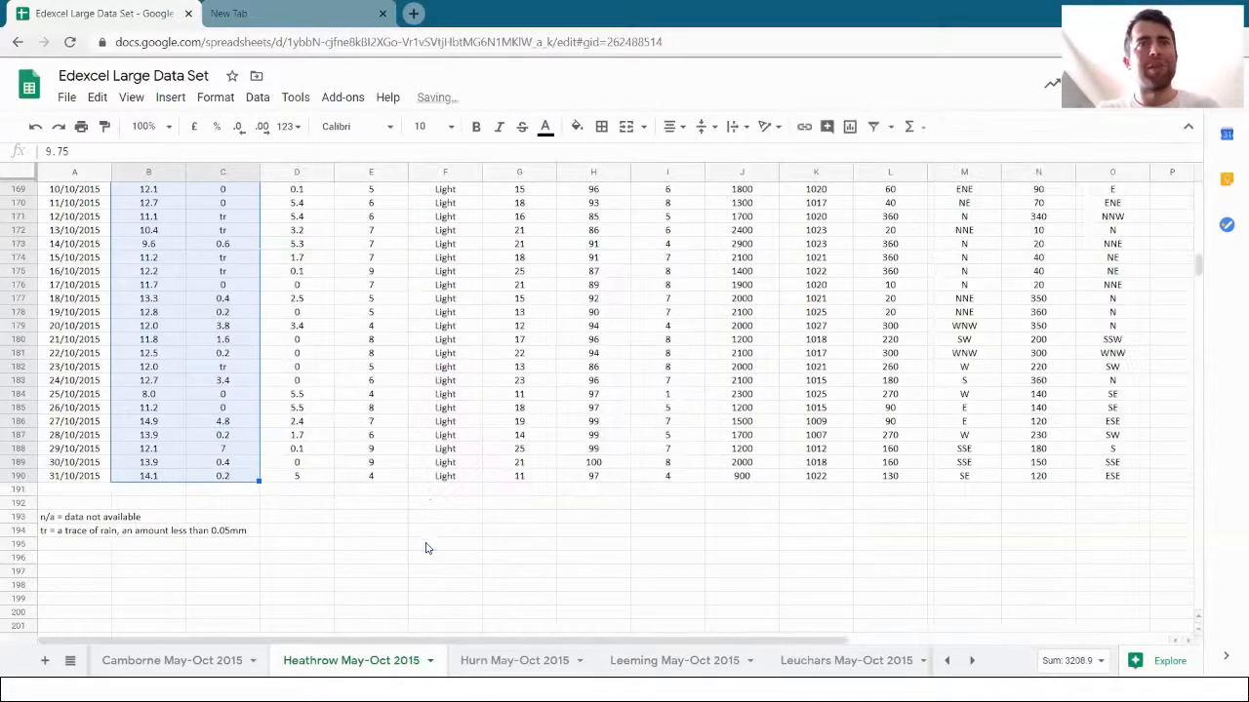
Step: Scroll back up to the Heathrow table's column headings
scroll("up", 3)
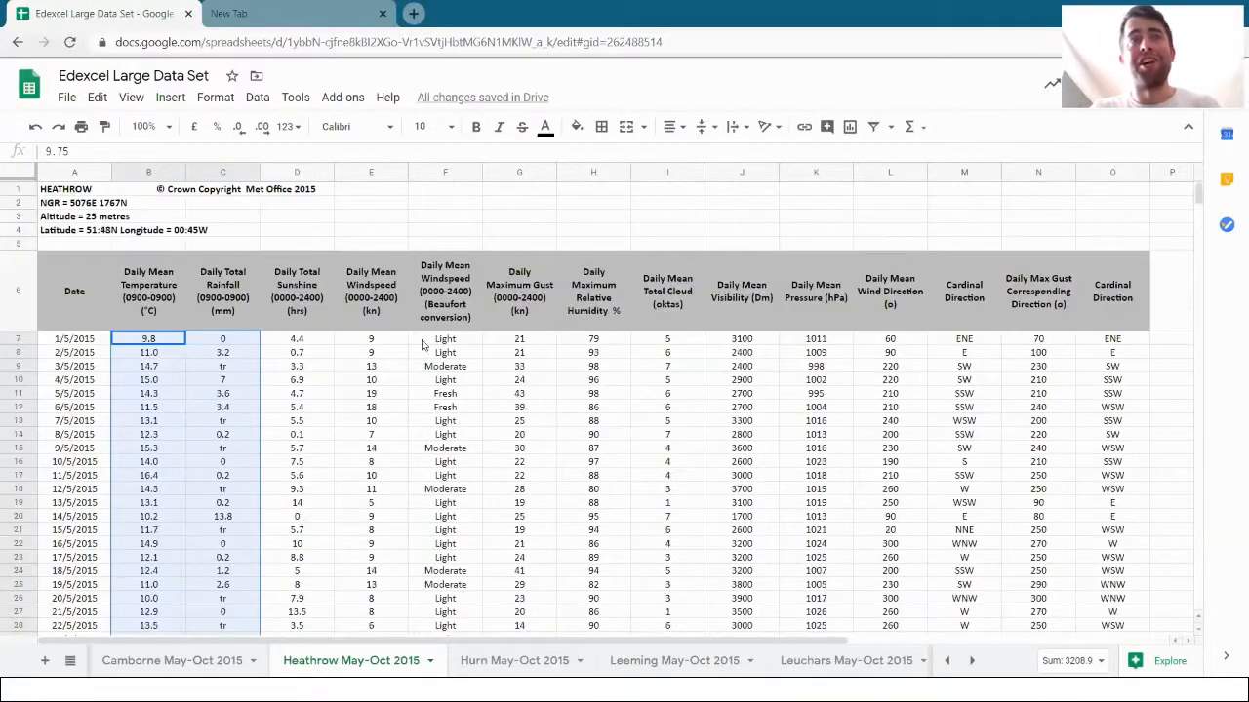
mouse_move(419, 211)
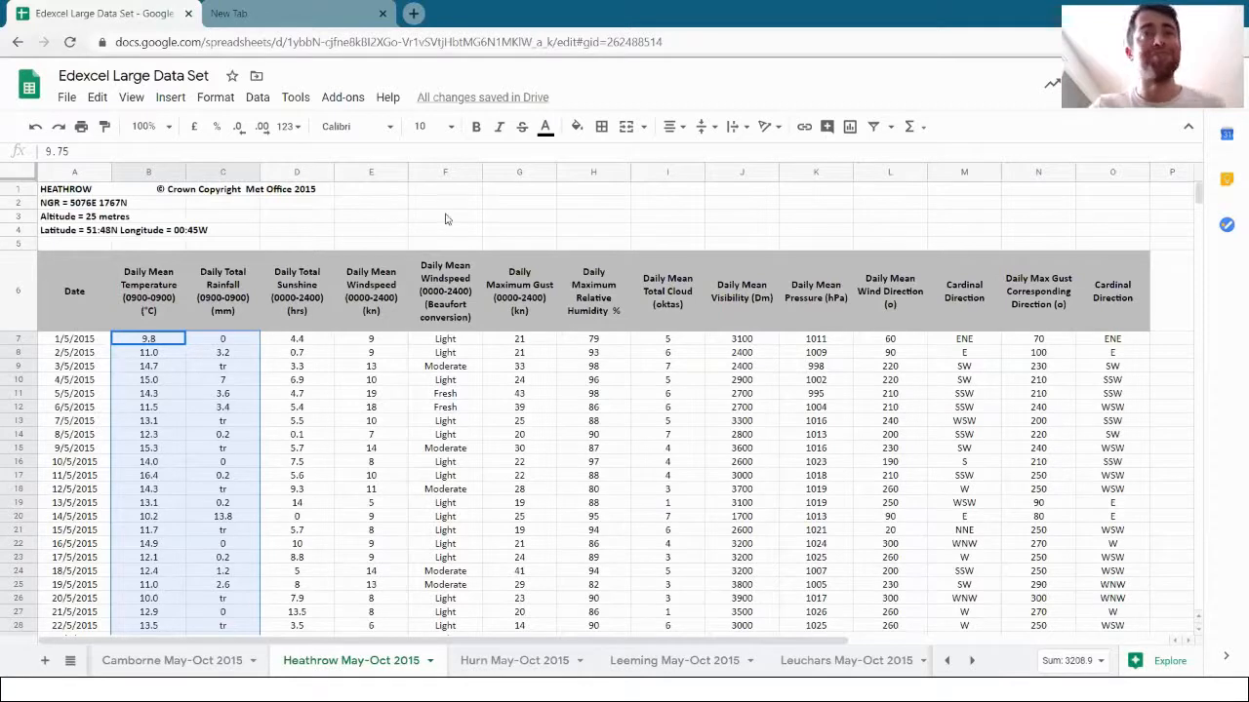
Step: Enter =PEARSON(B7:B190,C7:C190) in F2, giving about 0.022
left_click(444, 202)
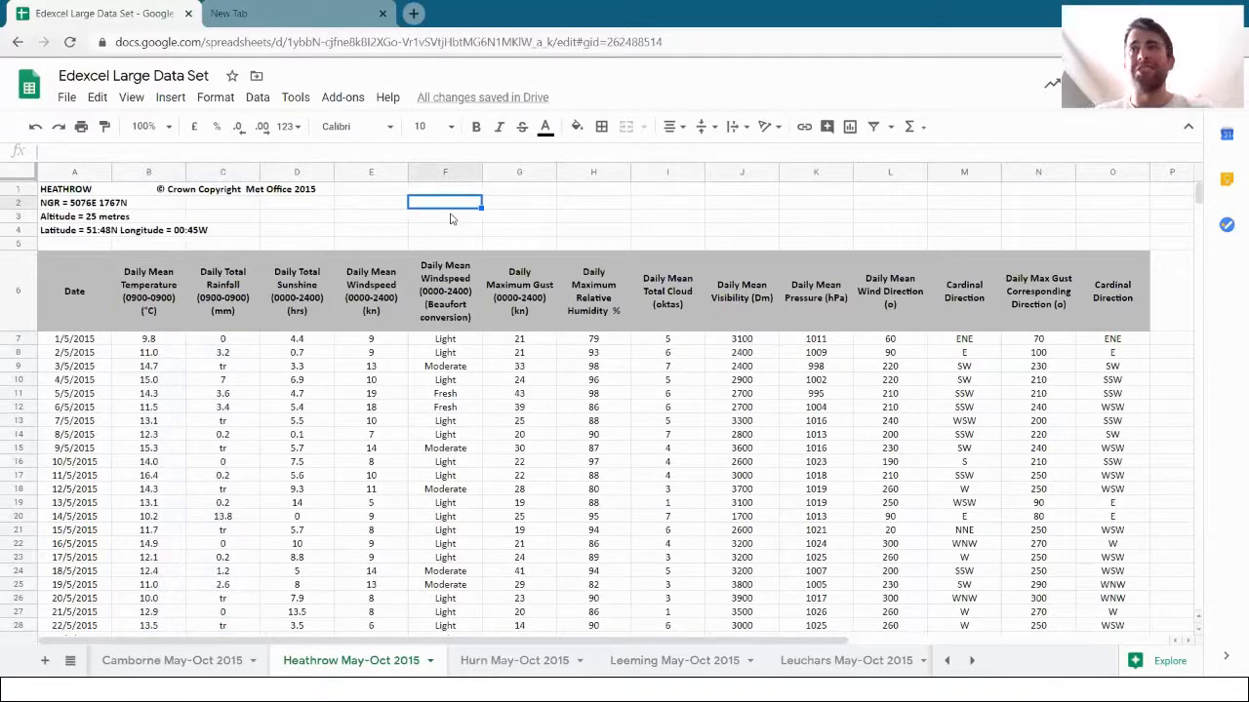
mouse_move(538, 209)
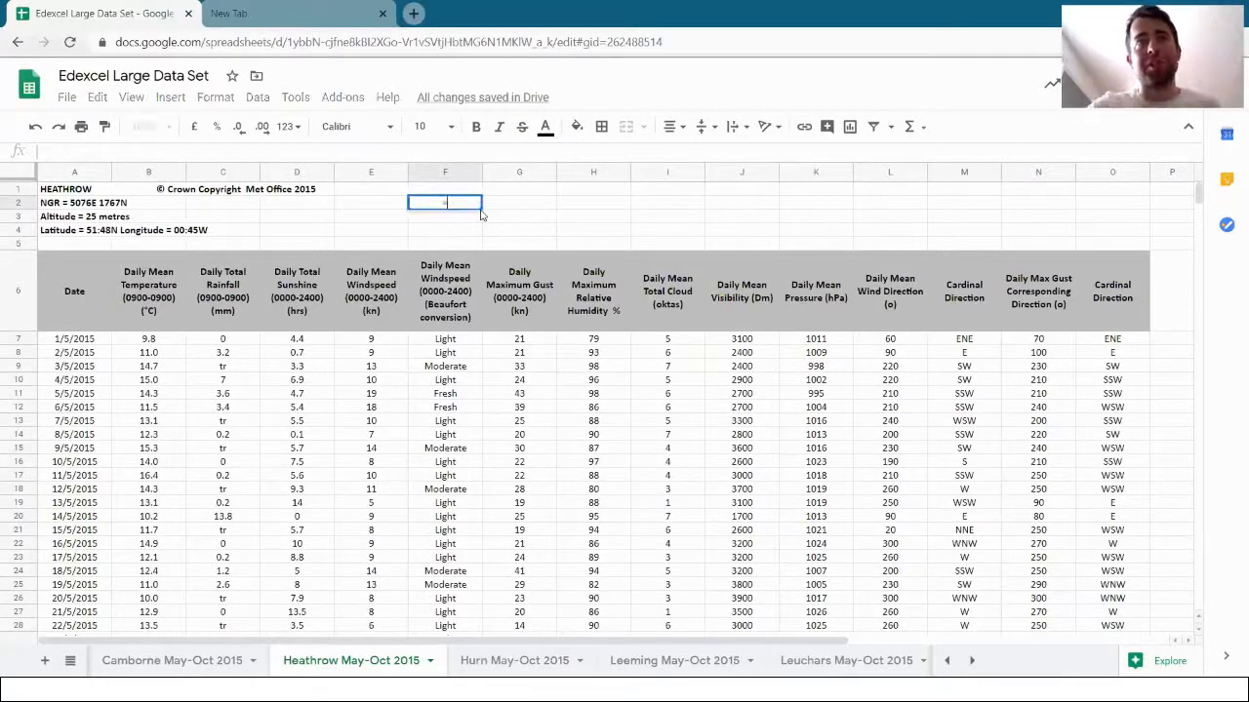
type("=")
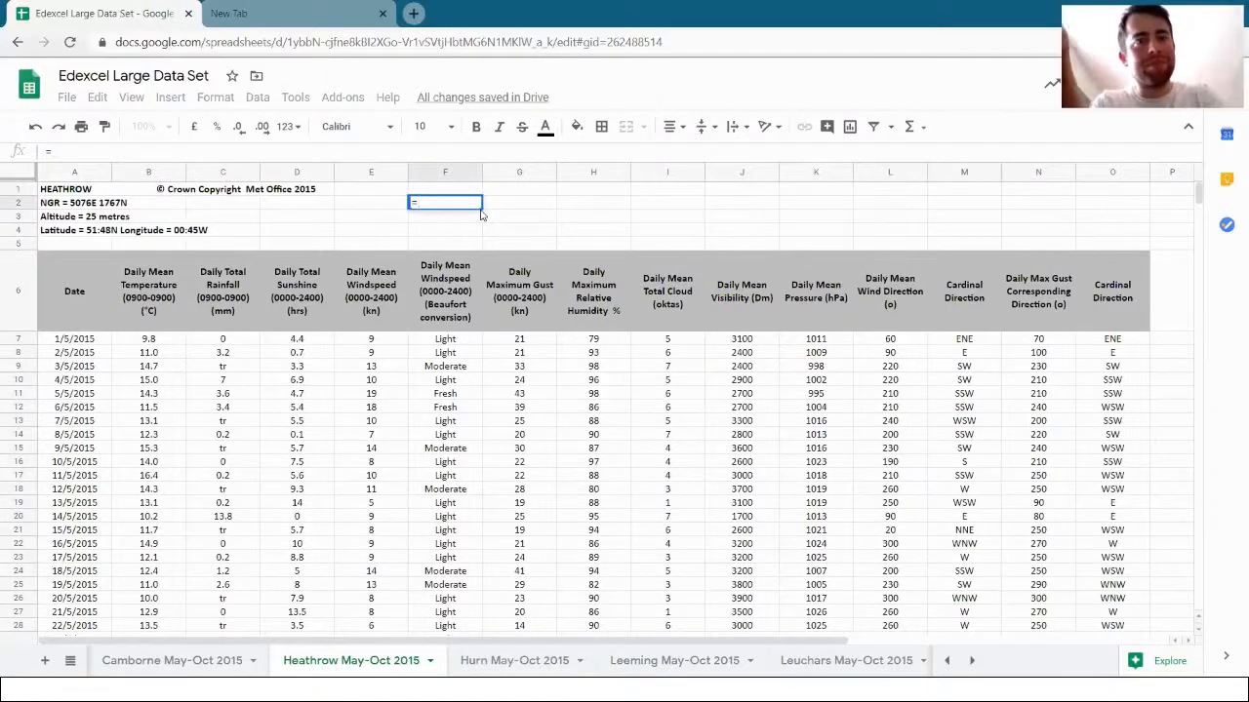
type("pearson(A7:B98")
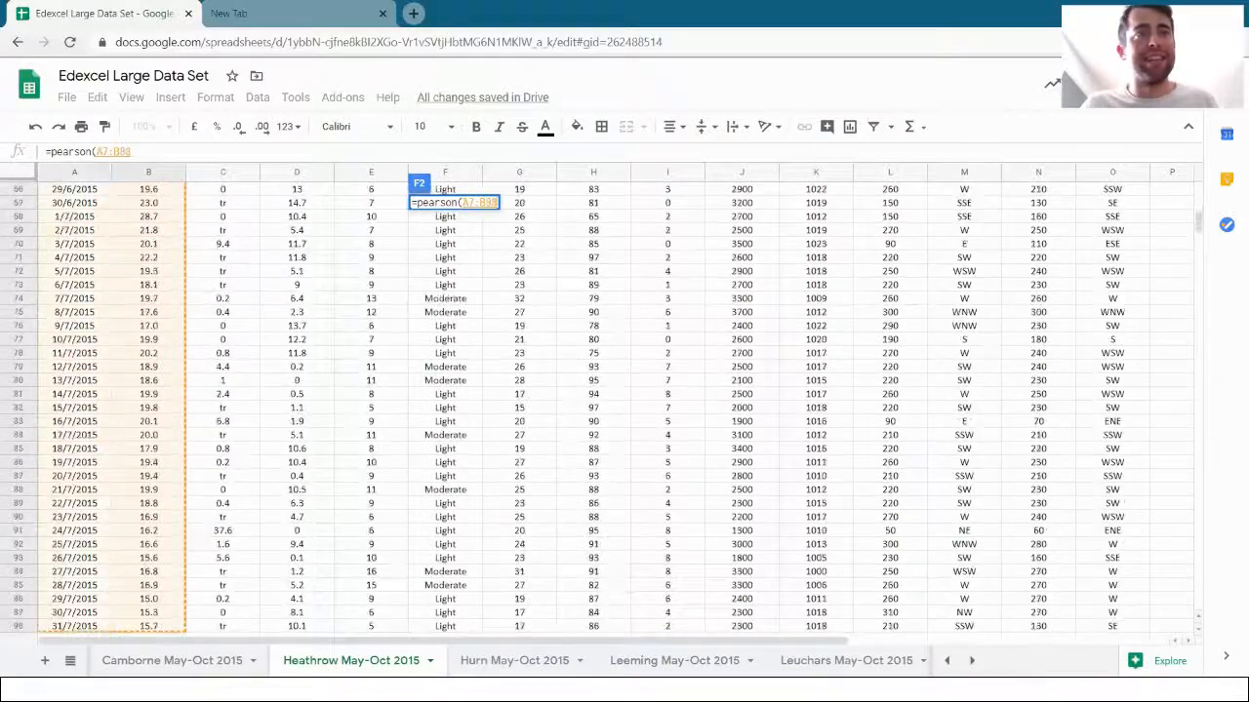
scroll("down", 3)
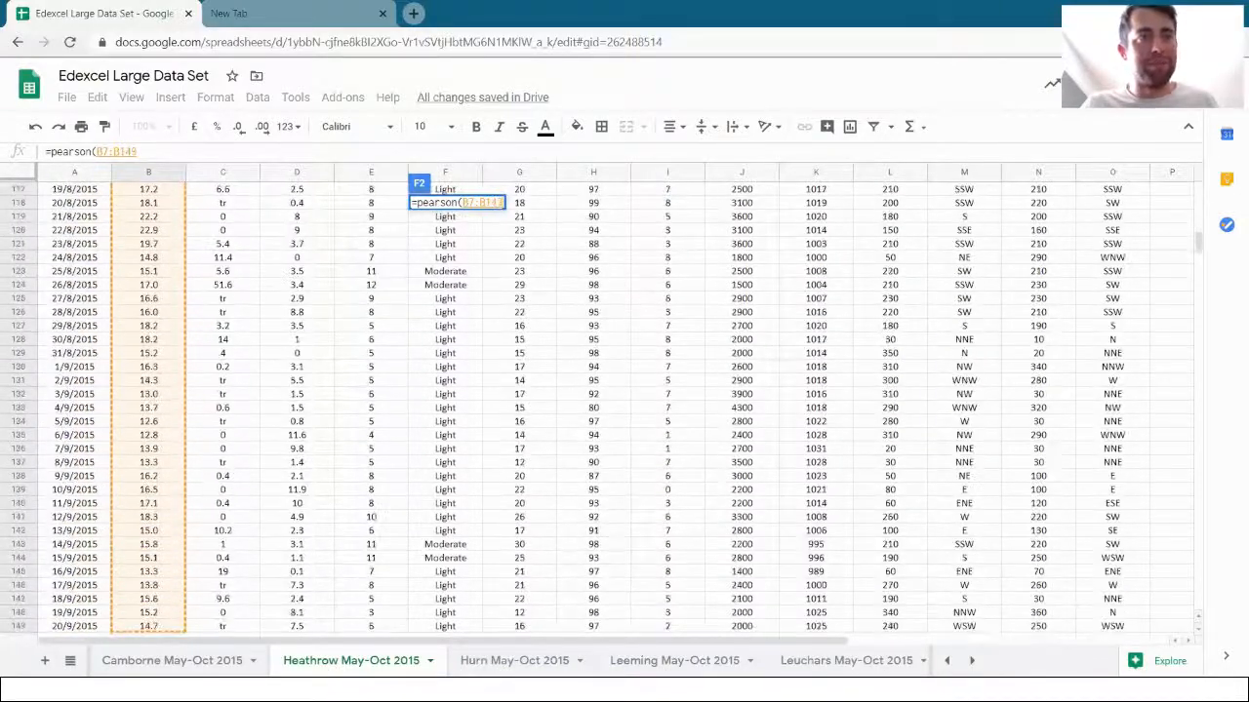
scroll("down", 3)
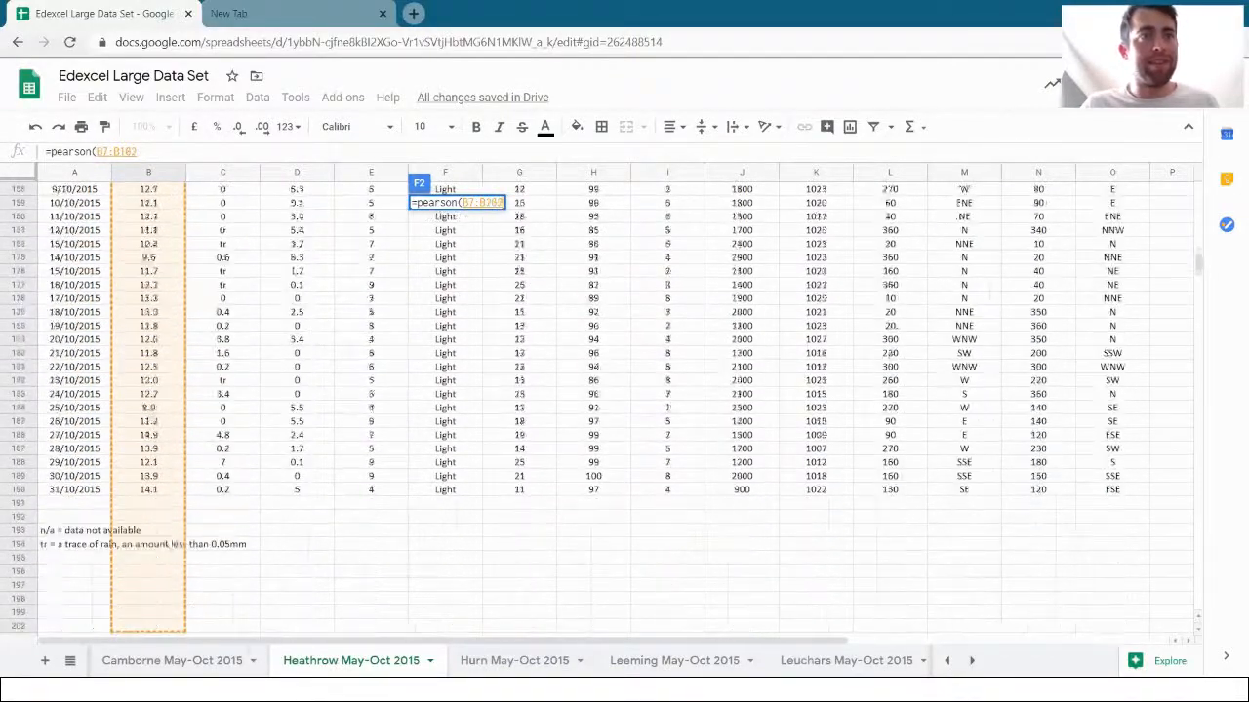
scroll("down", 3)
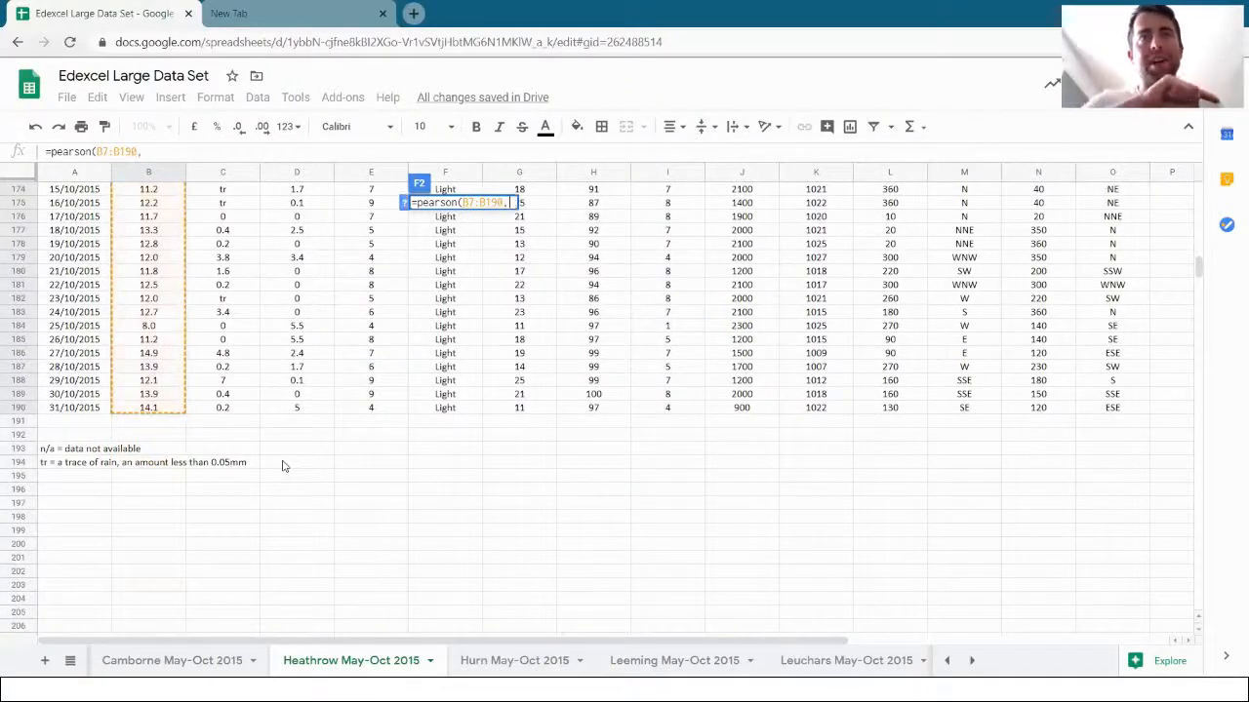
mouse_move(239, 412)
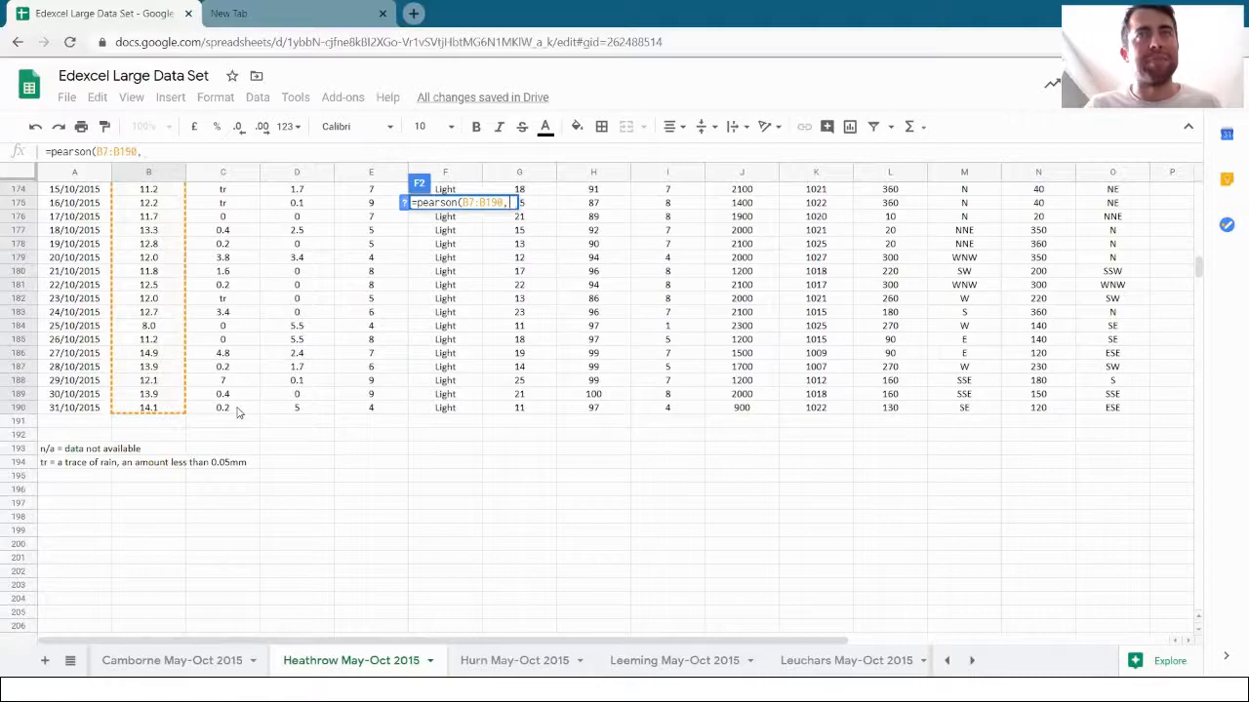
left_click_drag(223, 189, 296, 407)
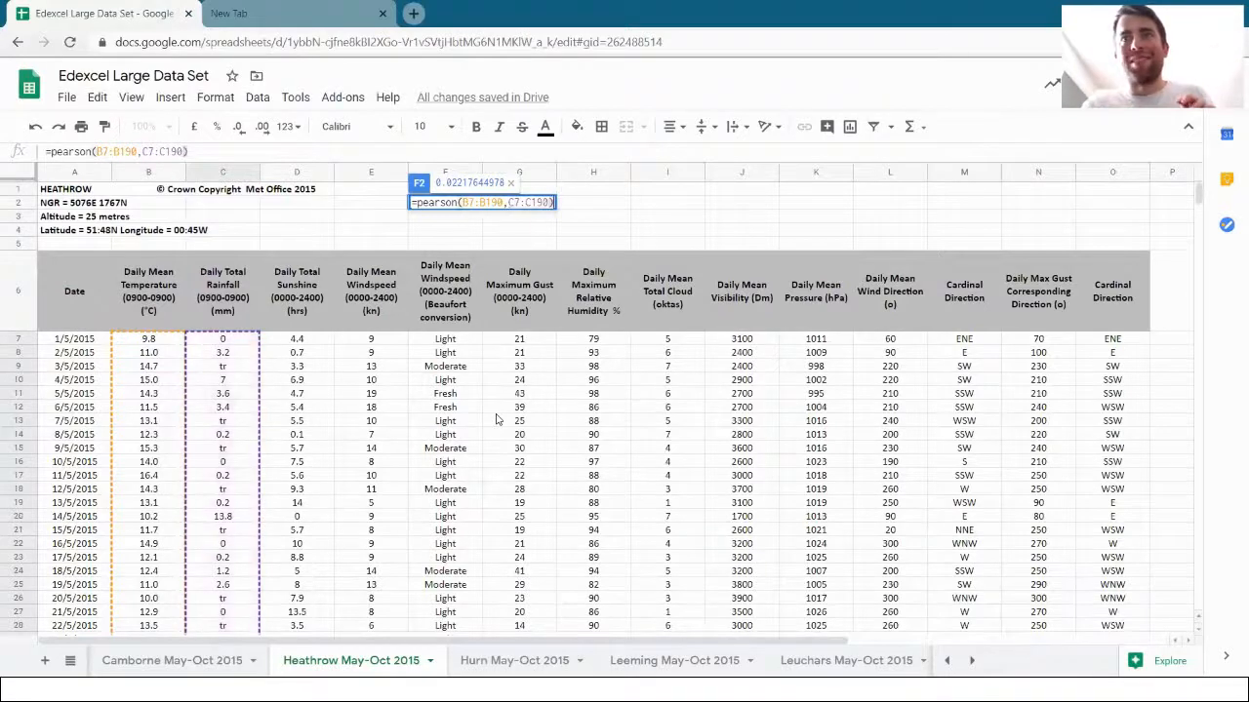
key("Enter")
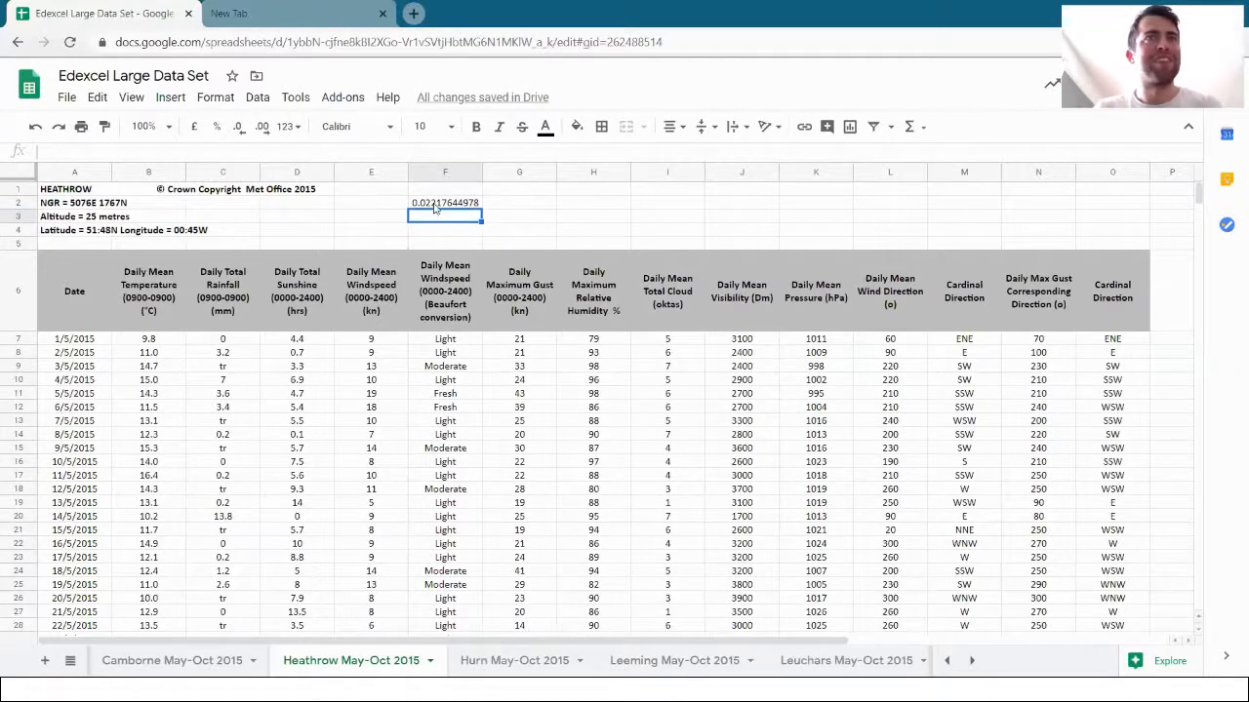
left_click(444, 209)
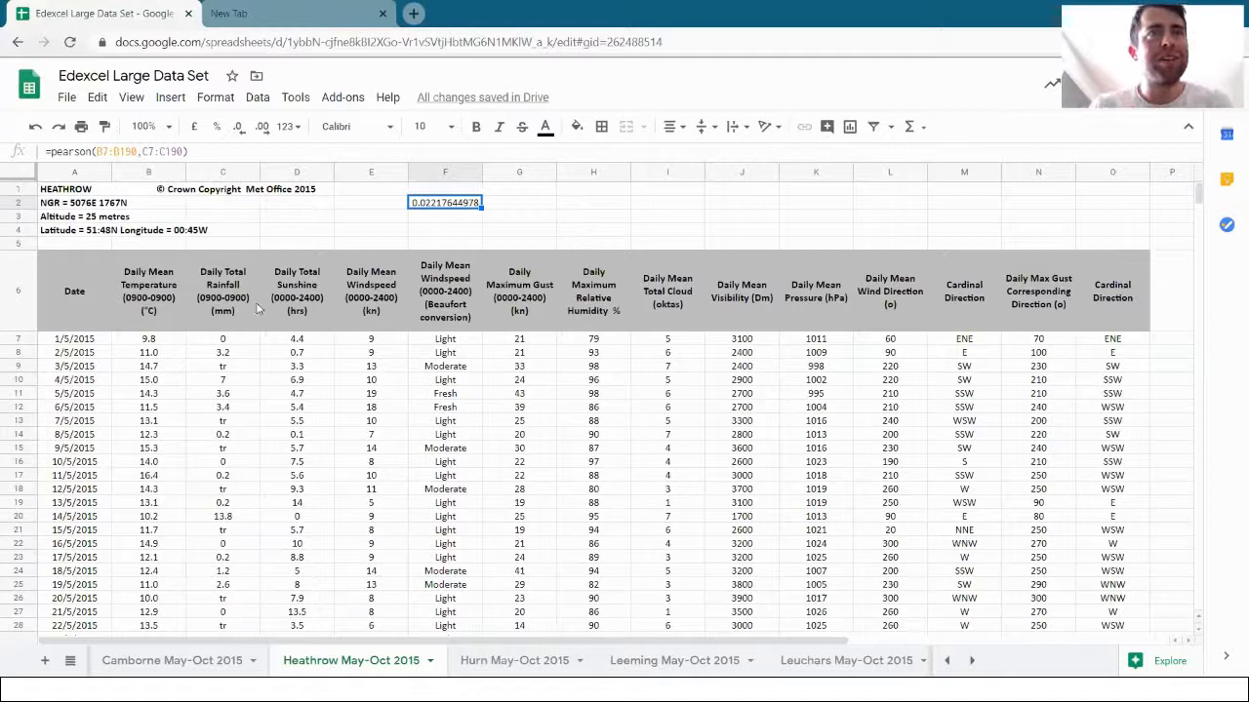
mouse_move(699, 314)
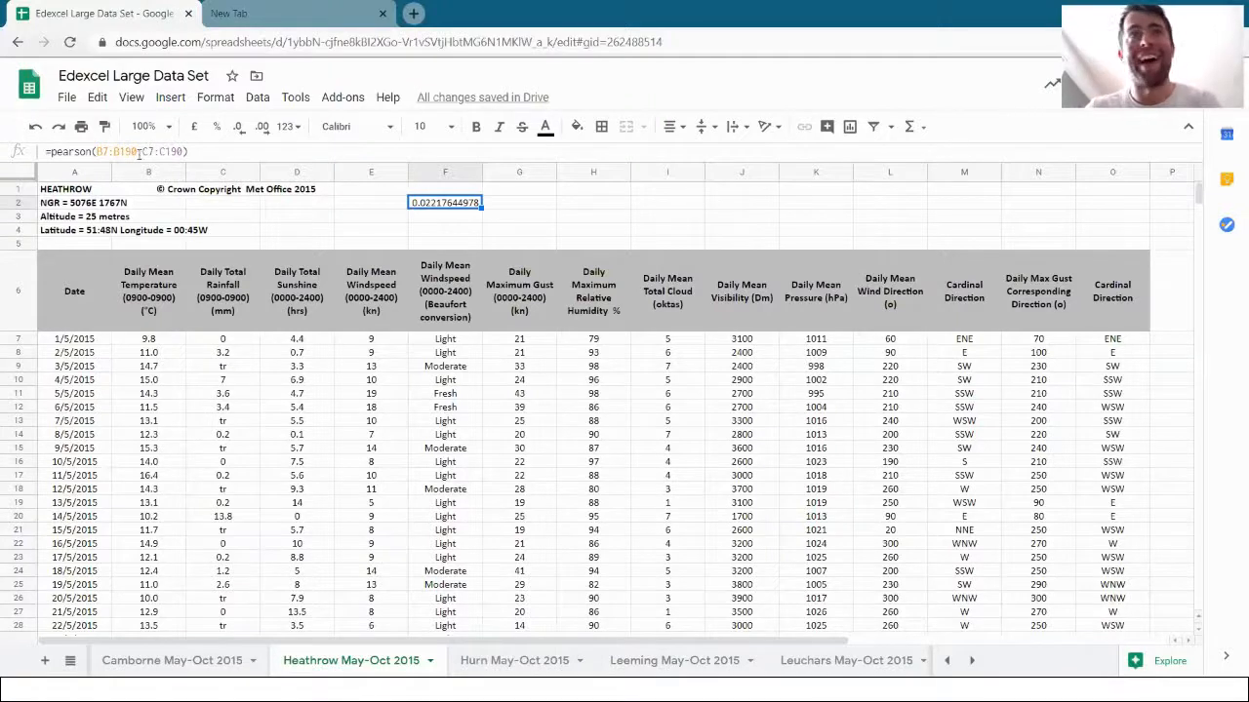
Step: Edit the F2 formula to correlate cloud cover I7:I190 with rainfall C7:C190
double_click(445, 202)
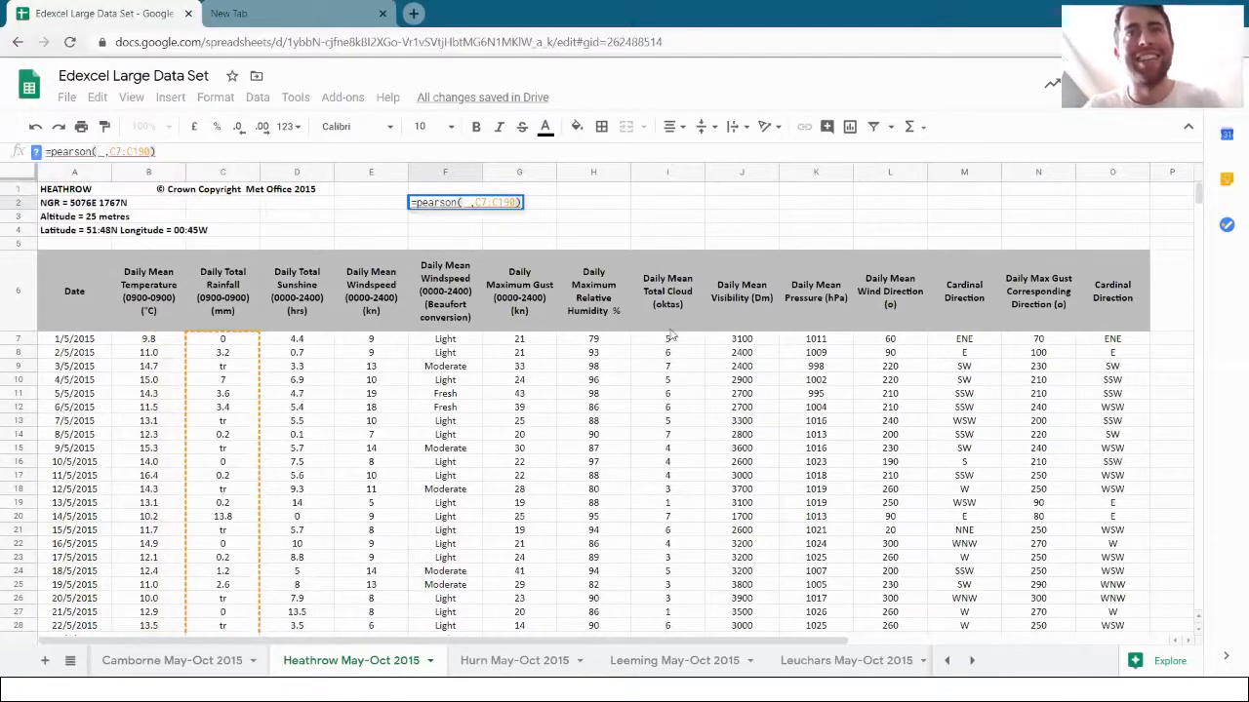
left_click(666, 338)
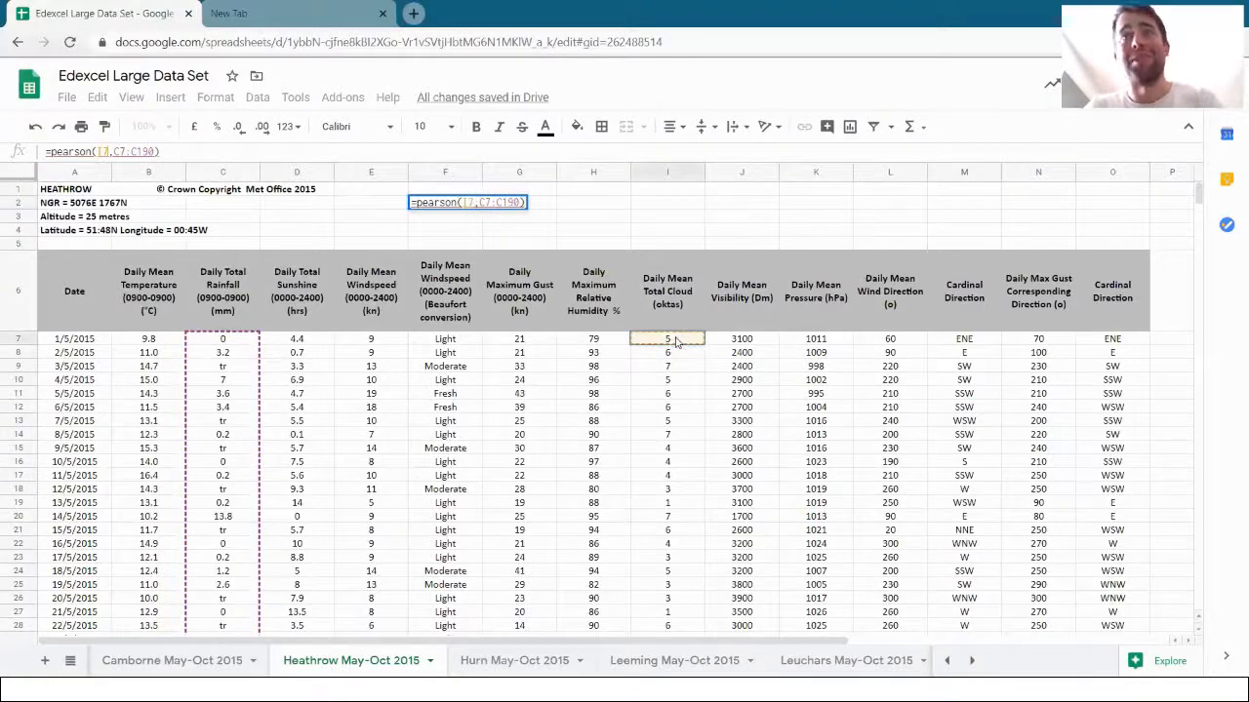
scroll("down", 3)
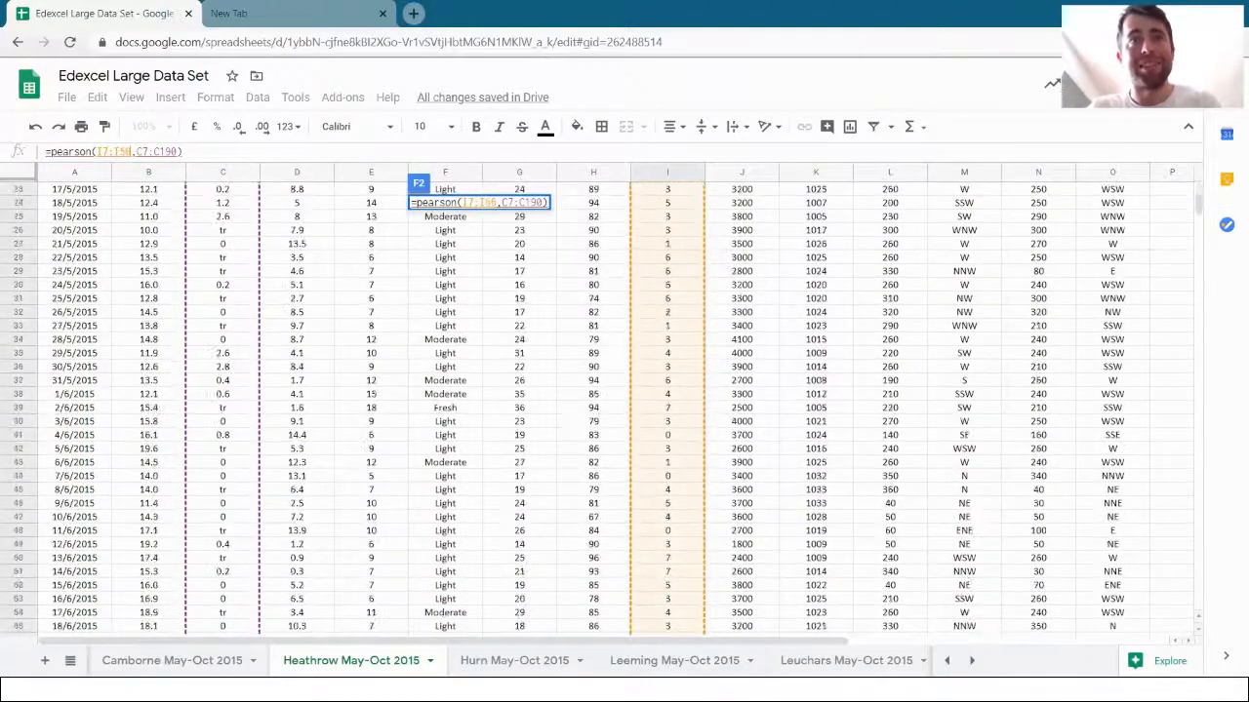
scroll("down", 3)
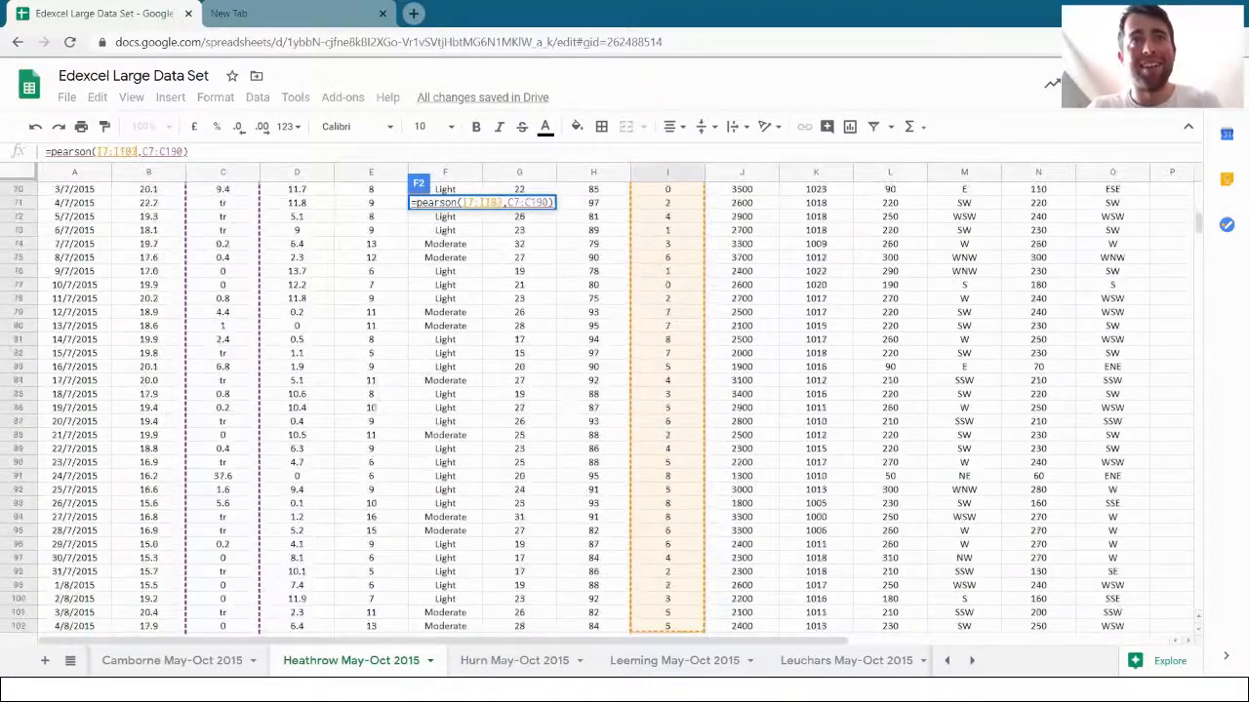
scroll("down", 3)
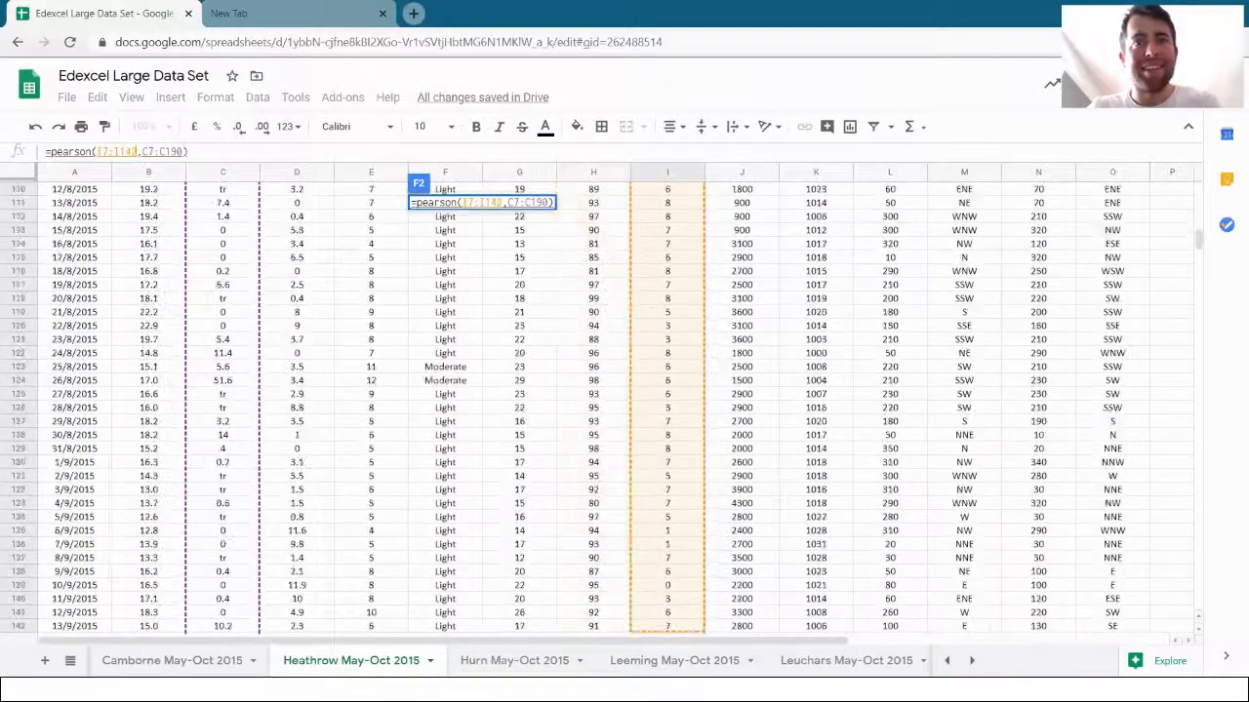
scroll("down", 3)
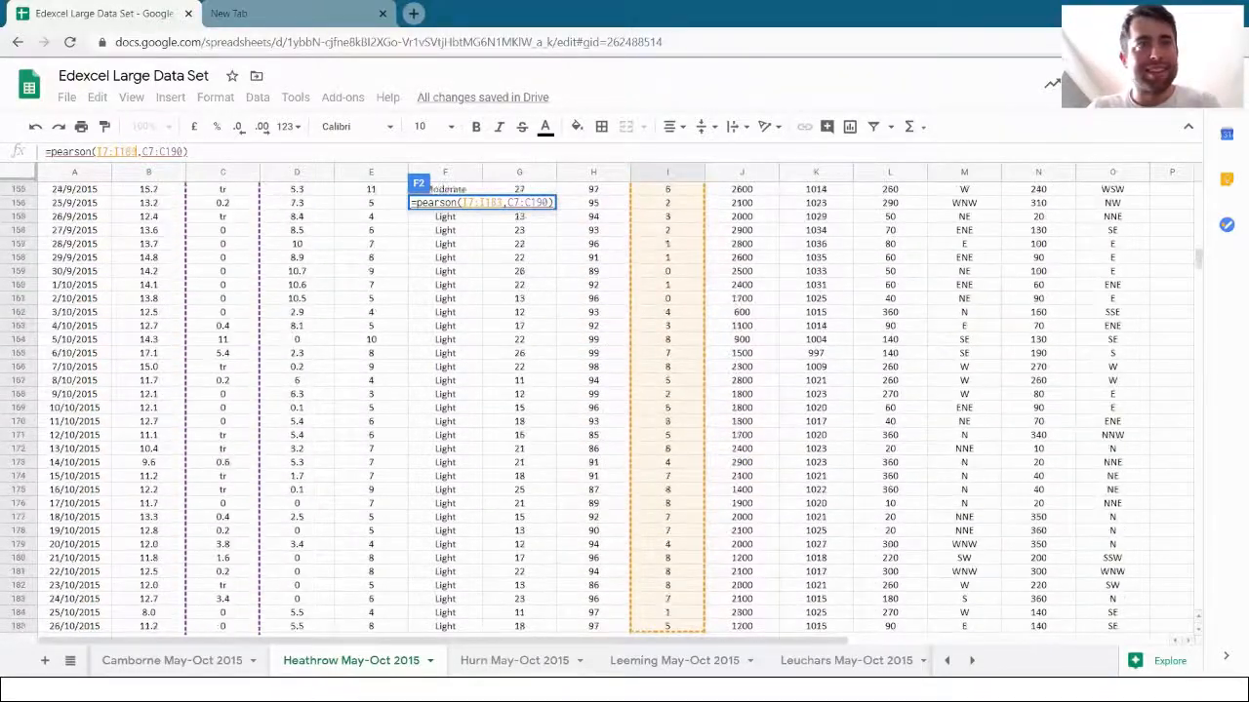
scroll("down", 3)
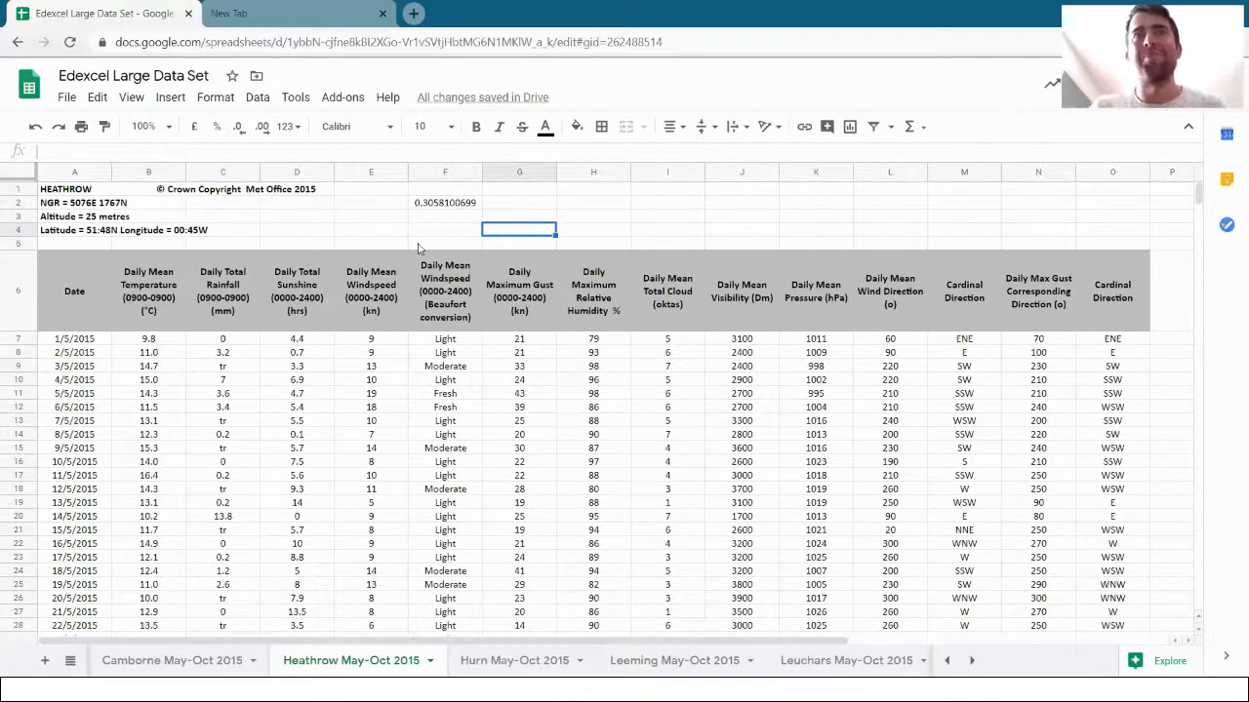
left_click(445, 202)
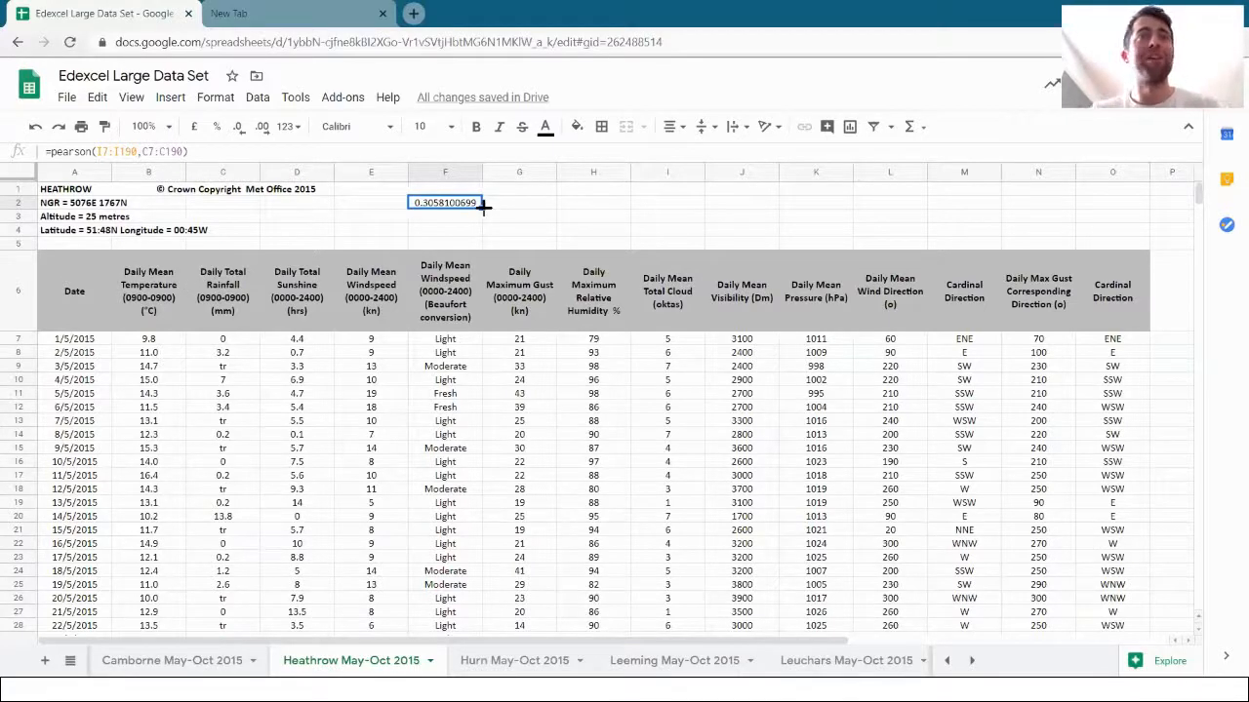
mouse_move(532, 214)
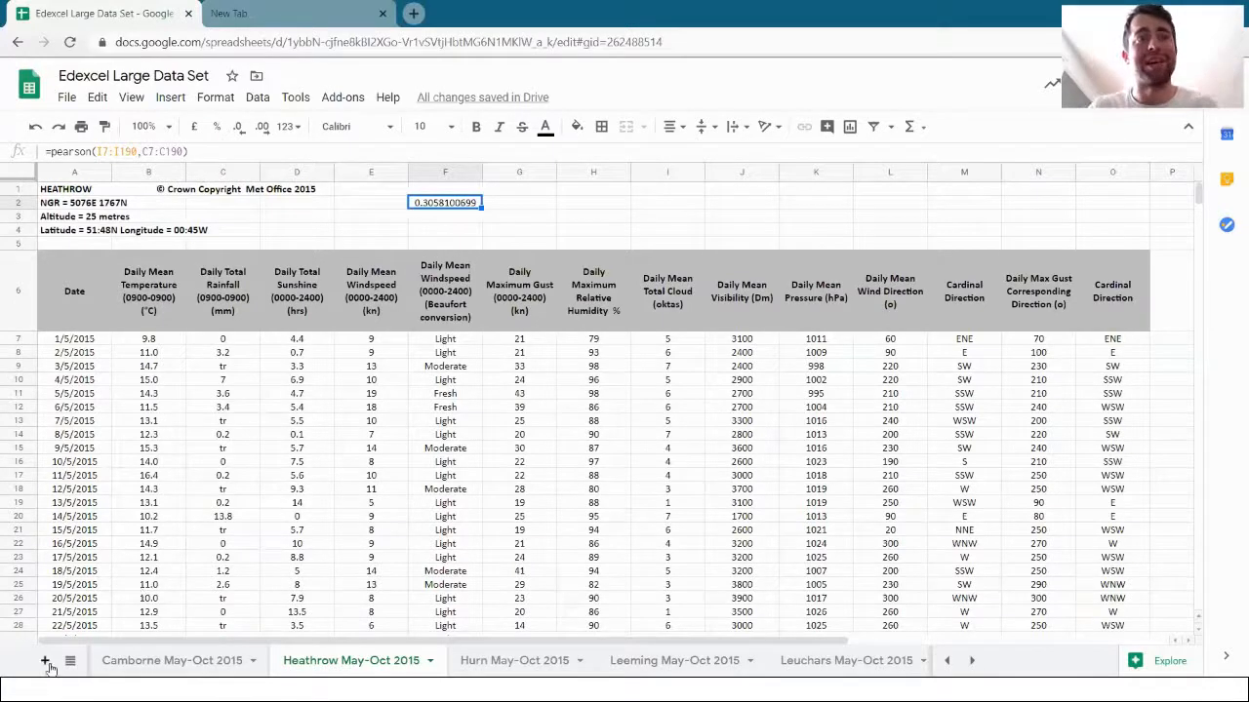
mouse_move(41, 662)
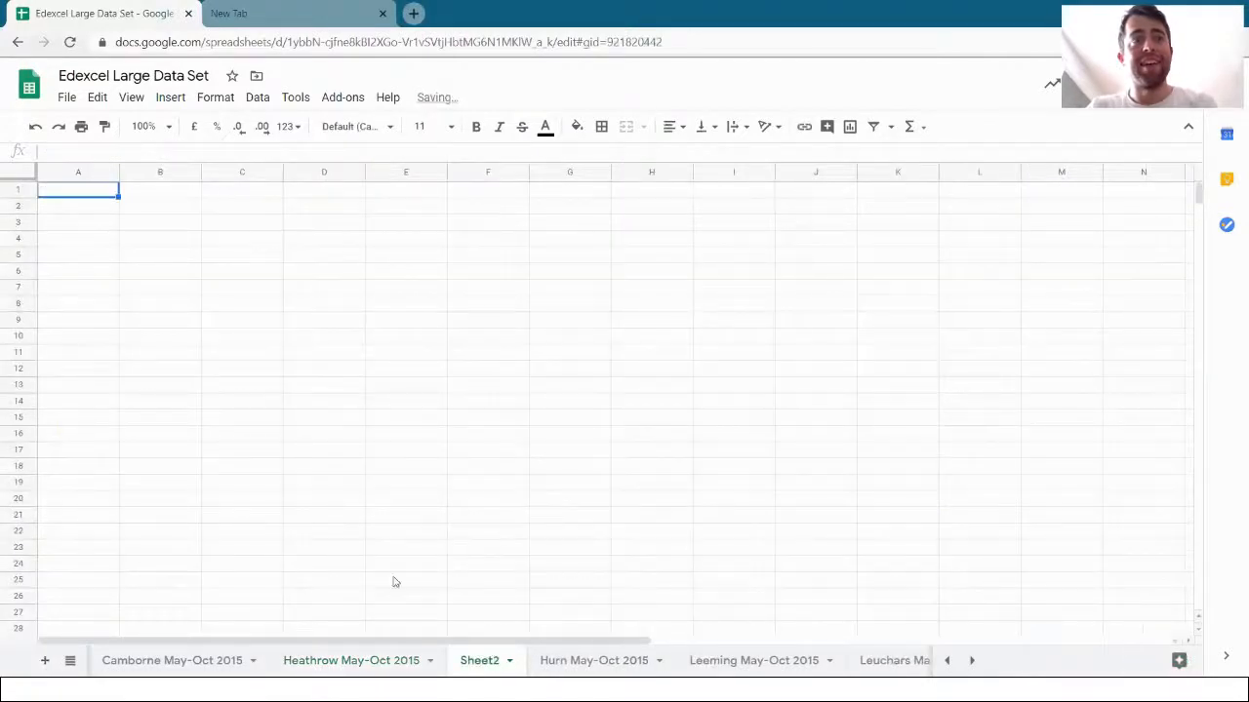
Step: Rename the new blank sheet to 'Workspace'
double_click(476, 661)
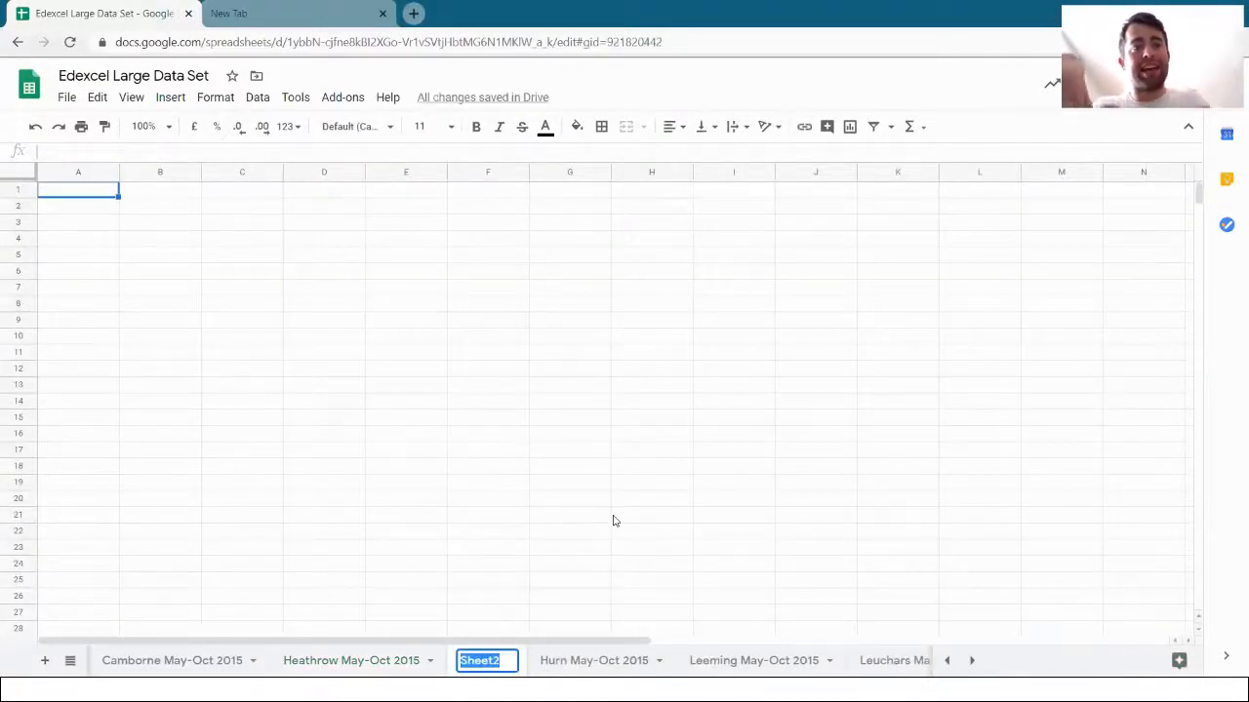
type("Workspace")
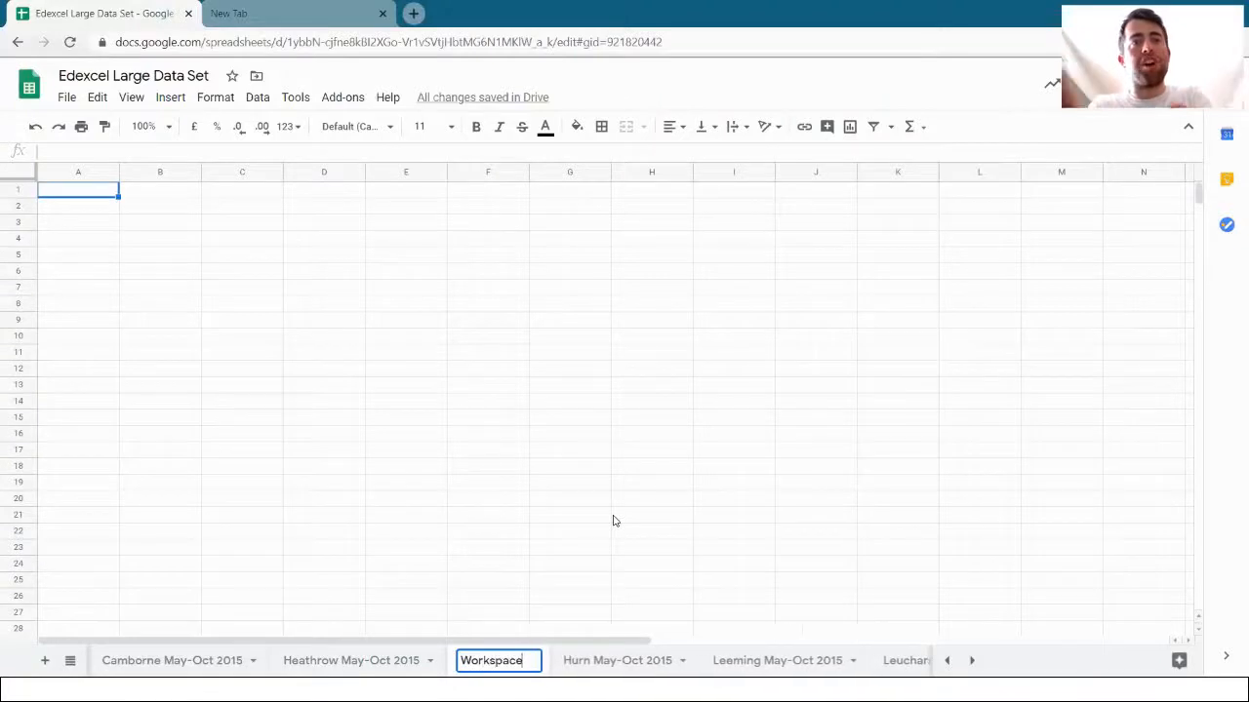
left_click(652, 434)
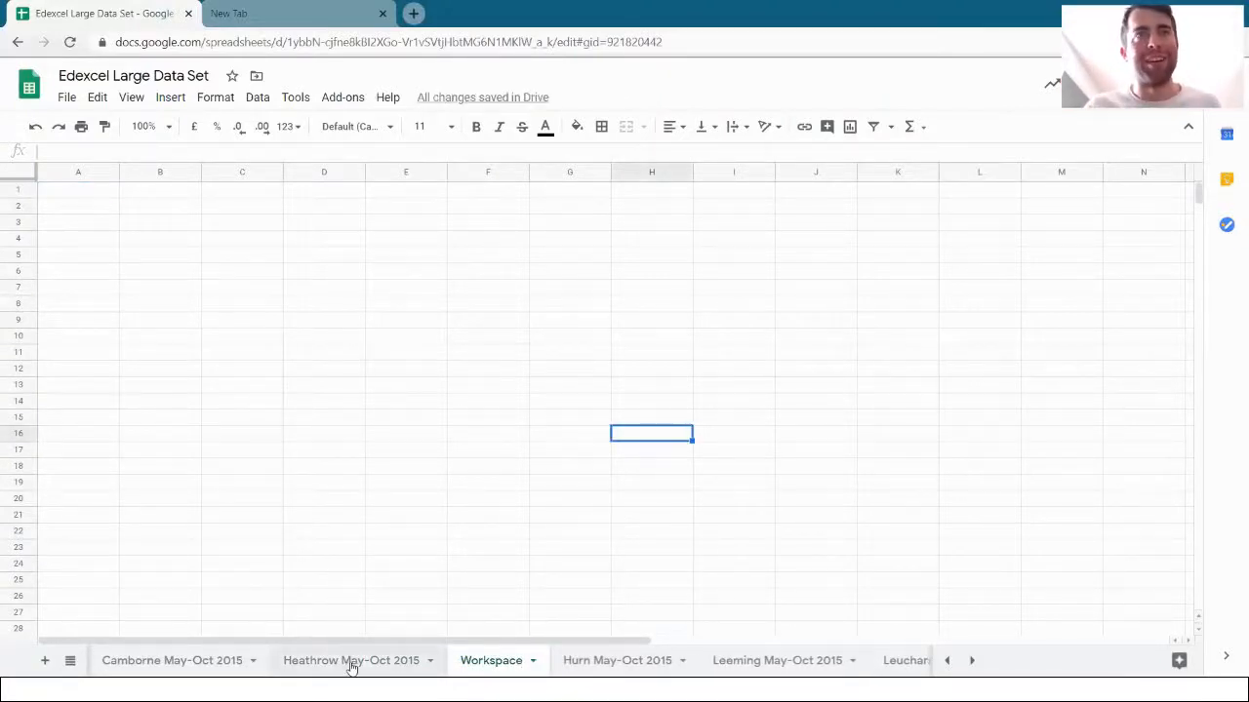
Step: Copy Heathrow's daily mean temperatures into Workspace, labelled 'Heathrow' and '2015'
left_click(351, 661)
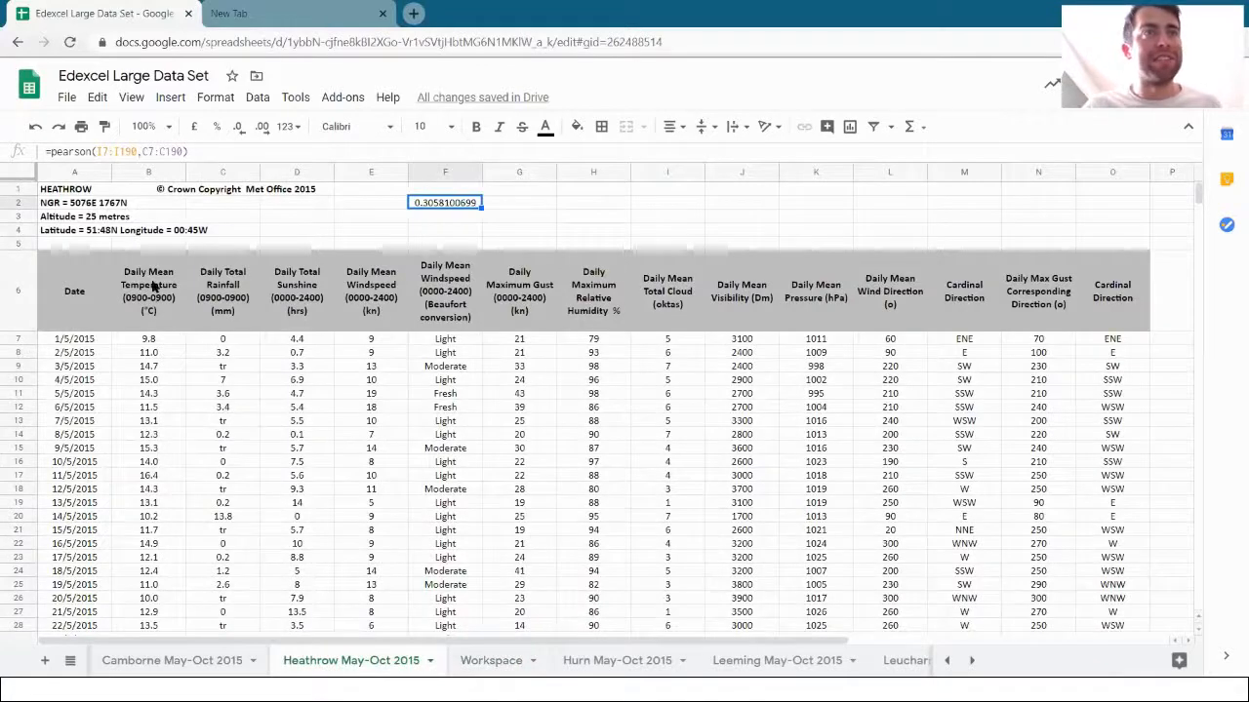
left_click(149, 290)
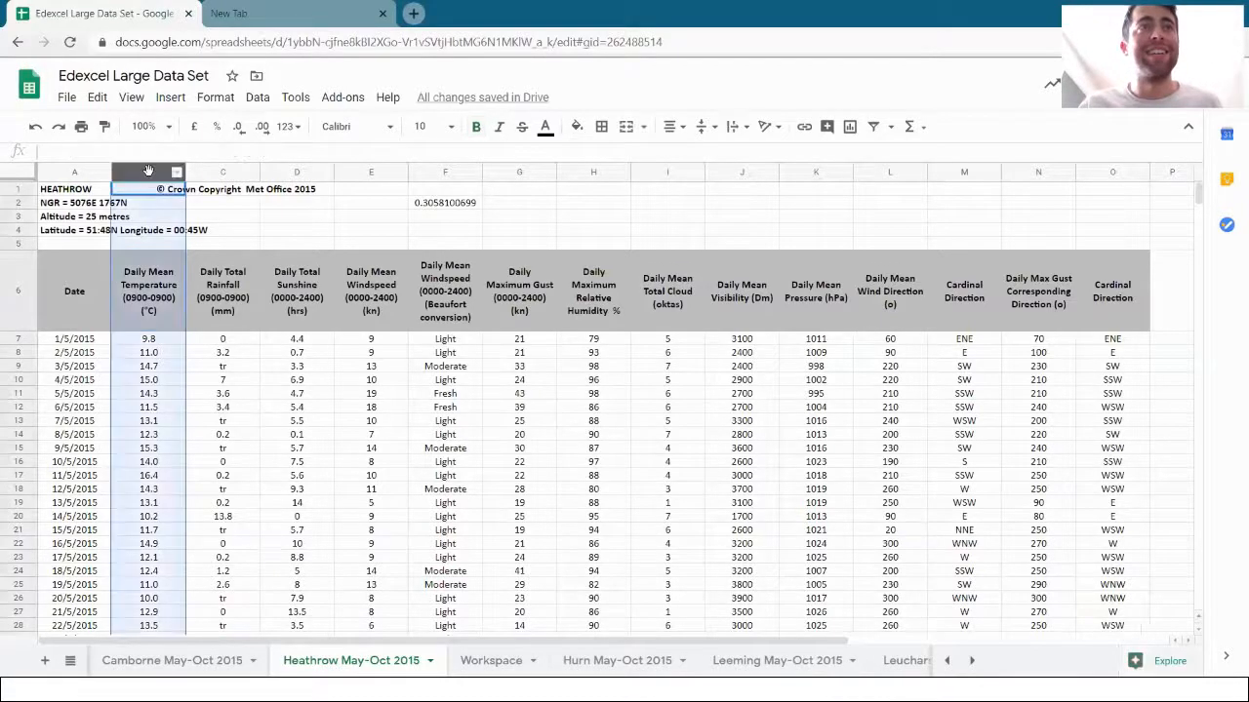
left_click(148, 172)
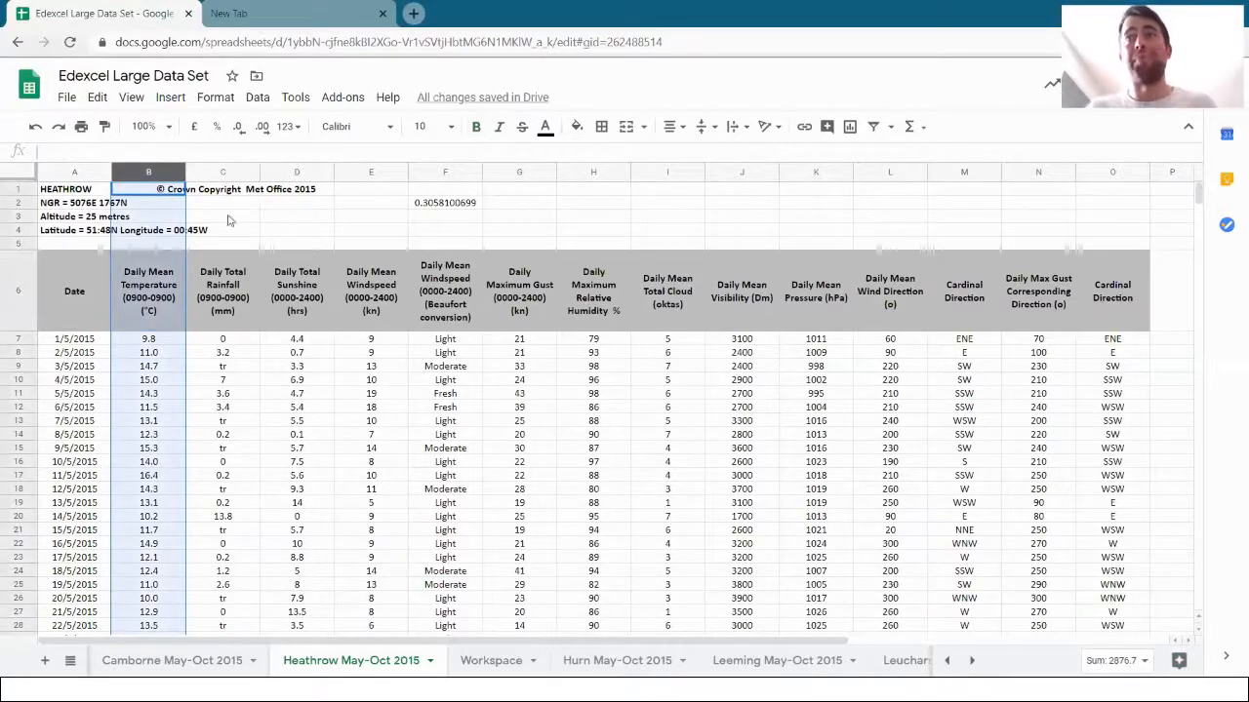
mouse_move(388, 246)
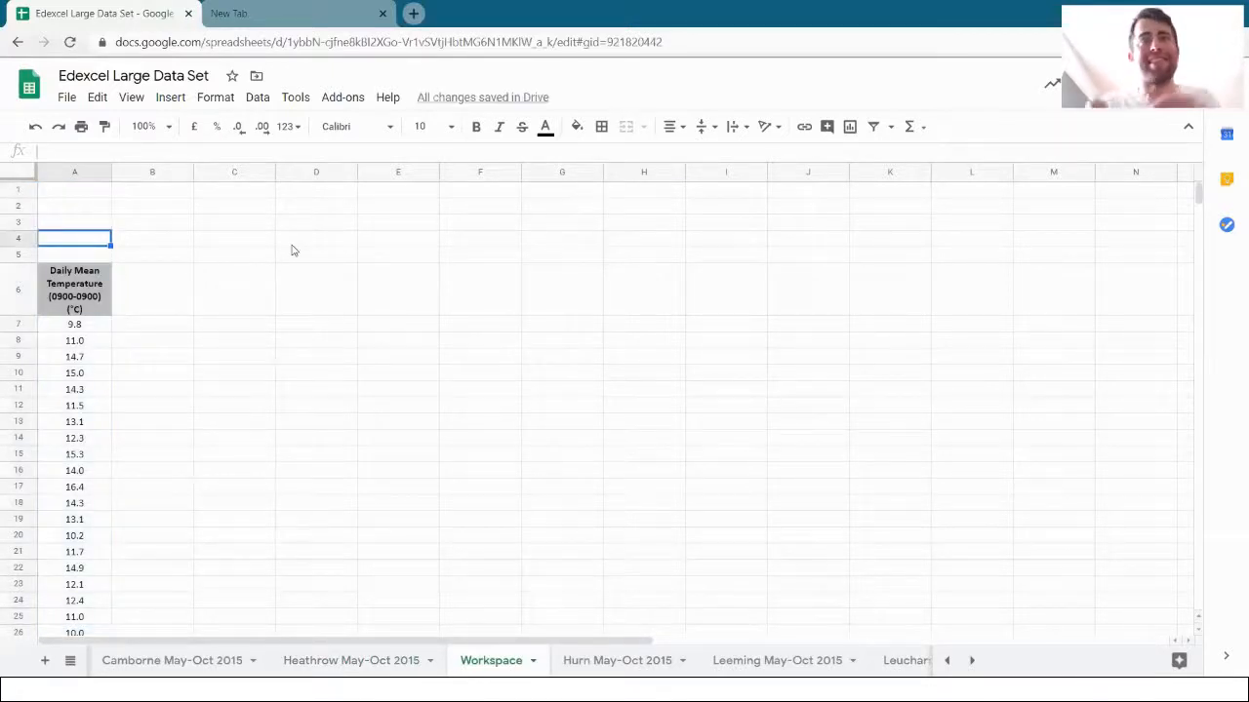
type("Hea")
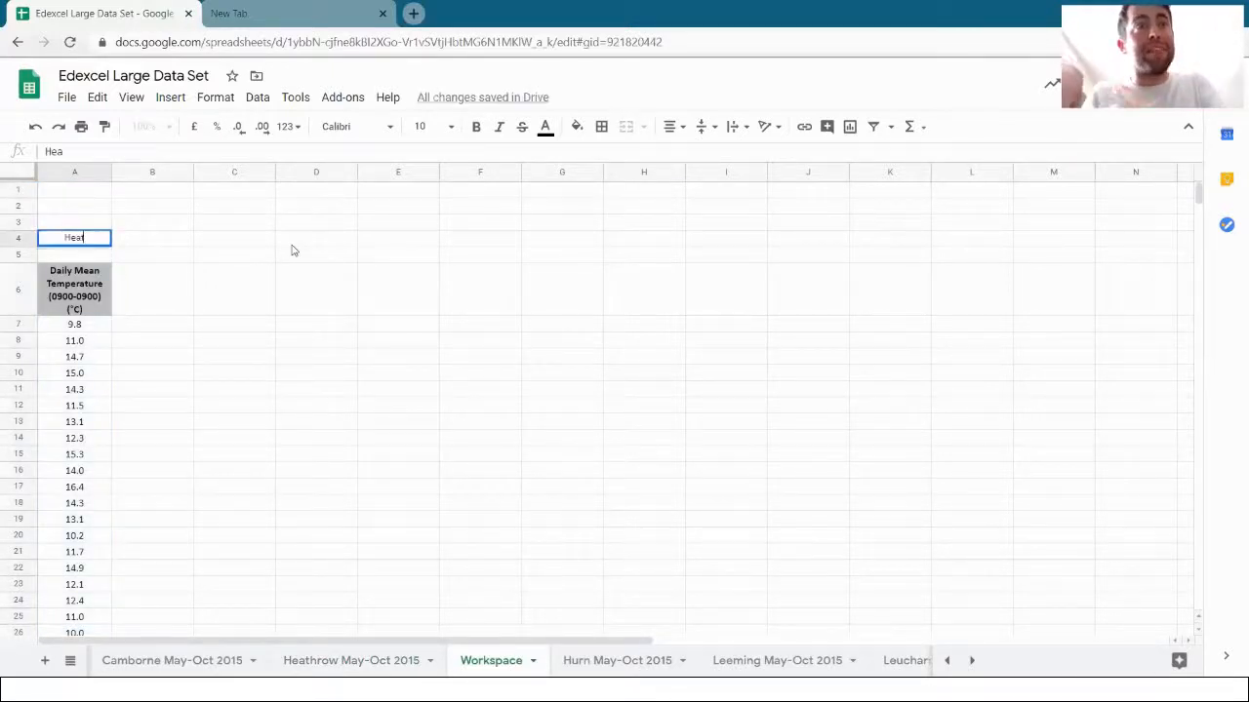
type("Heathrow")
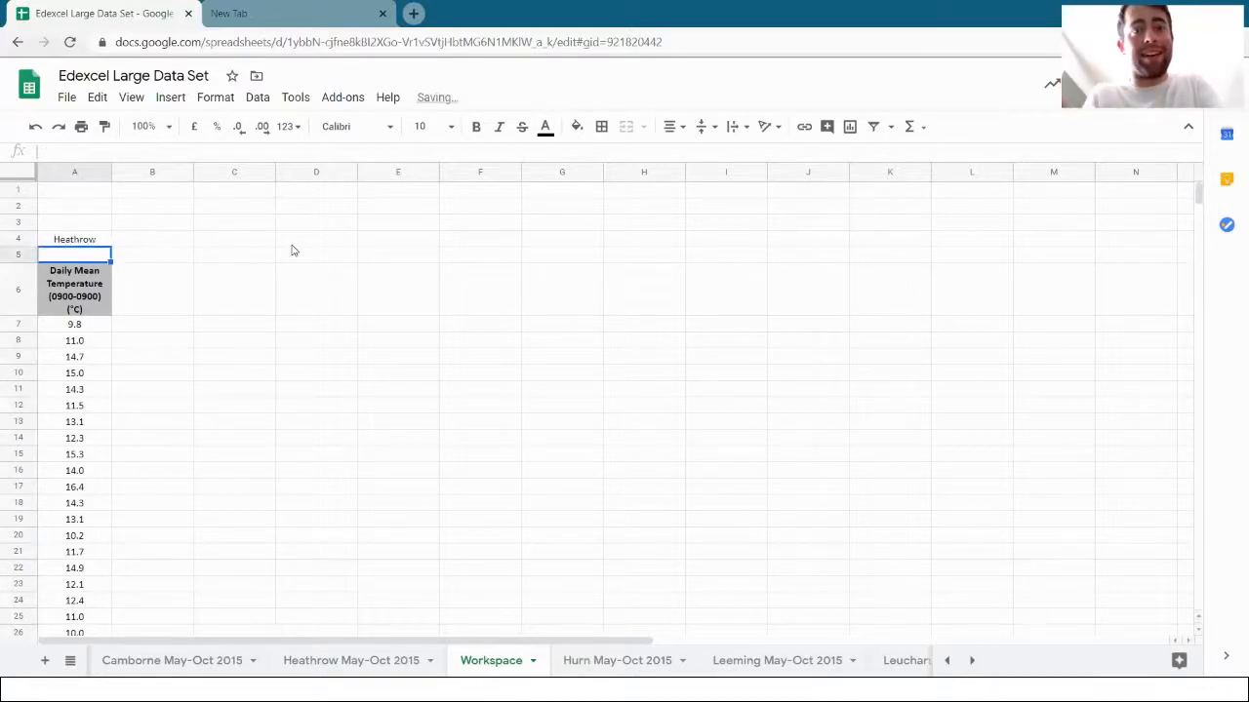
type("2015")
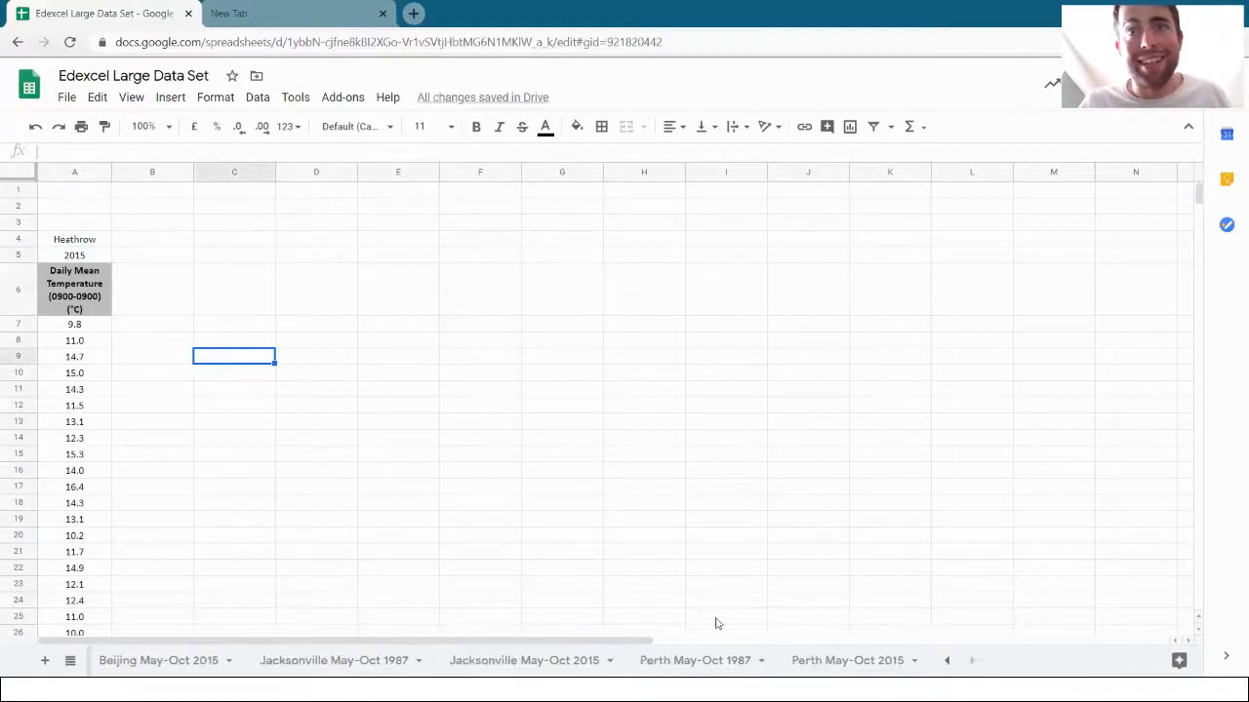
Step: Copy Perth's column B daily mean air temperatures and return toward Workspace
left_click(862, 660)
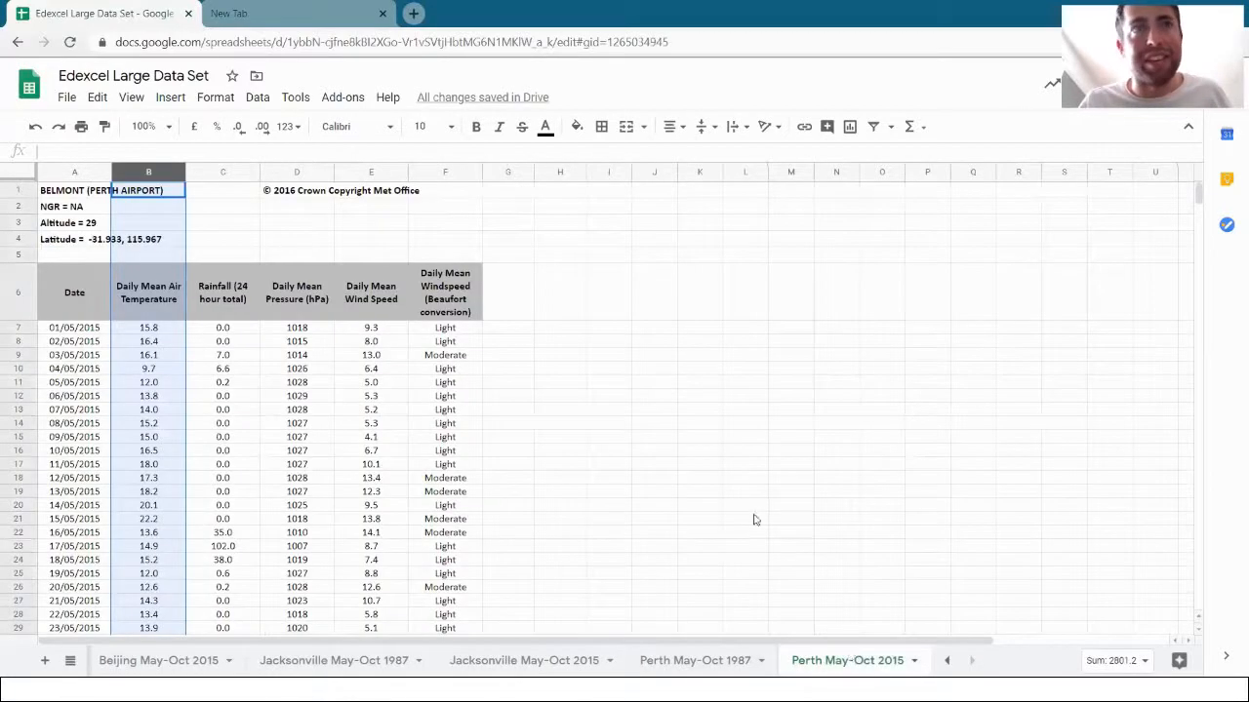
left_click(789, 450)
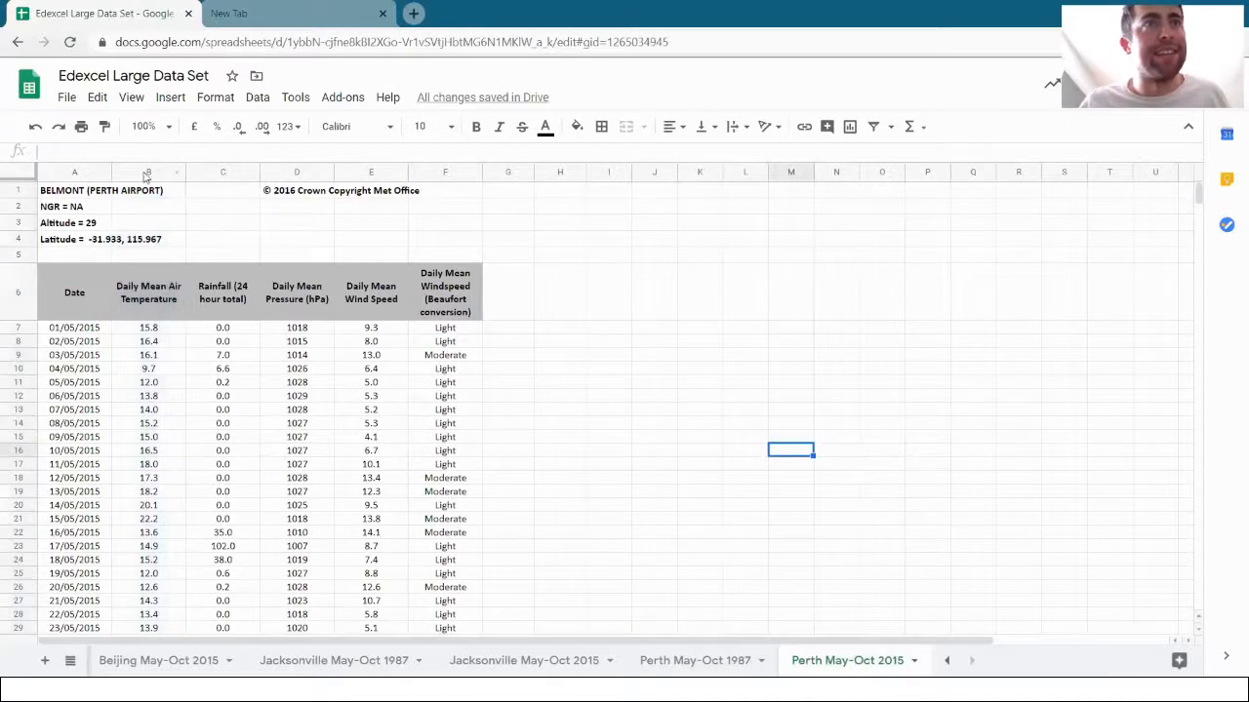
left_click(149, 172)
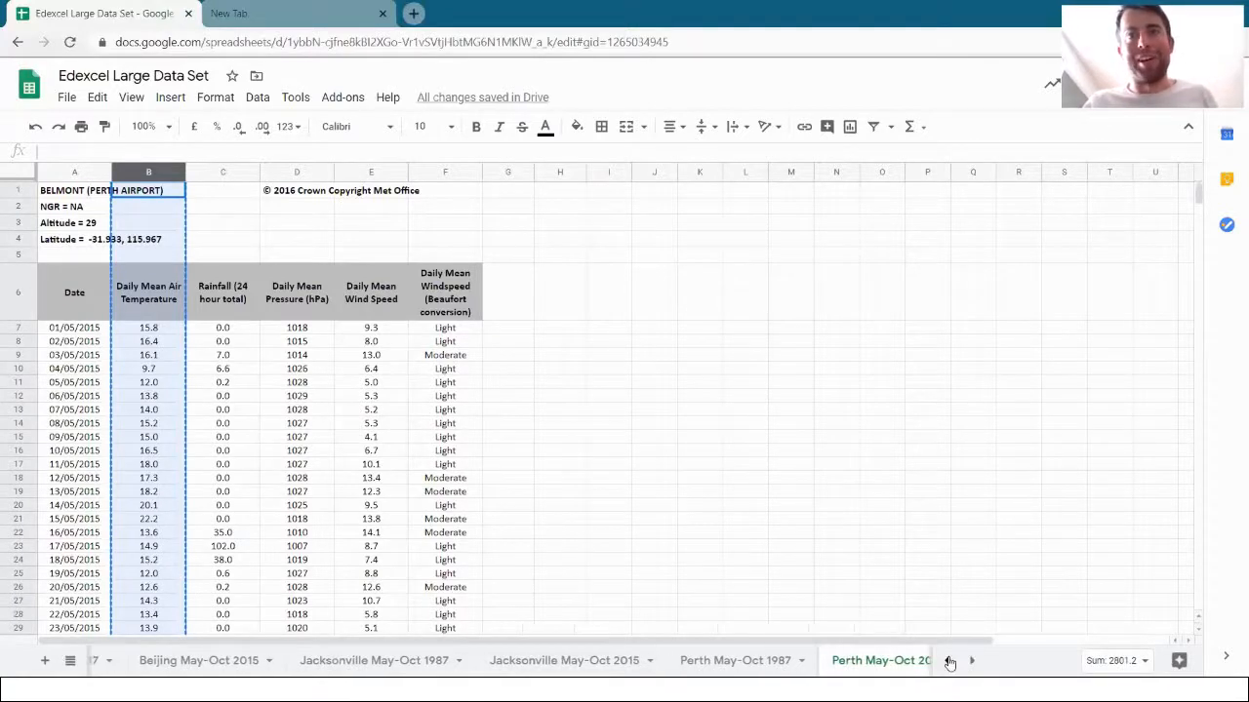
left_click(946, 662)
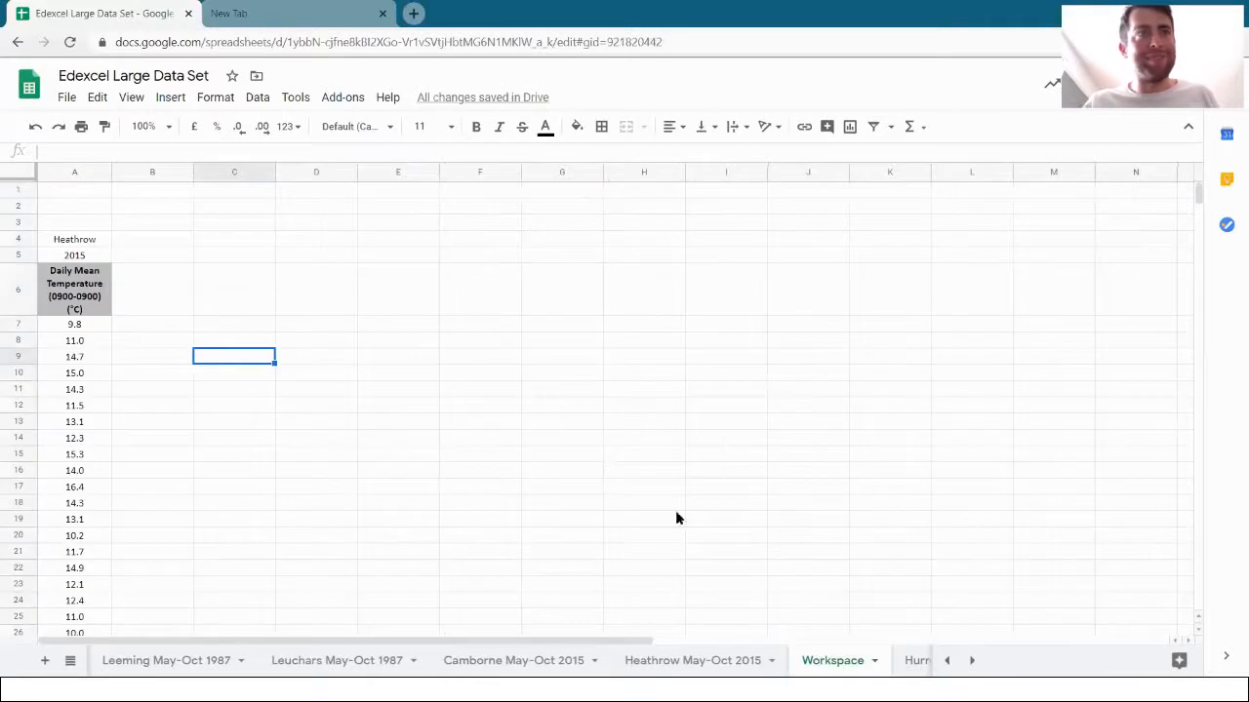
Step: Paste Perth's temperatures into Workspace column B and label it 'Perth'
left_click(153, 172)
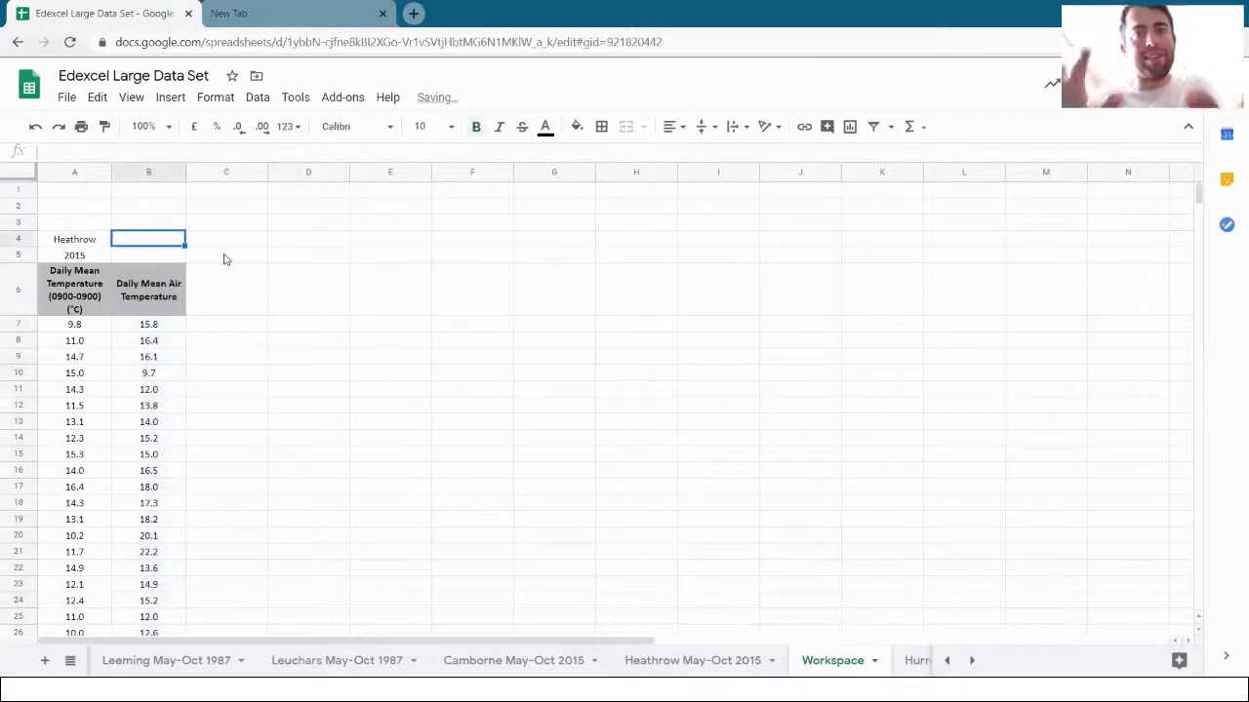
type("Perth")
left_click(148, 255)
type("2015")
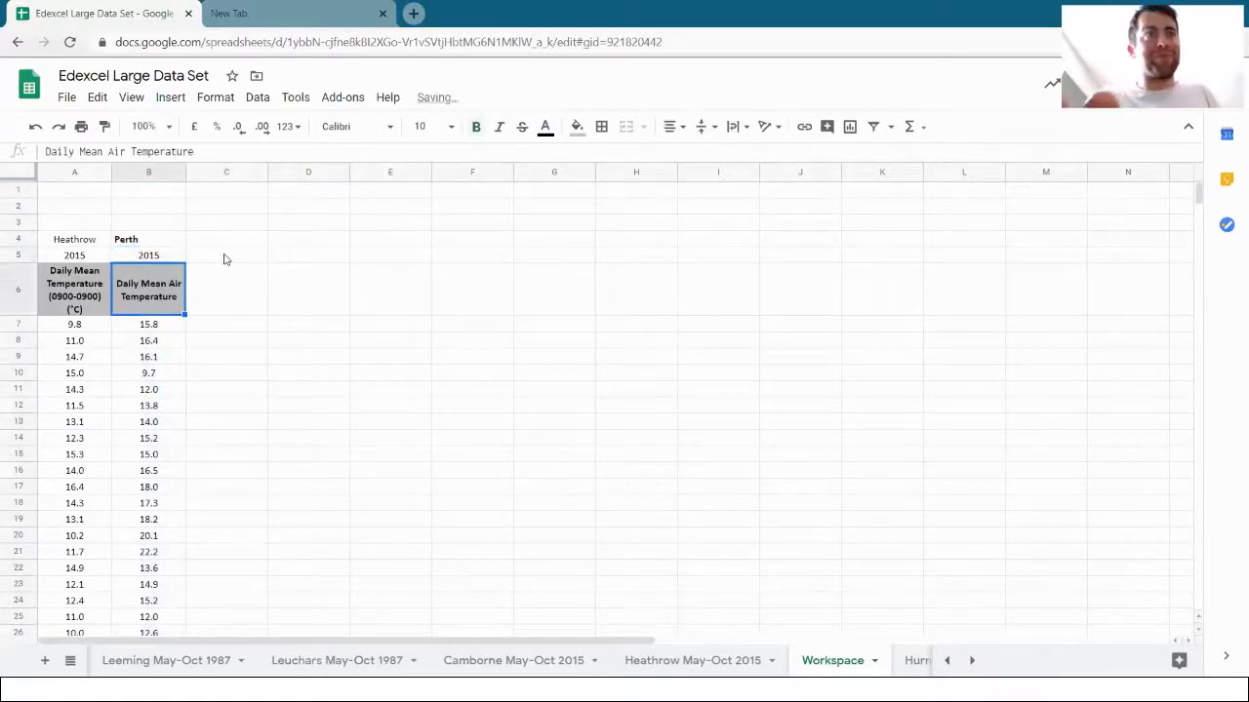
mouse_move(257, 362)
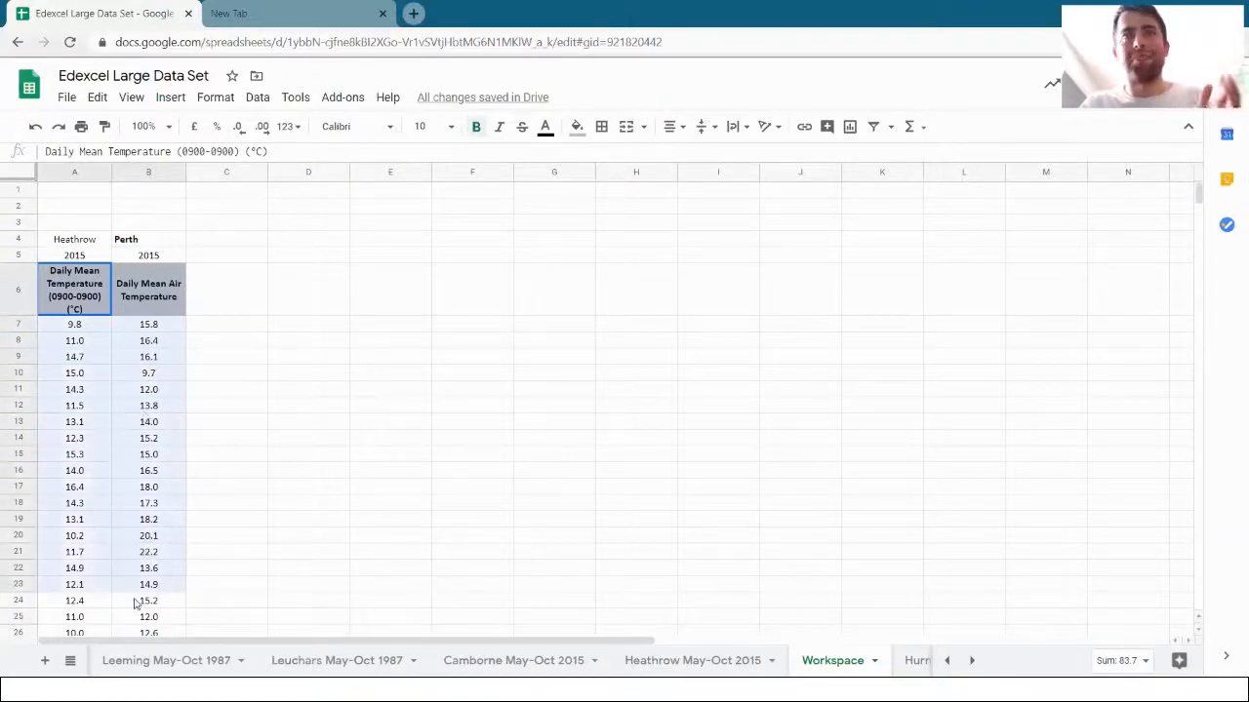
Step: Select A6:B190 covering both Heathrow and Perth temperature columns
scroll("down", 3)
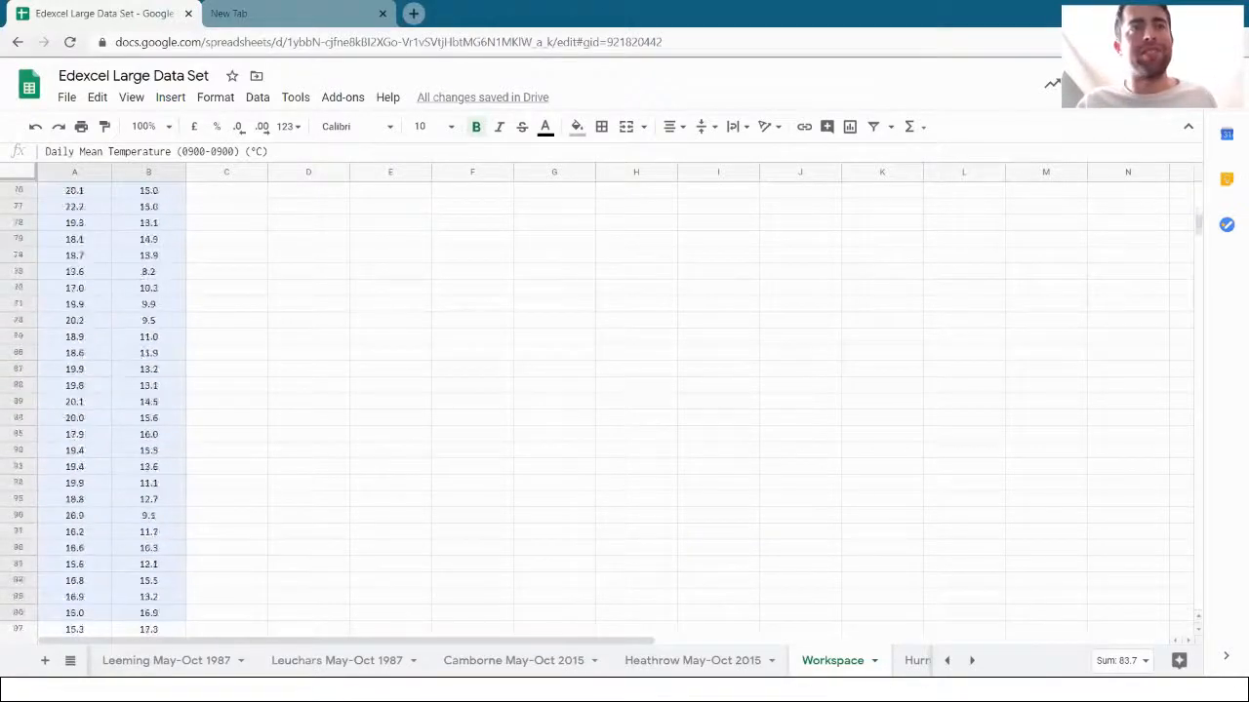
scroll("down", 3)
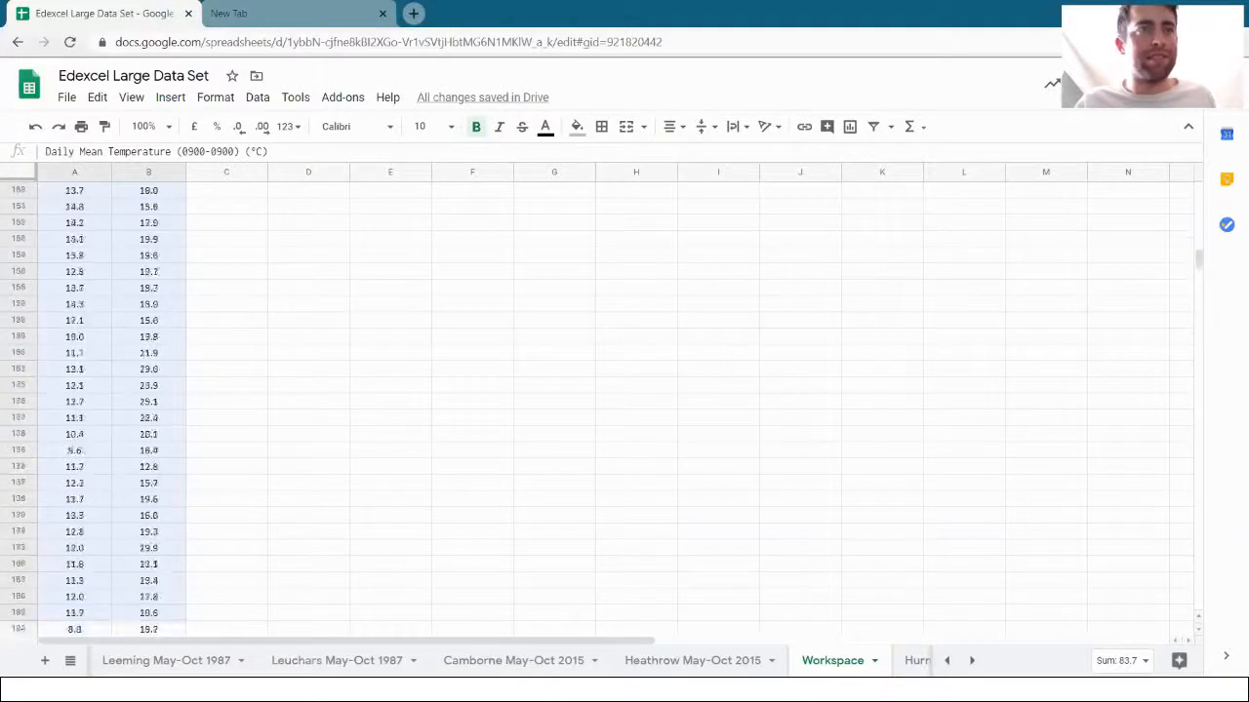
scroll("down", 3)
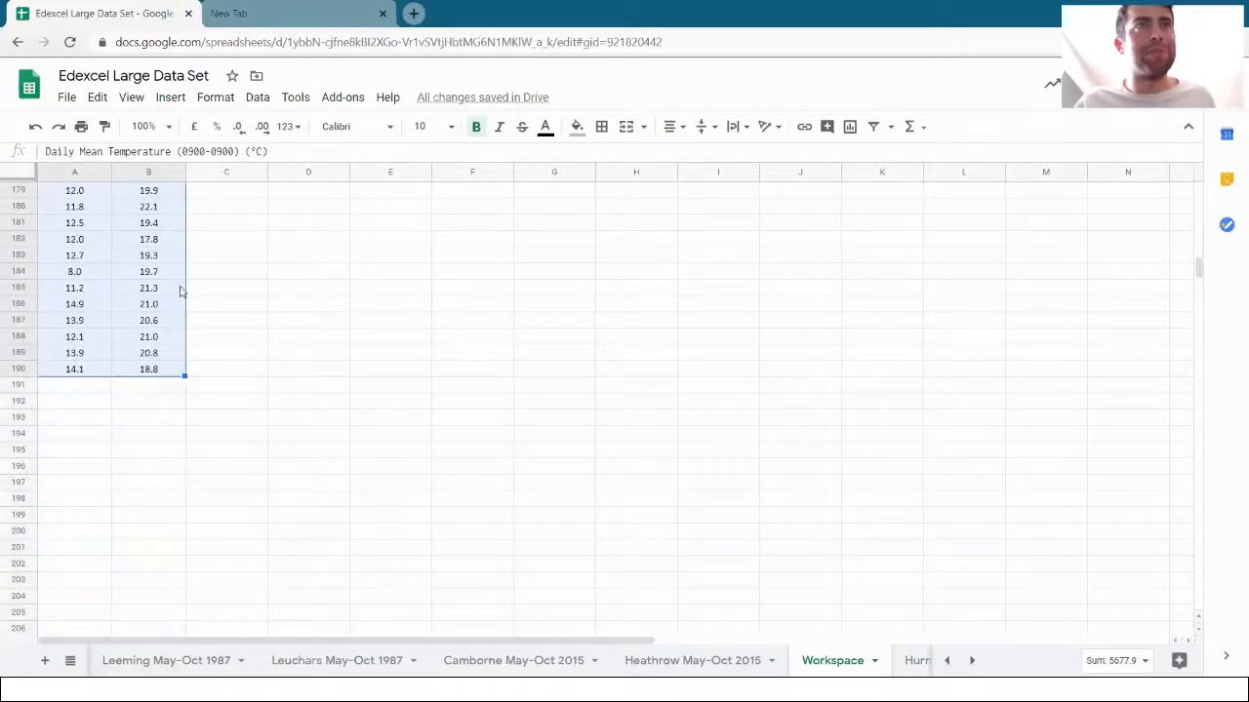
left_click(170, 97)
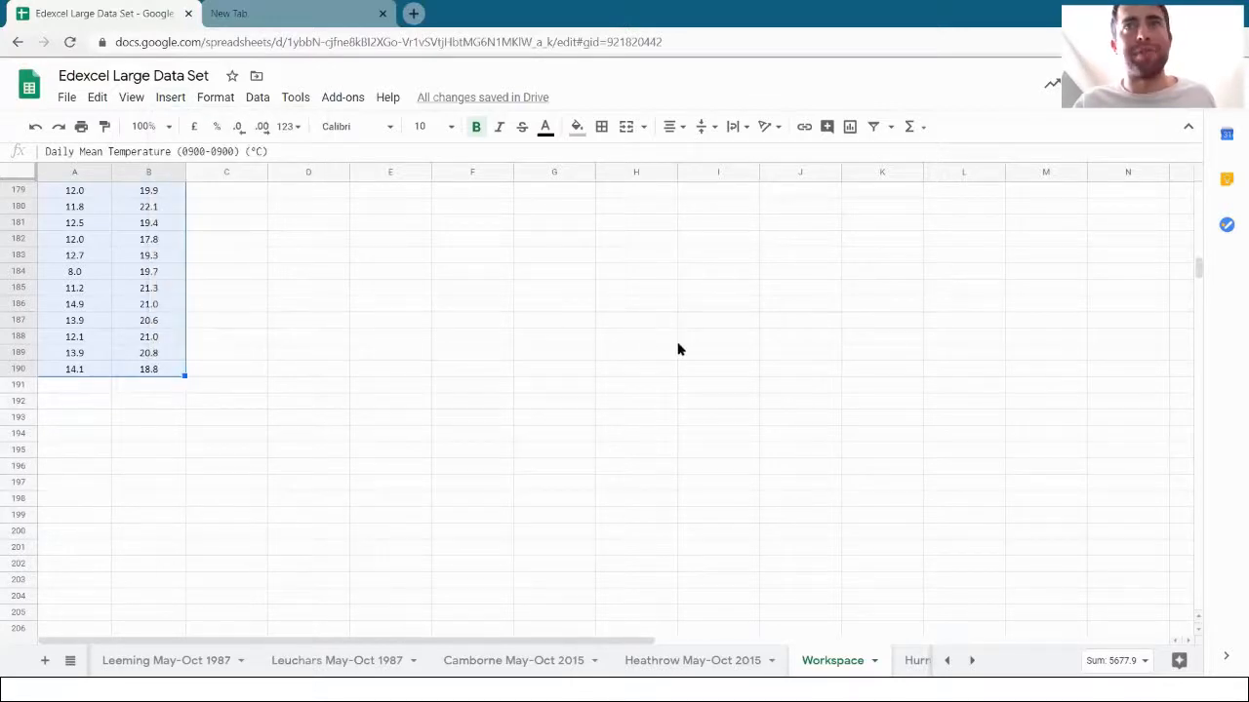
Step: Change the Perth vs Heathrow chart type to Scatter chart
left_click(142, 97)
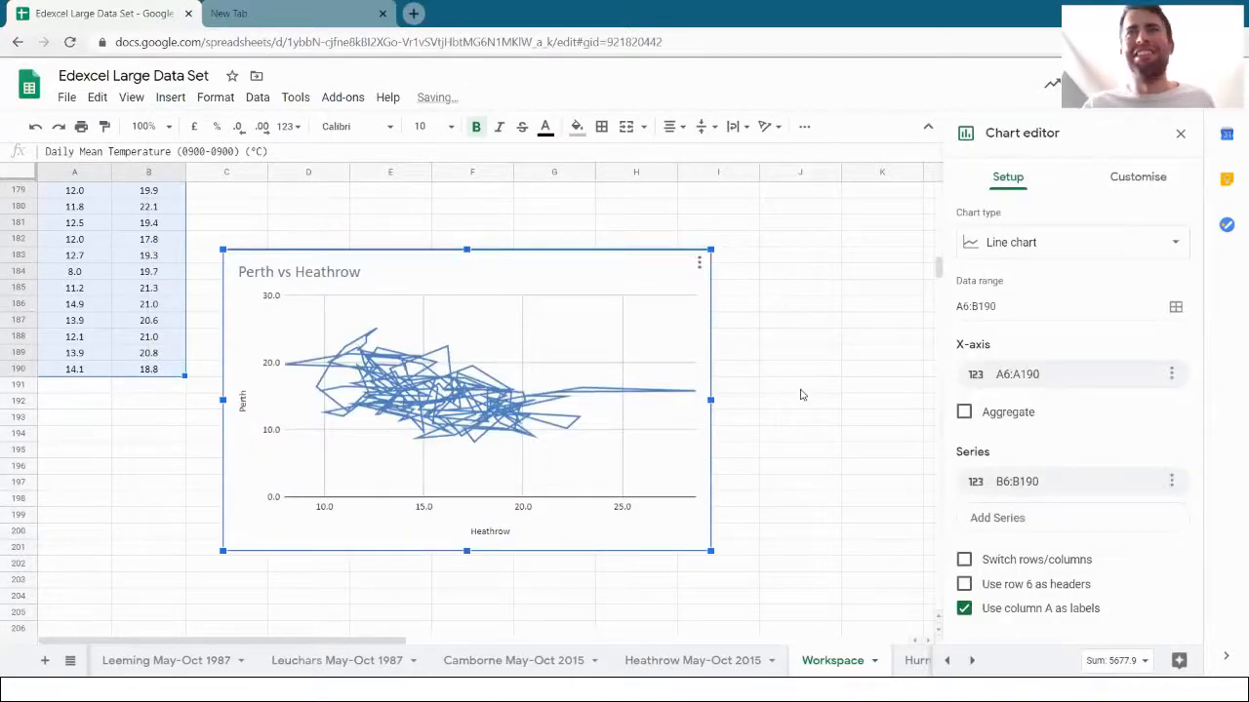
left_click(1071, 242)
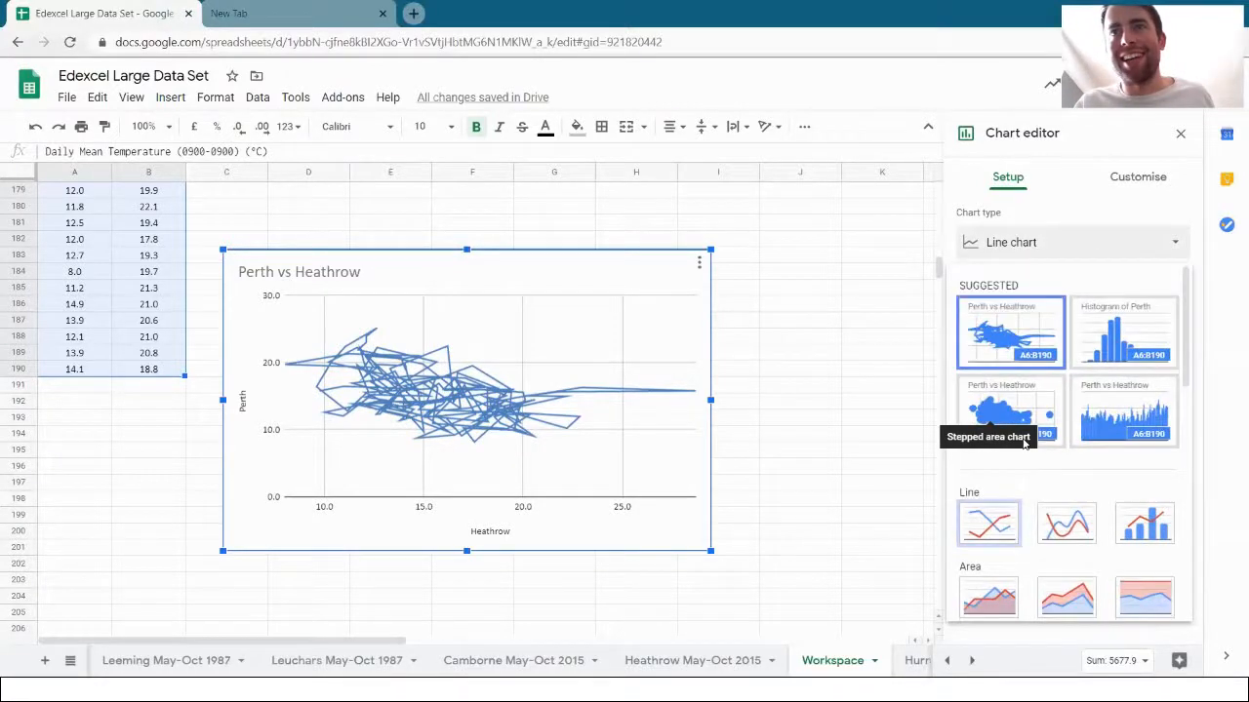
scroll("down", 3)
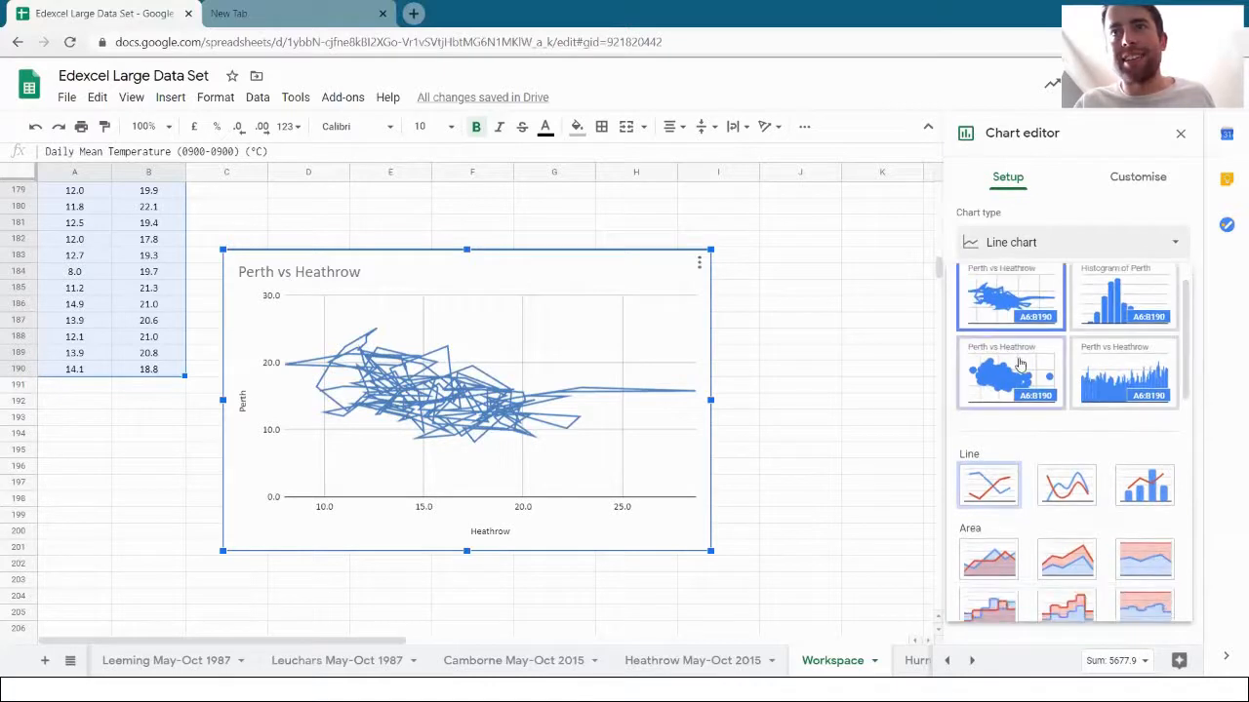
mouse_move(1021, 374)
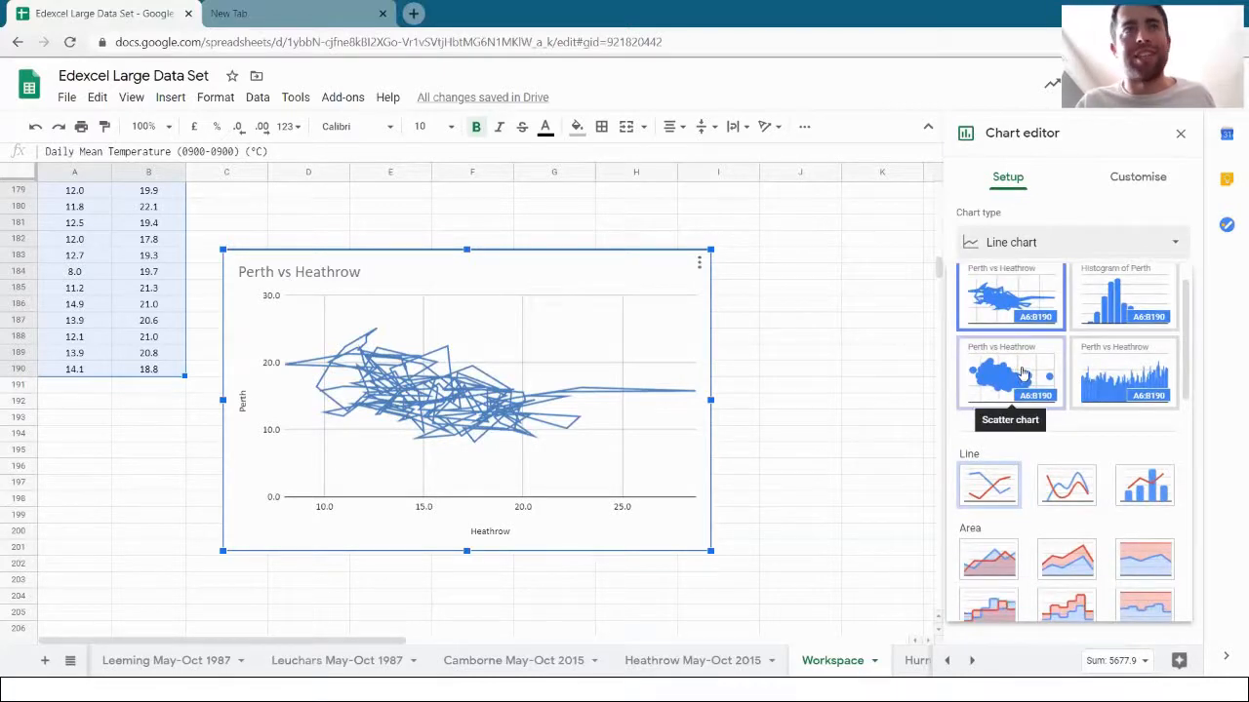
left_click(1010, 373)
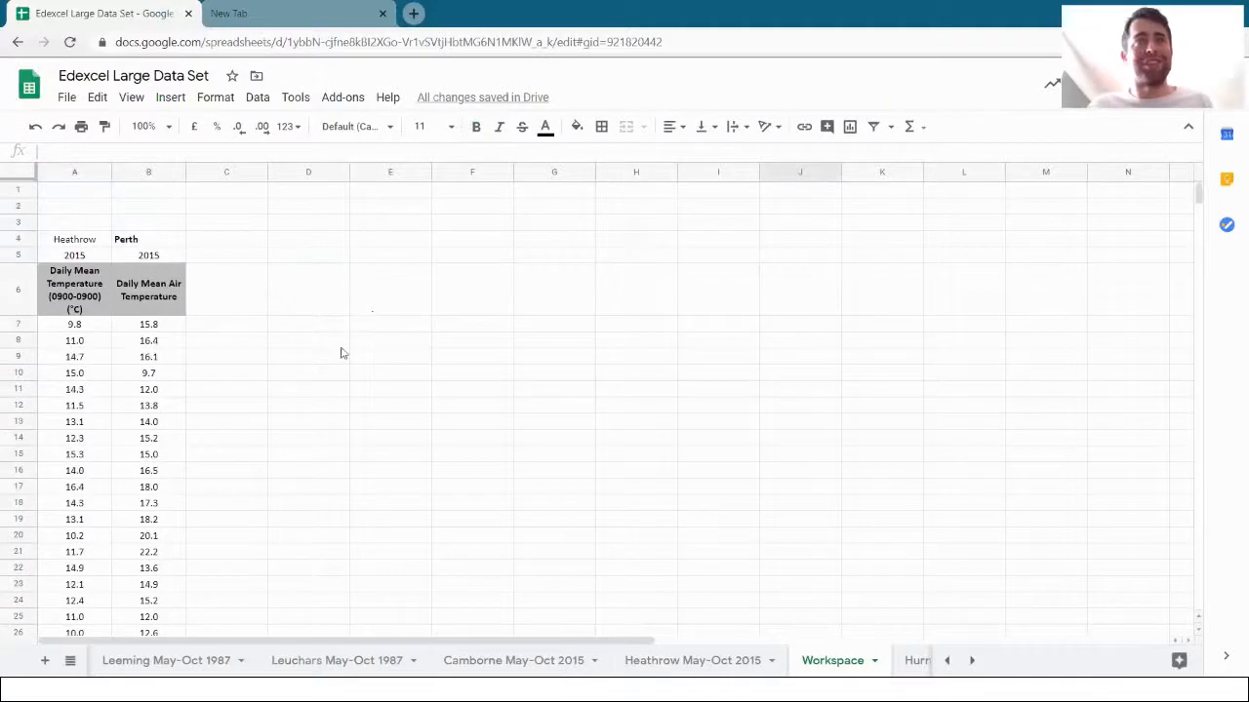
Step: Enter =PEARSON(A7:A190,B7:B190) in D8, giving about -0.422
left_click(308, 340)
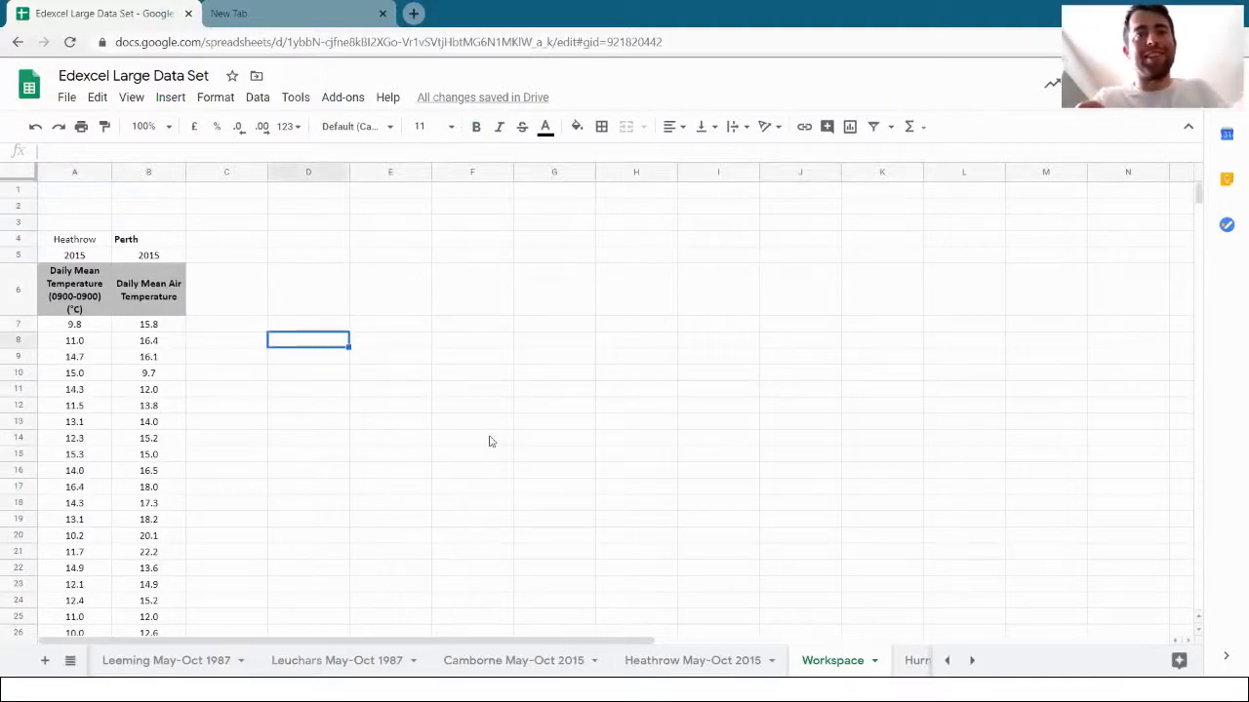
type("=pearson(A7:A109")
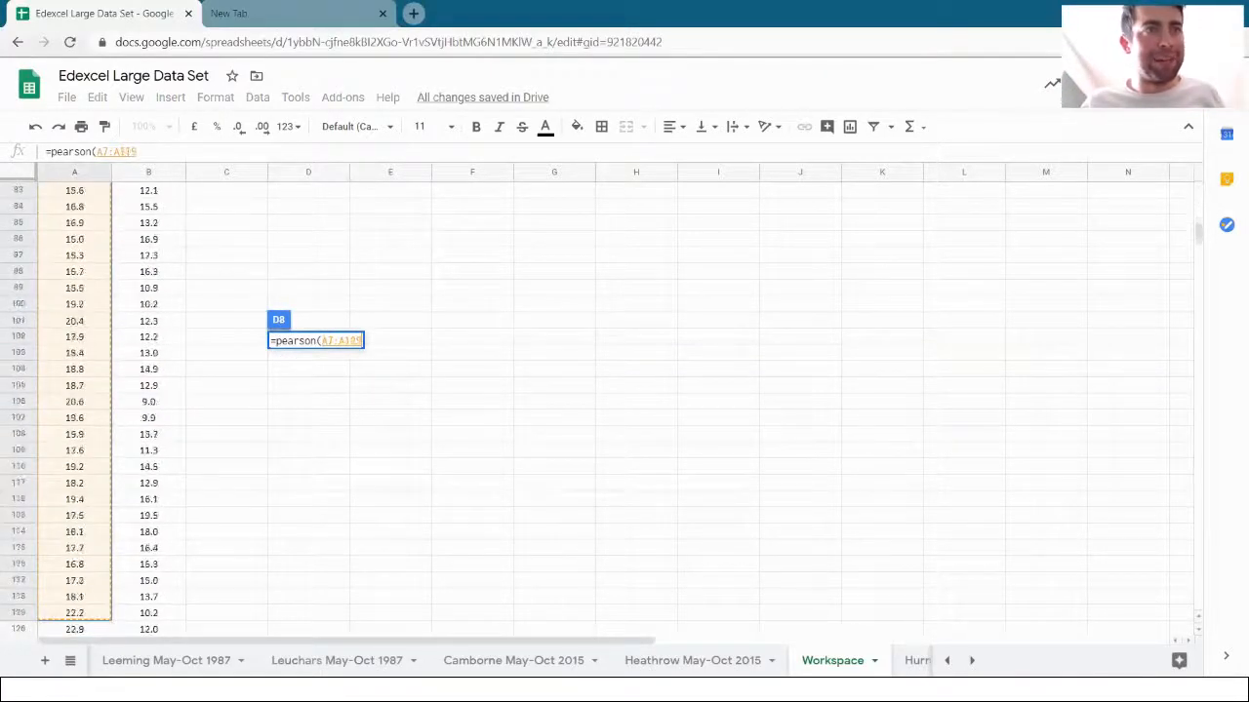
scroll("down", 3)
type("0,B7:B190")
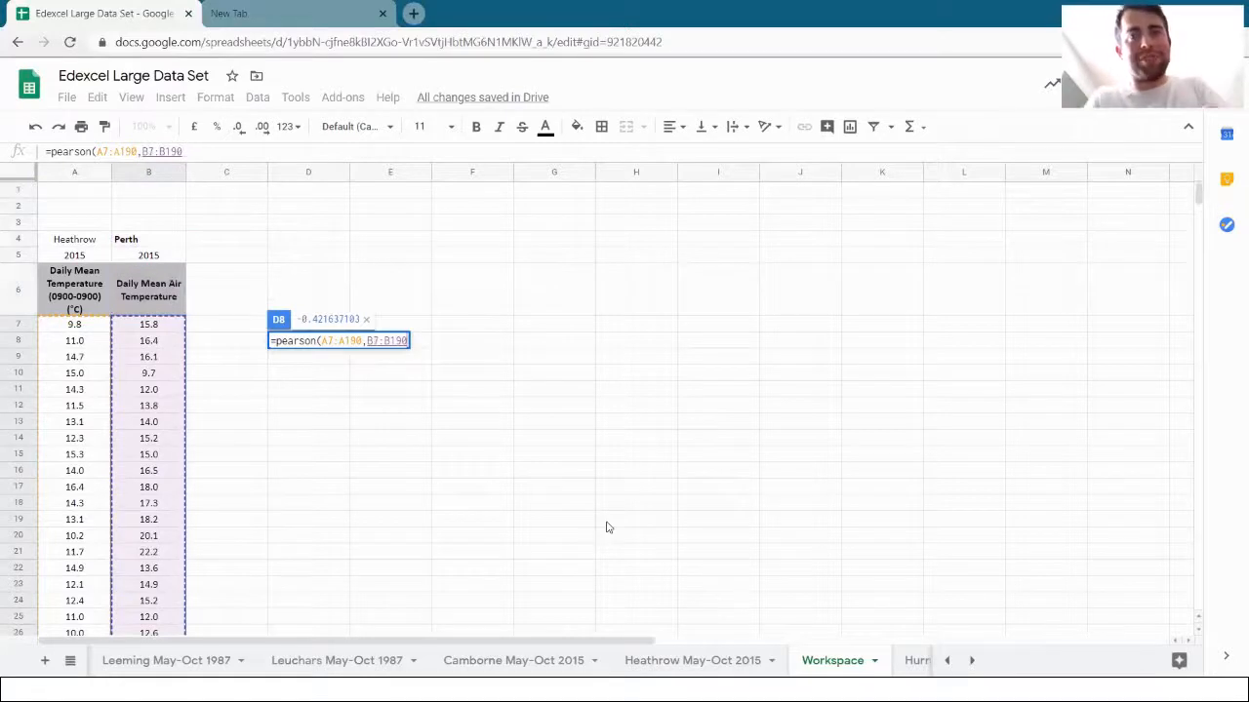
key("Enter")
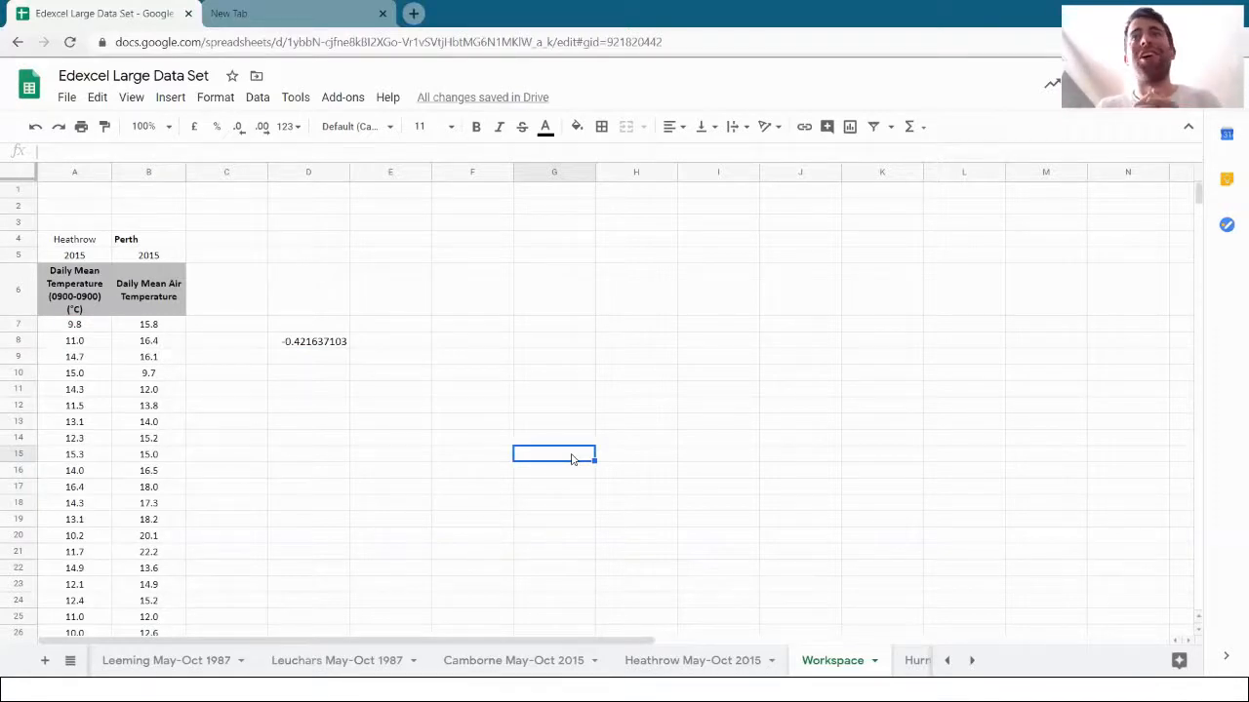
mouse_move(388, 366)
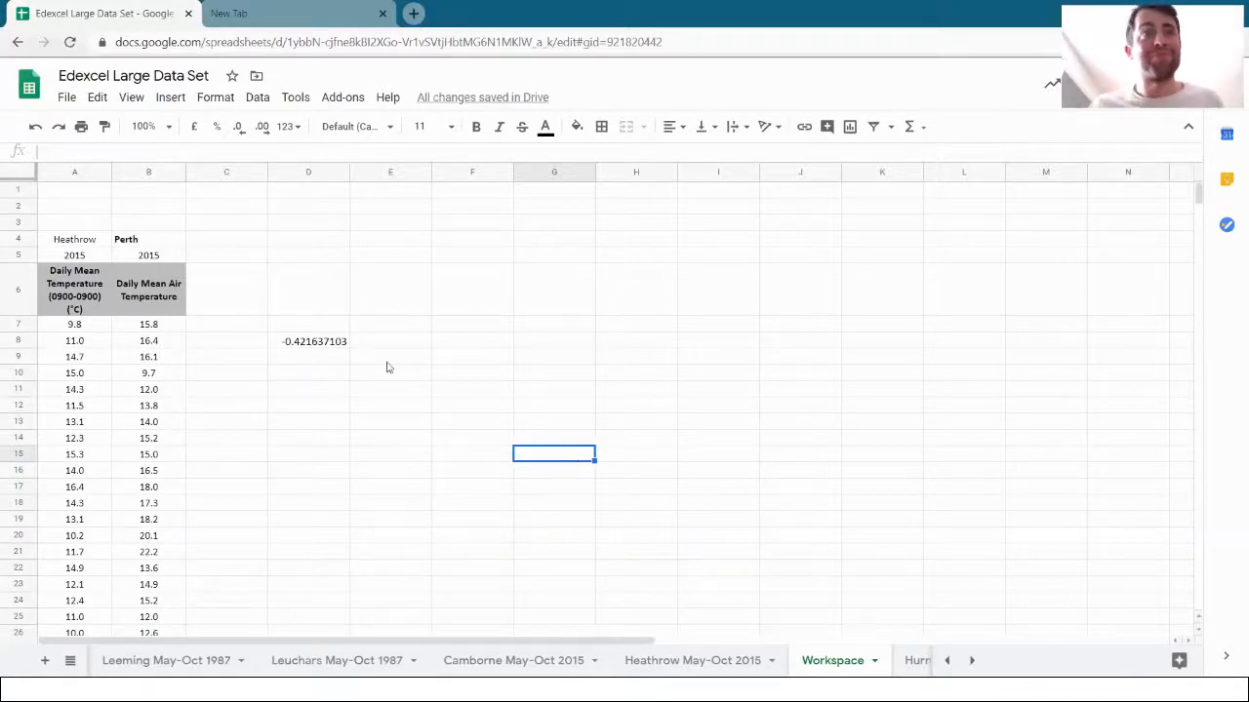
Step: Scroll down to the Perth vs Heathrow scatter chart and select it
scroll("down", 3)
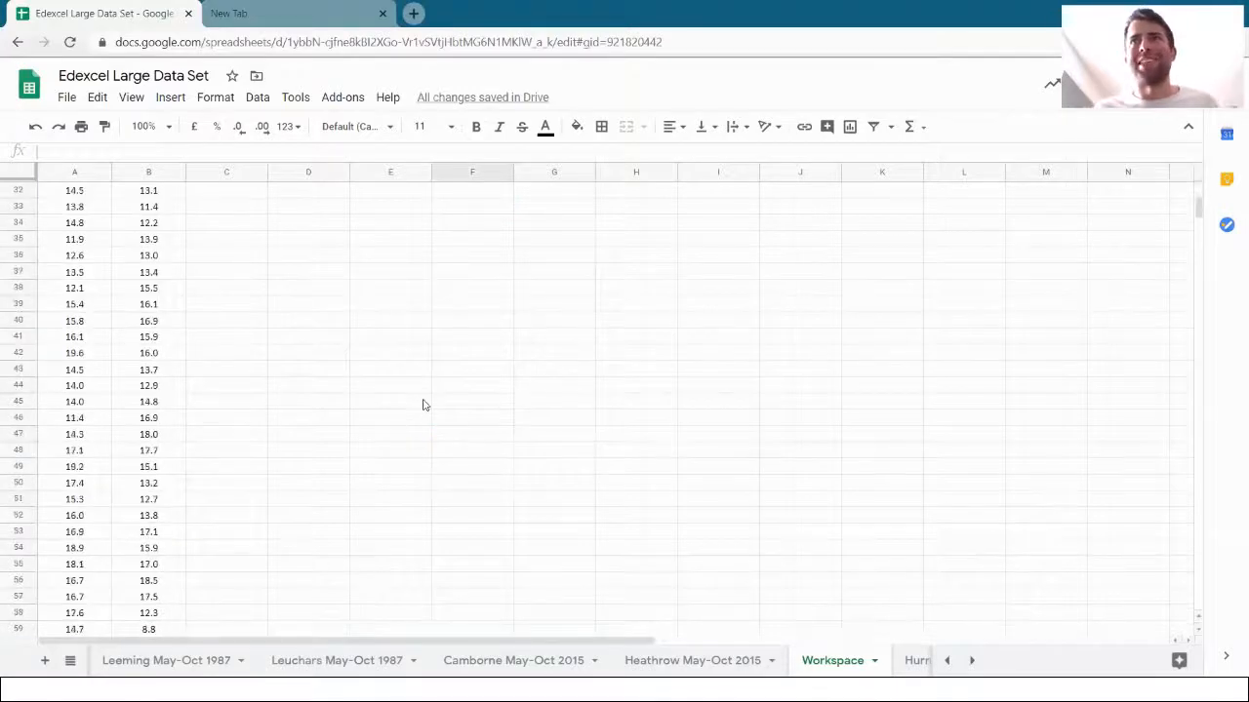
scroll("down", 3)
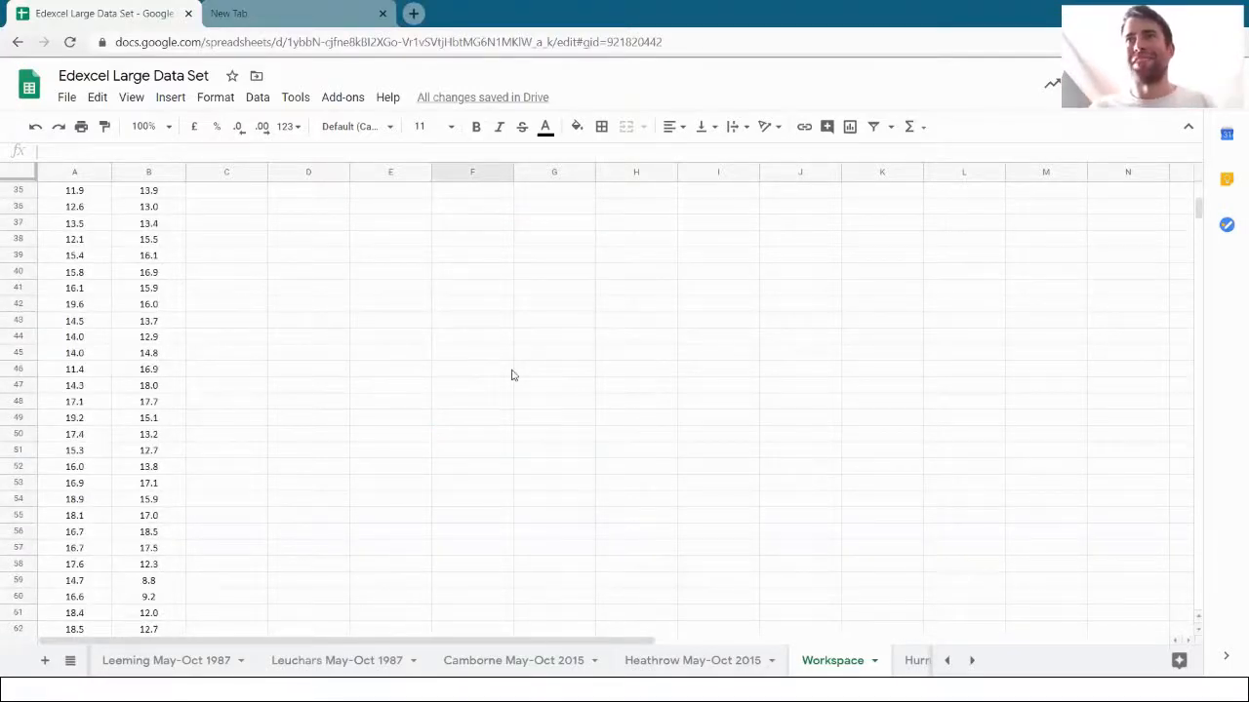
scroll("down", 3)
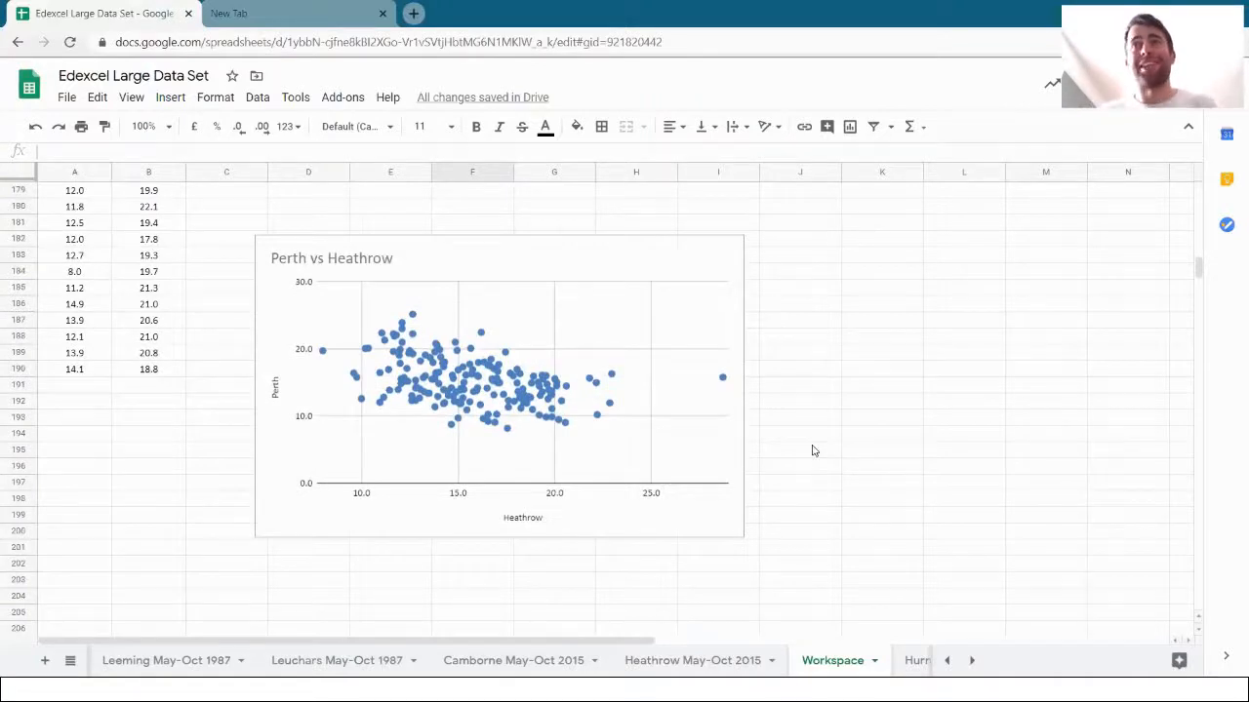
left_click(498, 390)
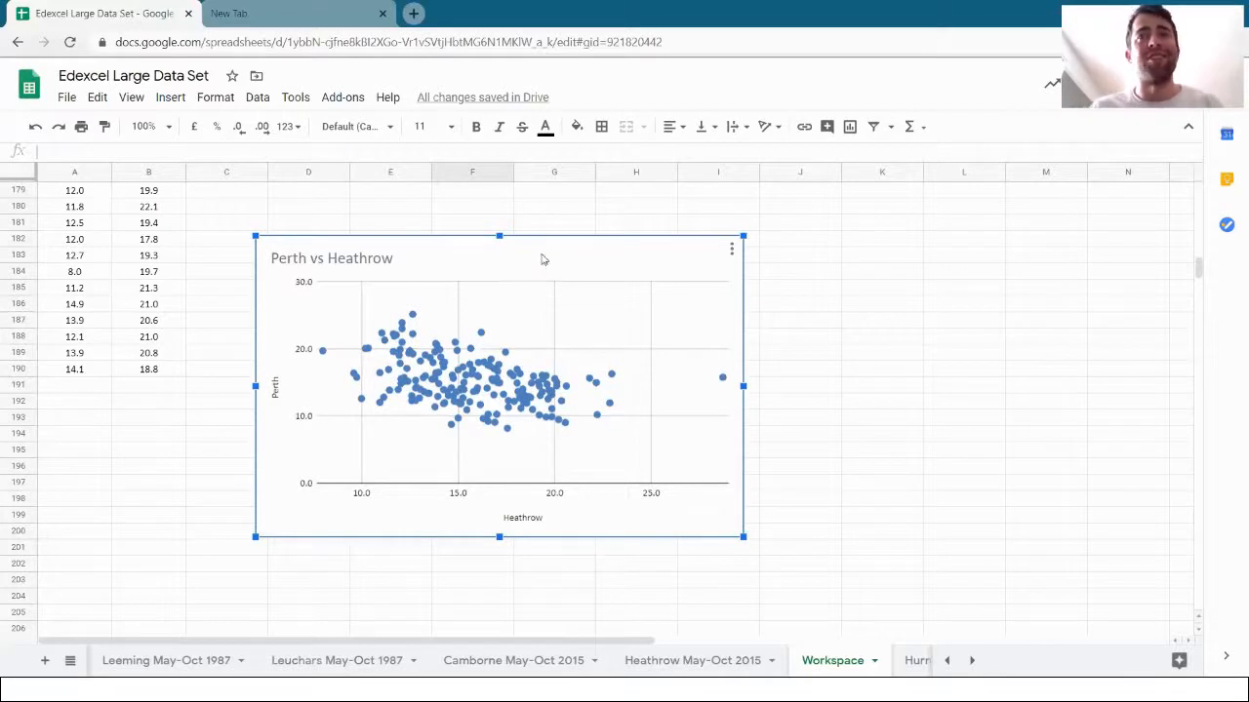
mouse_move(552, 261)
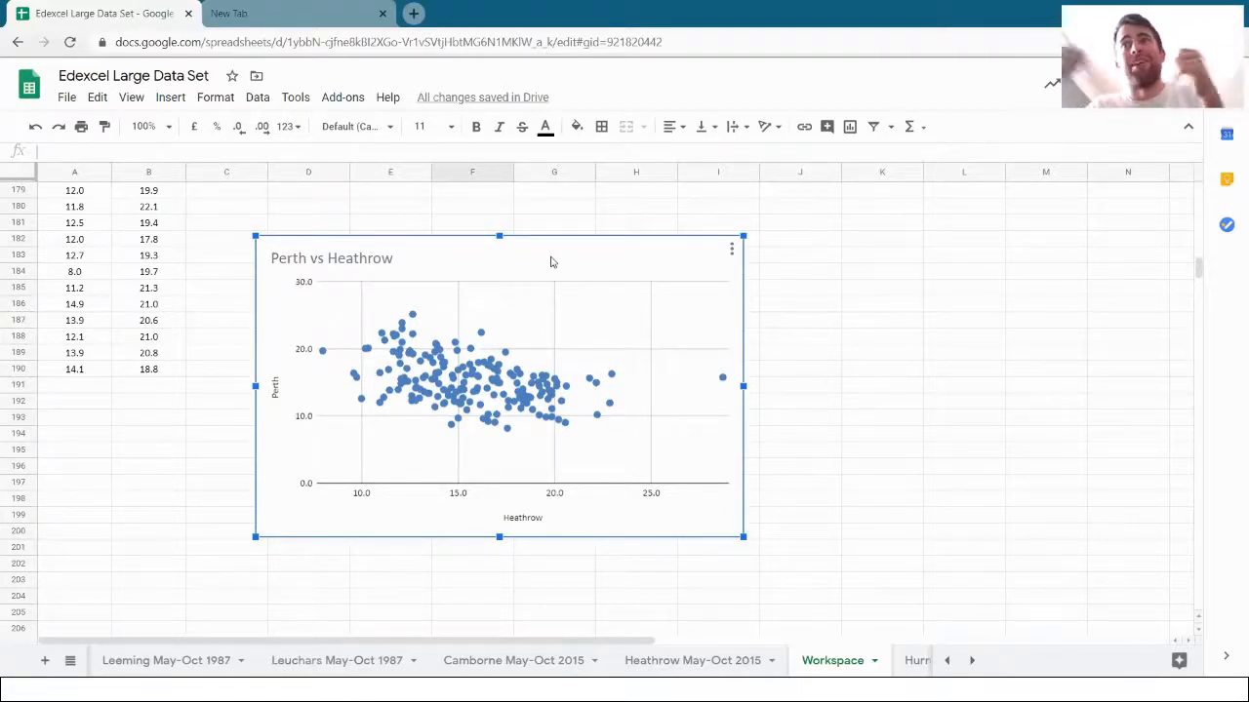
mouse_move(546, 255)
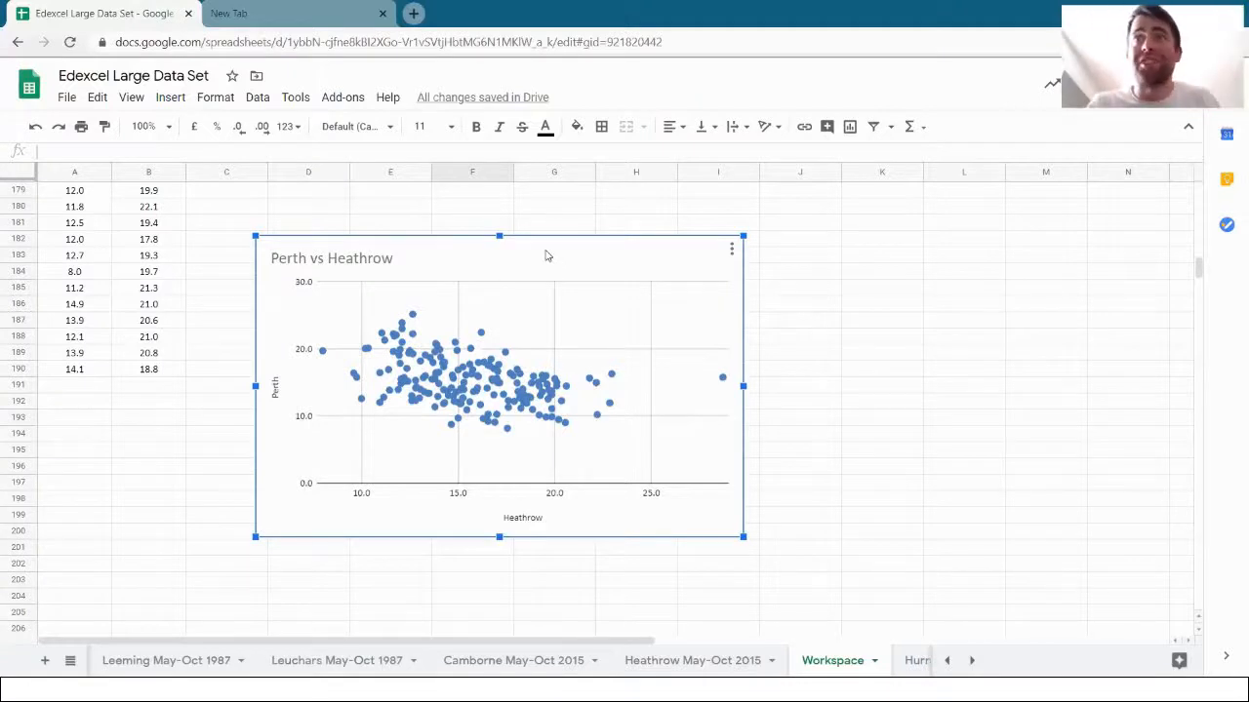
left_click(656, 457)
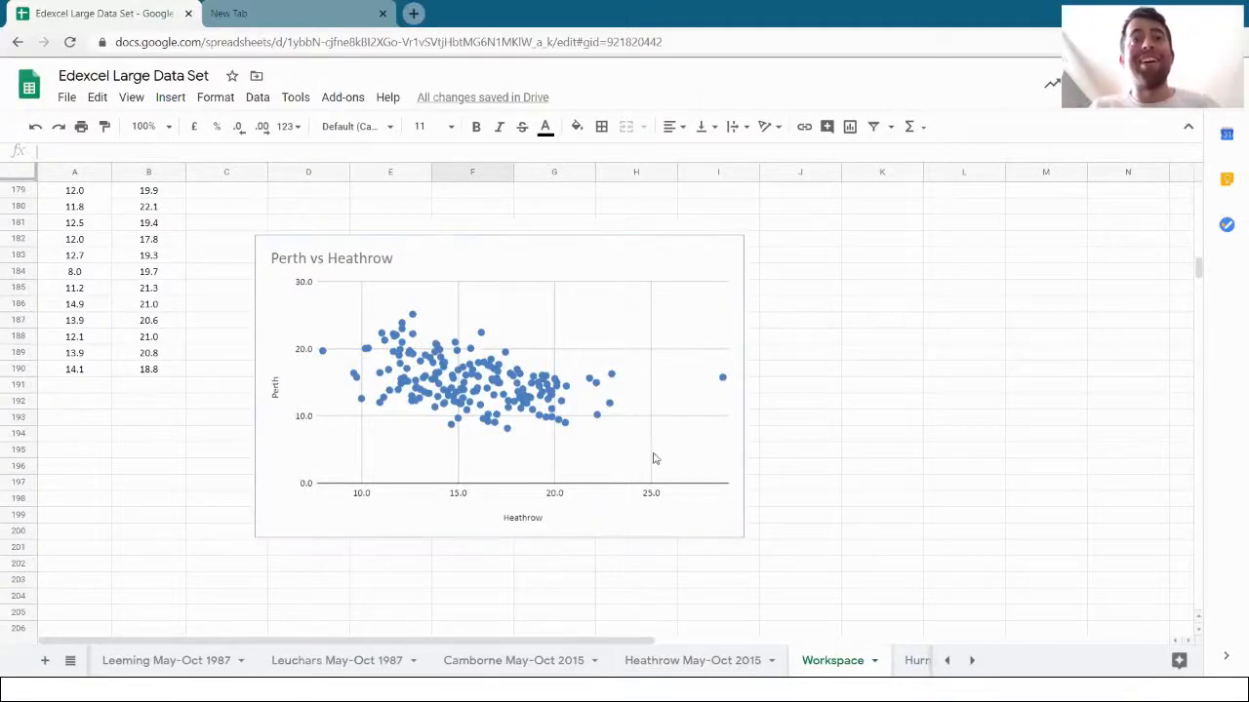
Step: Enable a trend line on the scatter series in the chart's customisation settings
left_click(497, 385)
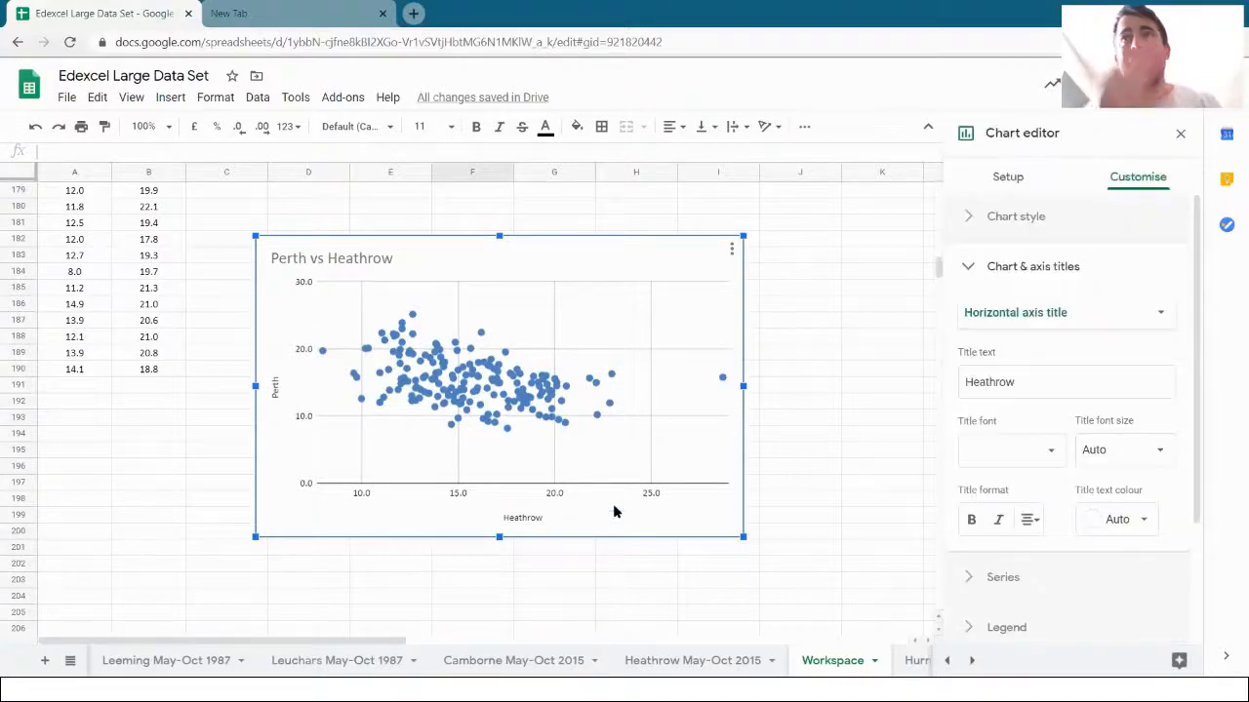
mouse_move(1101, 191)
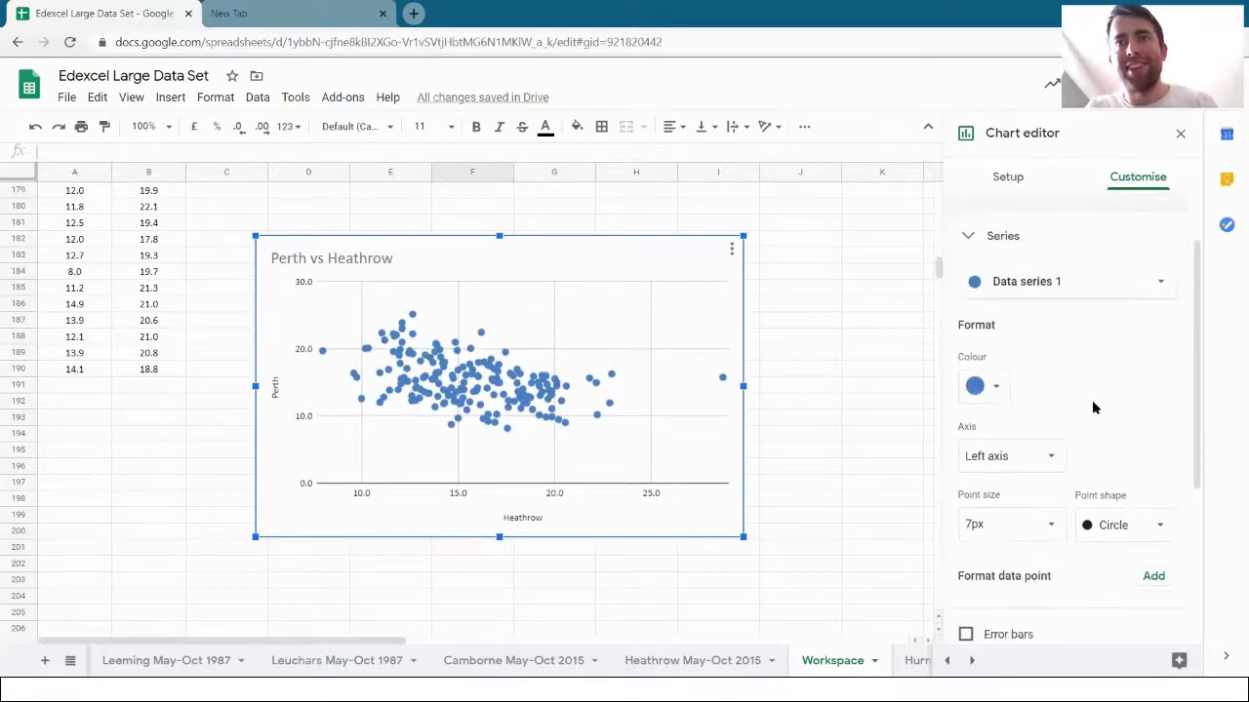
scroll("down", 3)
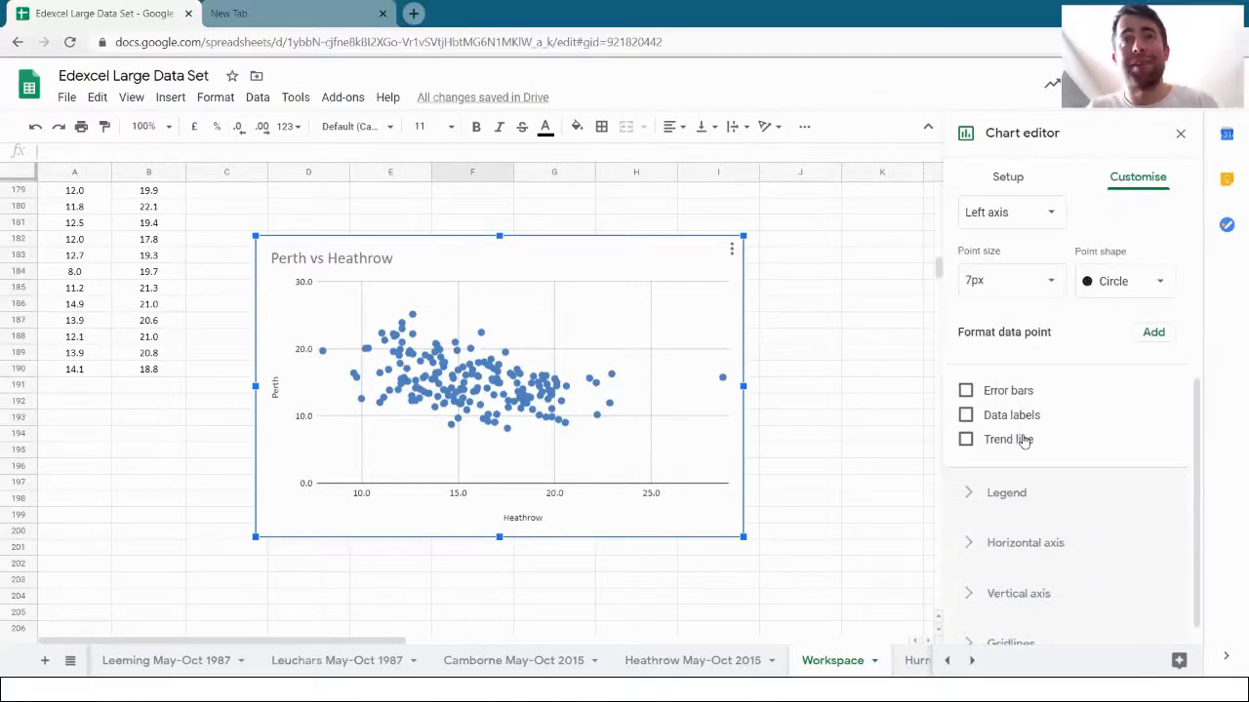
left_click(965, 439)
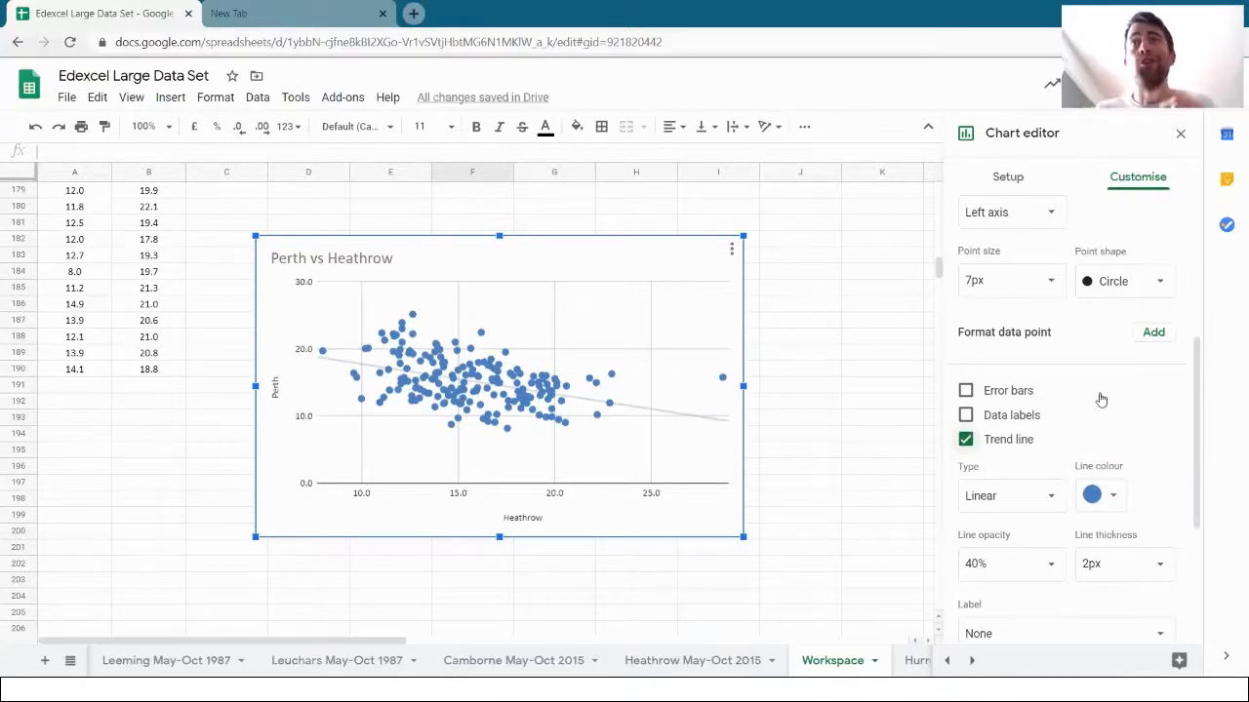
scroll("down", 3)
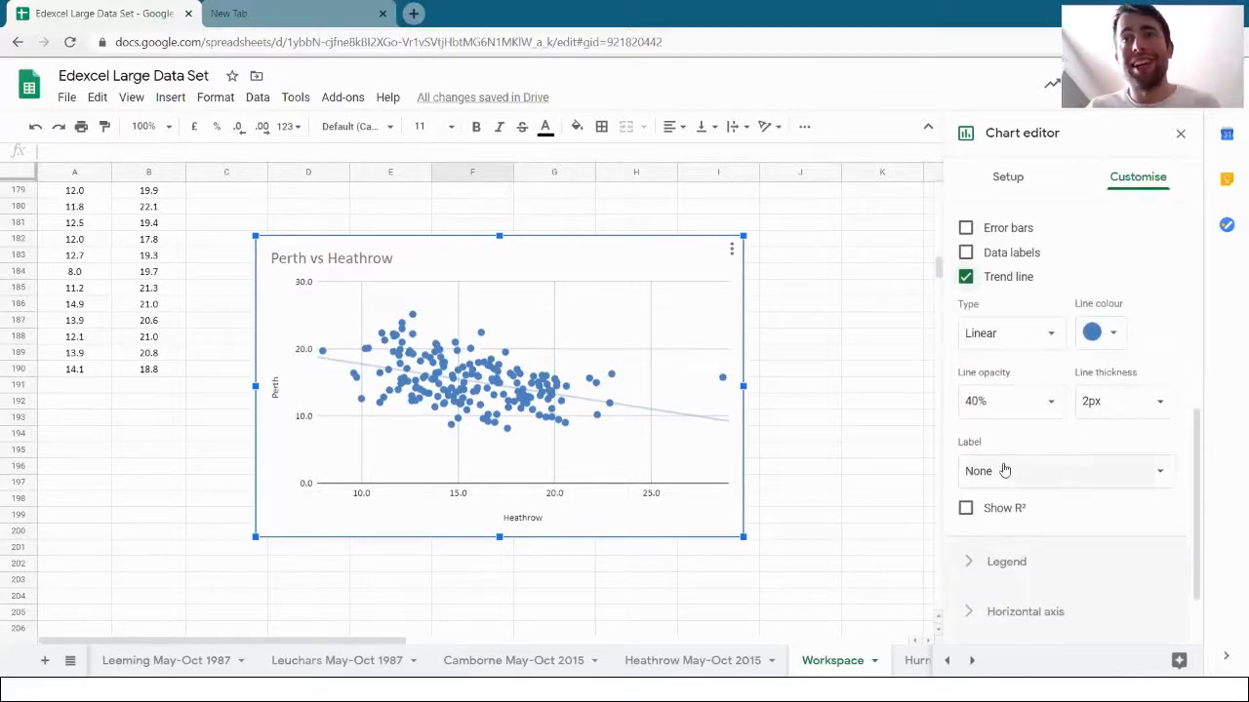
left_click(1066, 471)
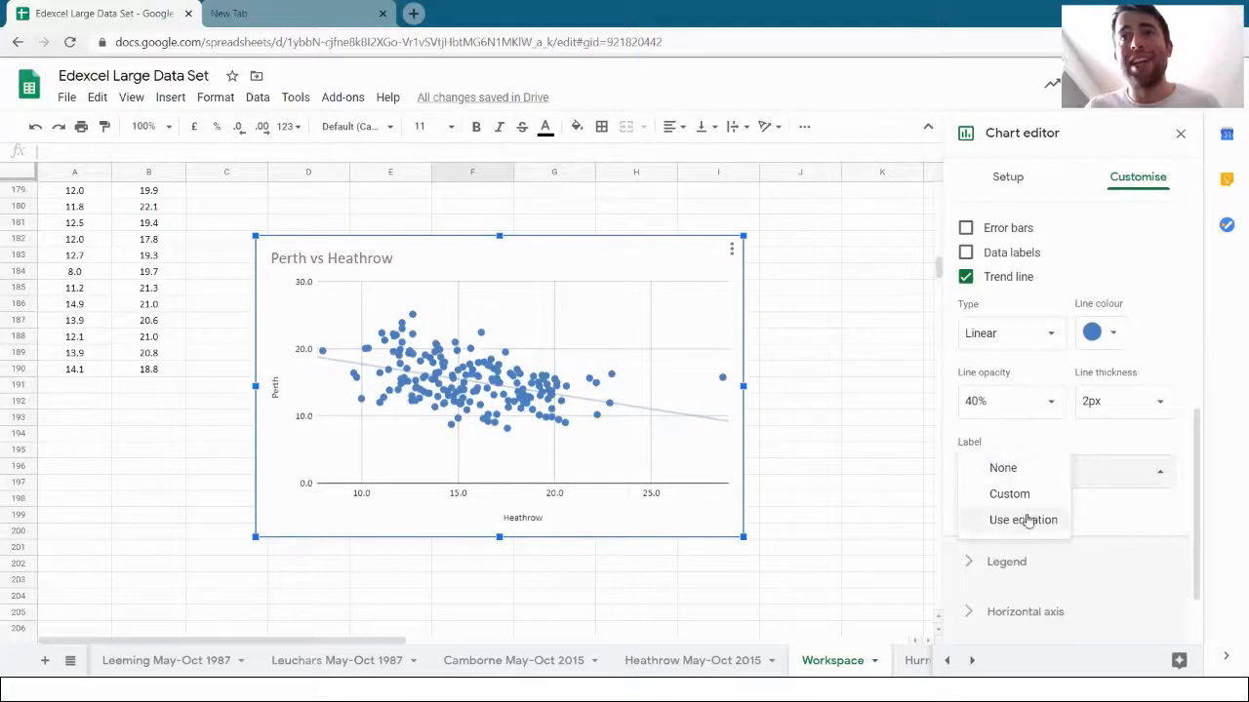
Step: Label the trend line with its equation, −0.447x + 22.2, and close the chart editor
left_click(1023, 520)
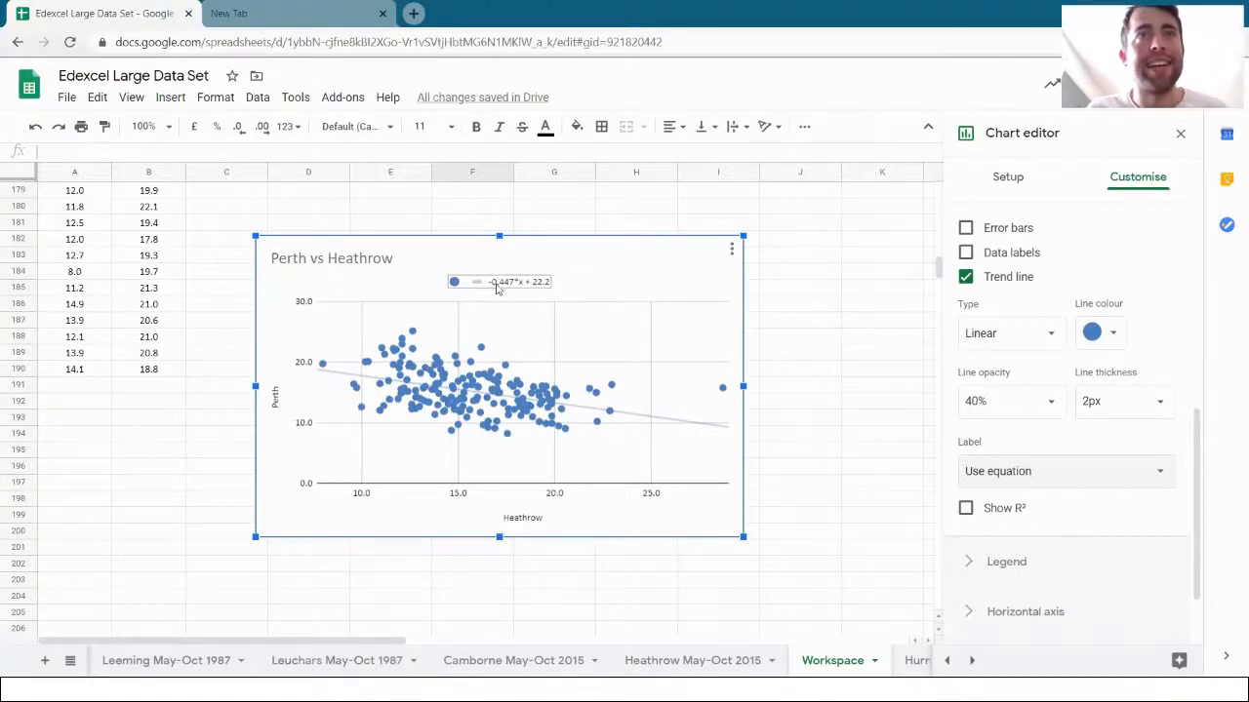
mouse_move(530, 292)
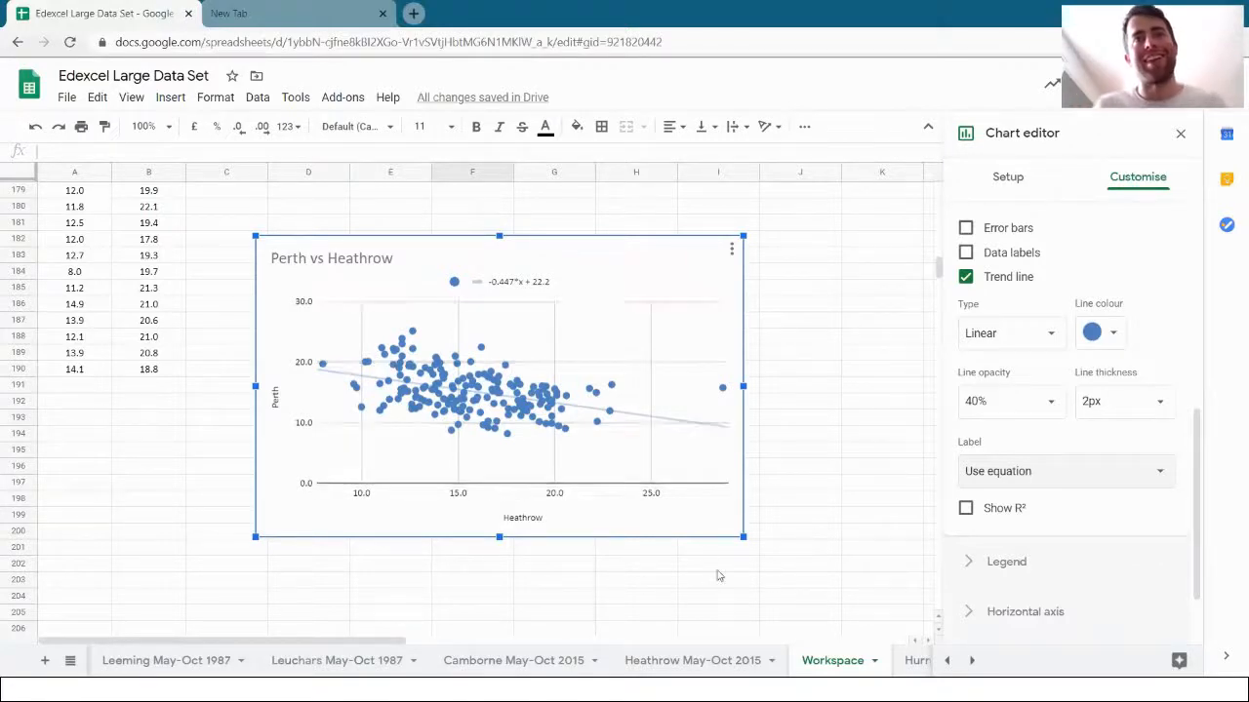
left_click(800, 467)
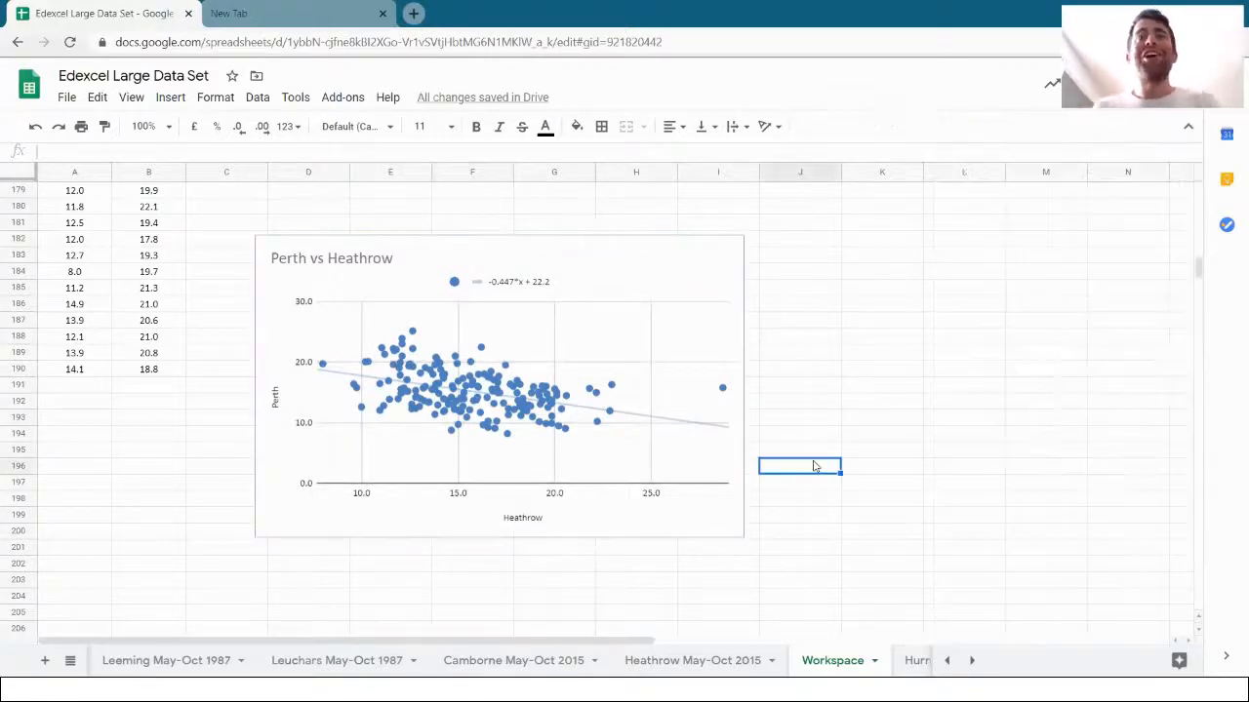